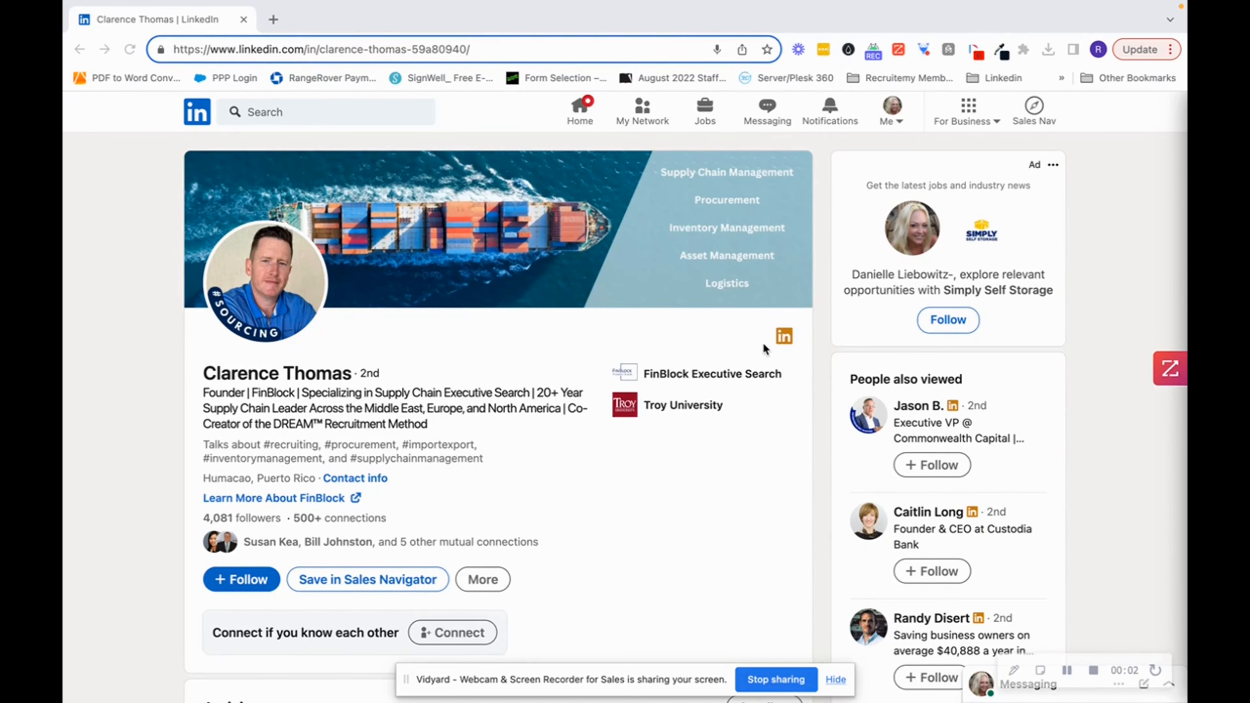
mouse_move(739, 381)
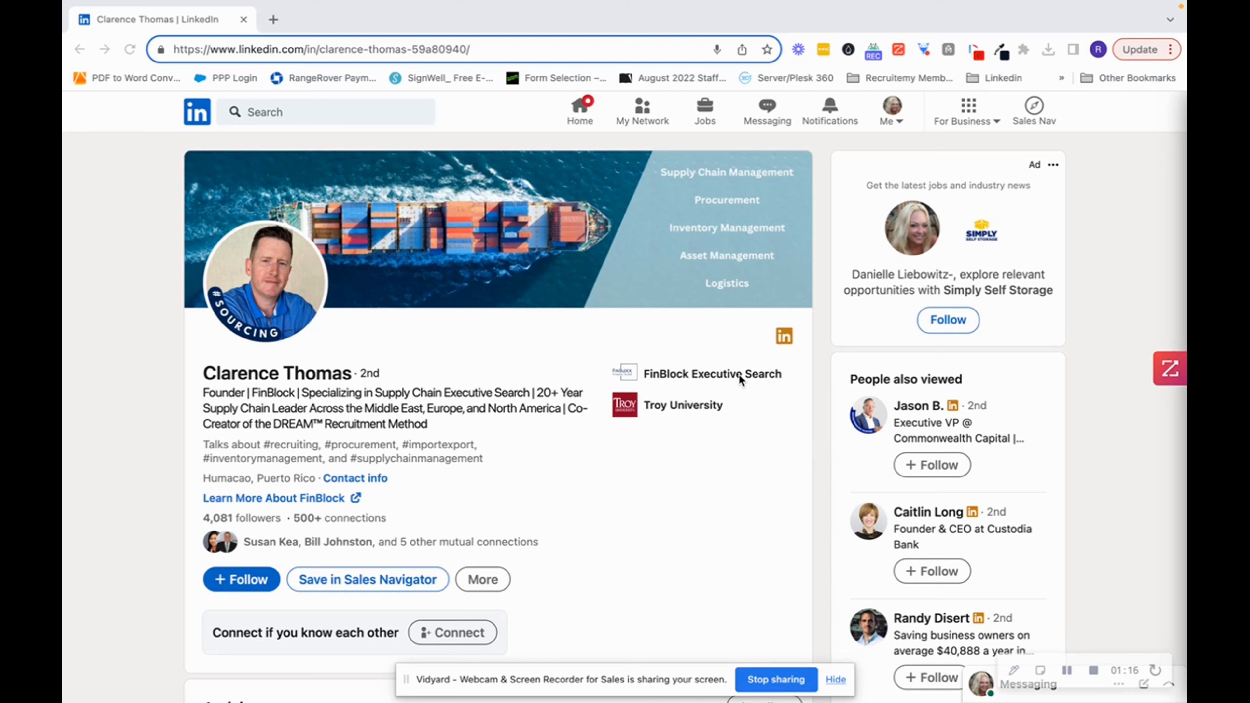
mouse_move(753, 480)
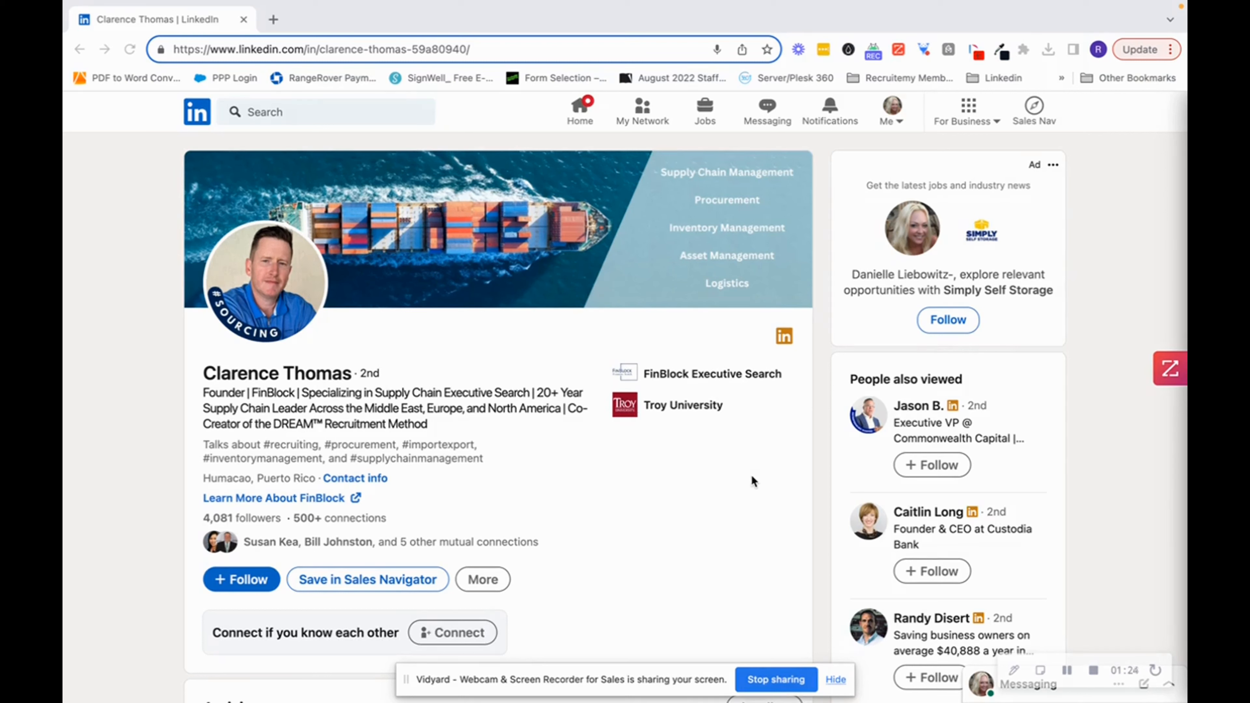
mouse_move(589, 238)
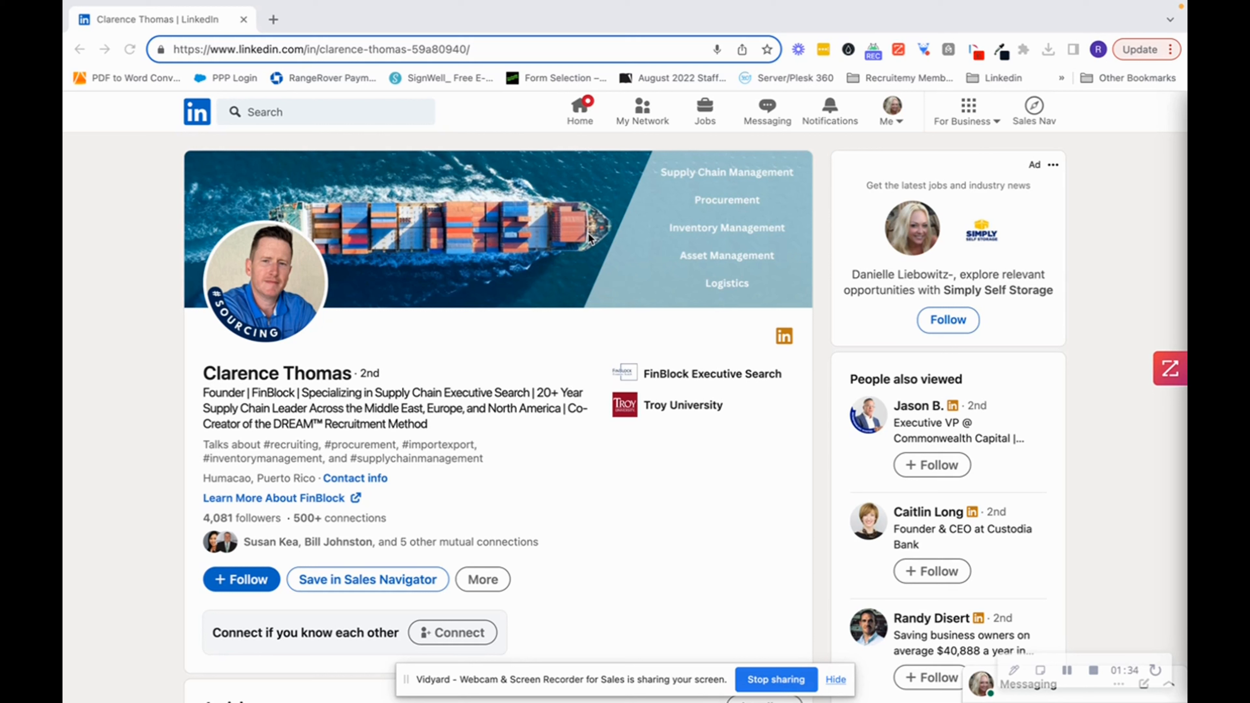
mouse_move(613, 206)
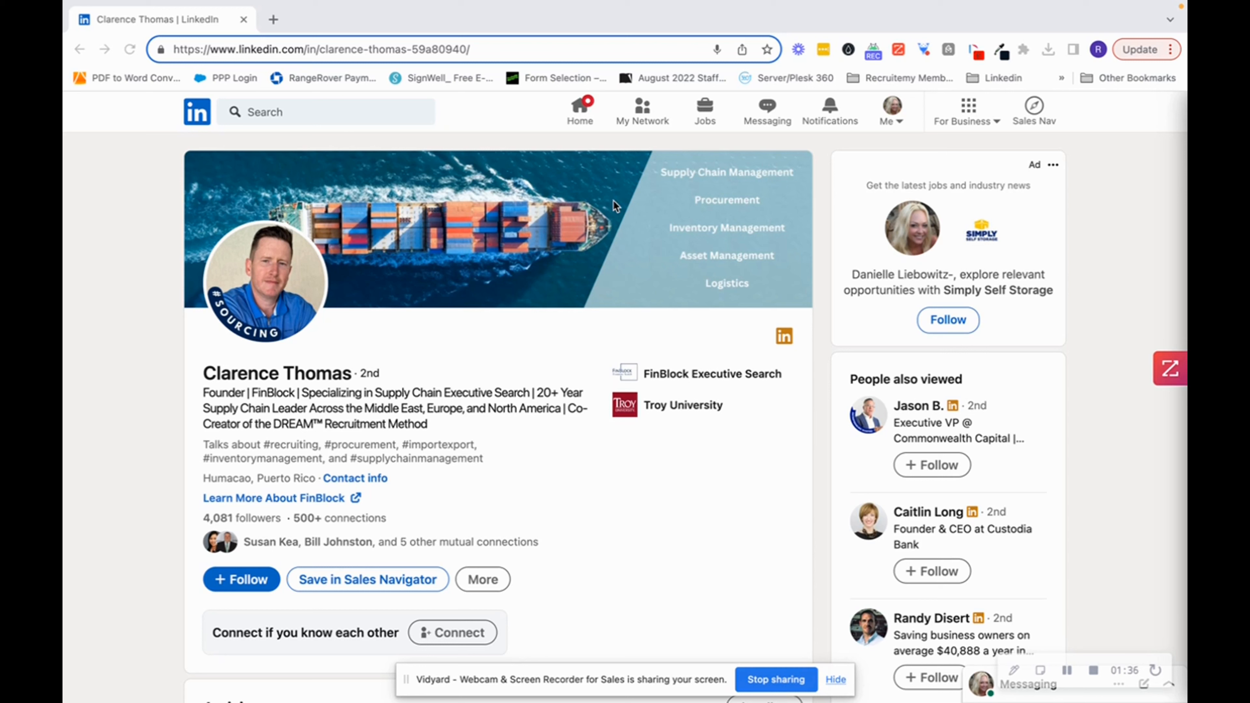
mouse_move(704, 248)
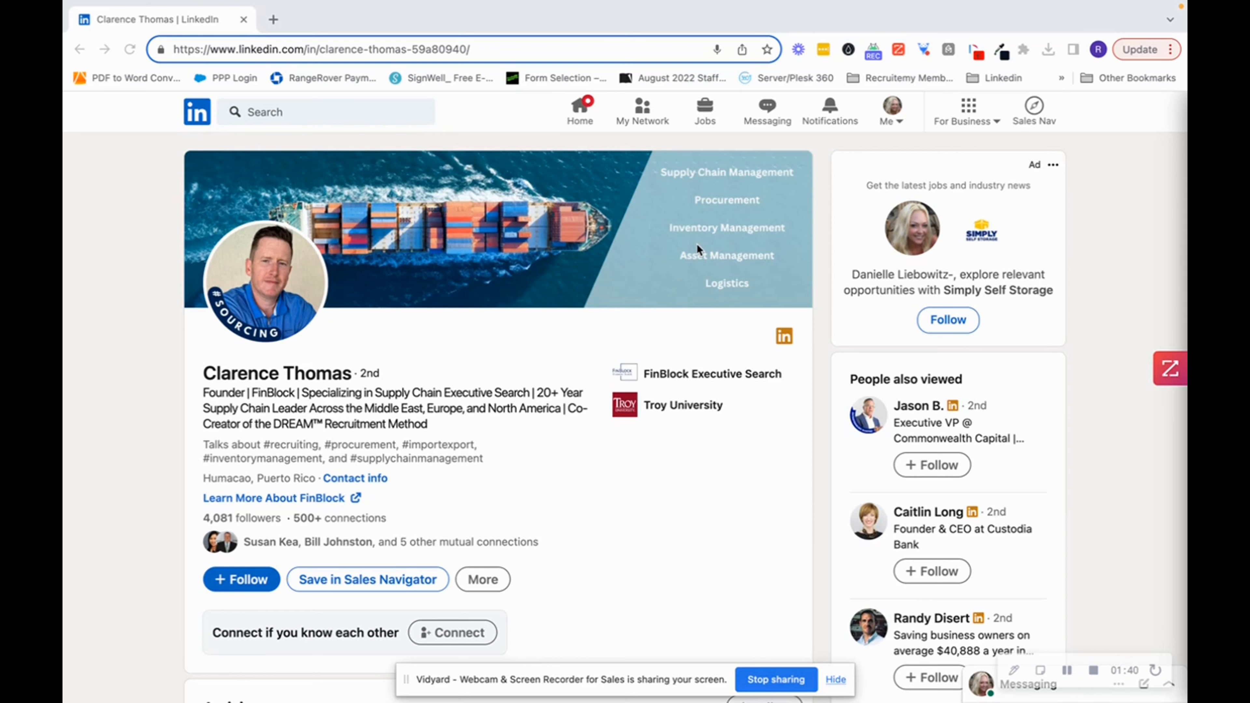
mouse_move(582, 430)
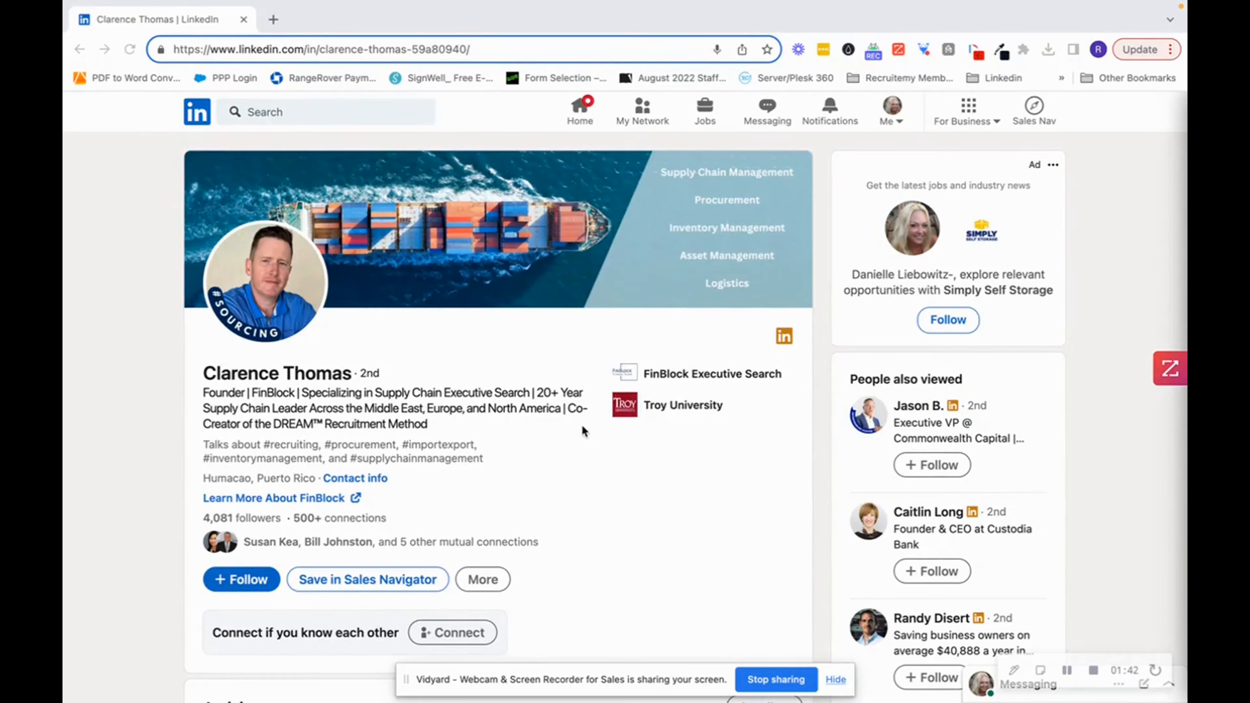
mouse_move(466, 423)
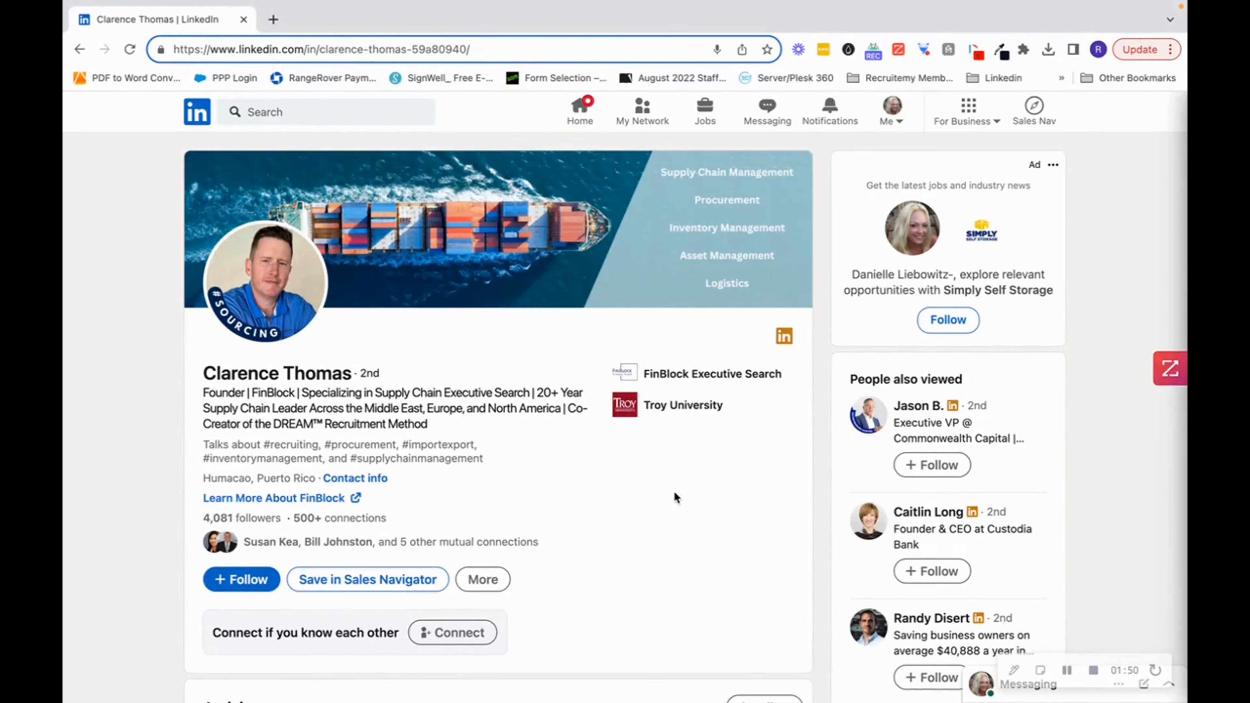
- Skim the recruiter's recent posts in Activity, then start a fresh browser tab
scroll("down", 3)
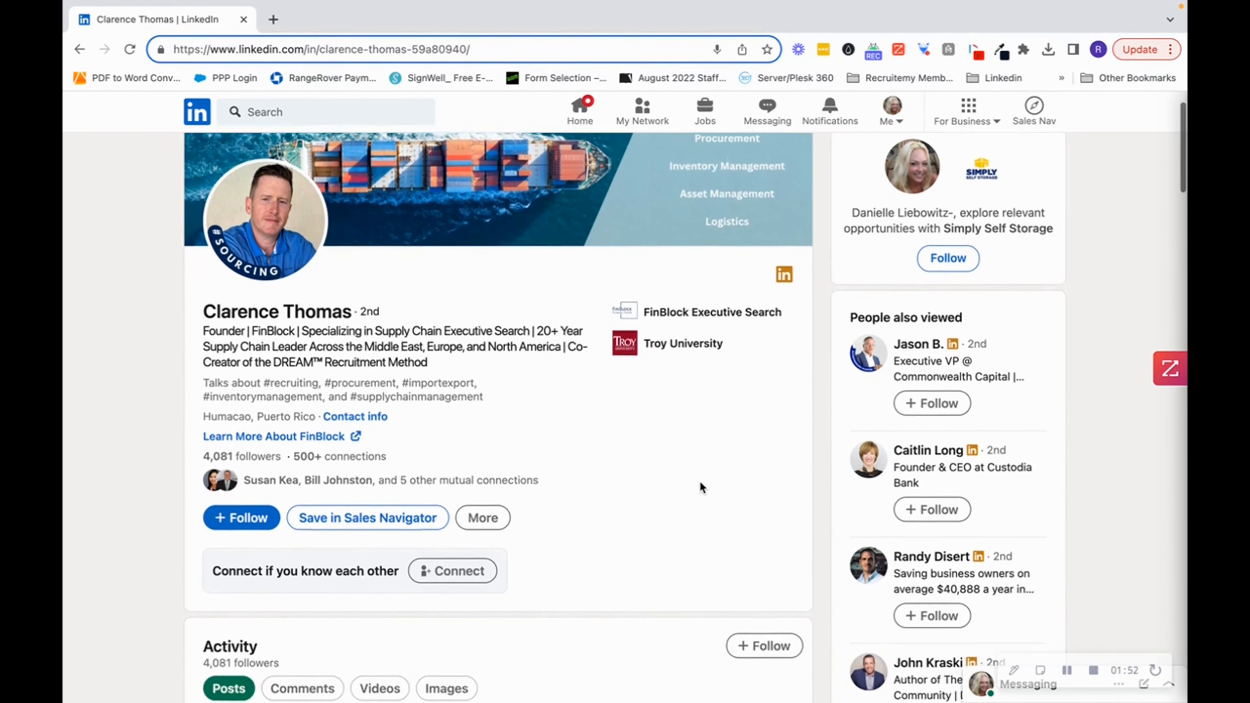
scroll("down", 3)
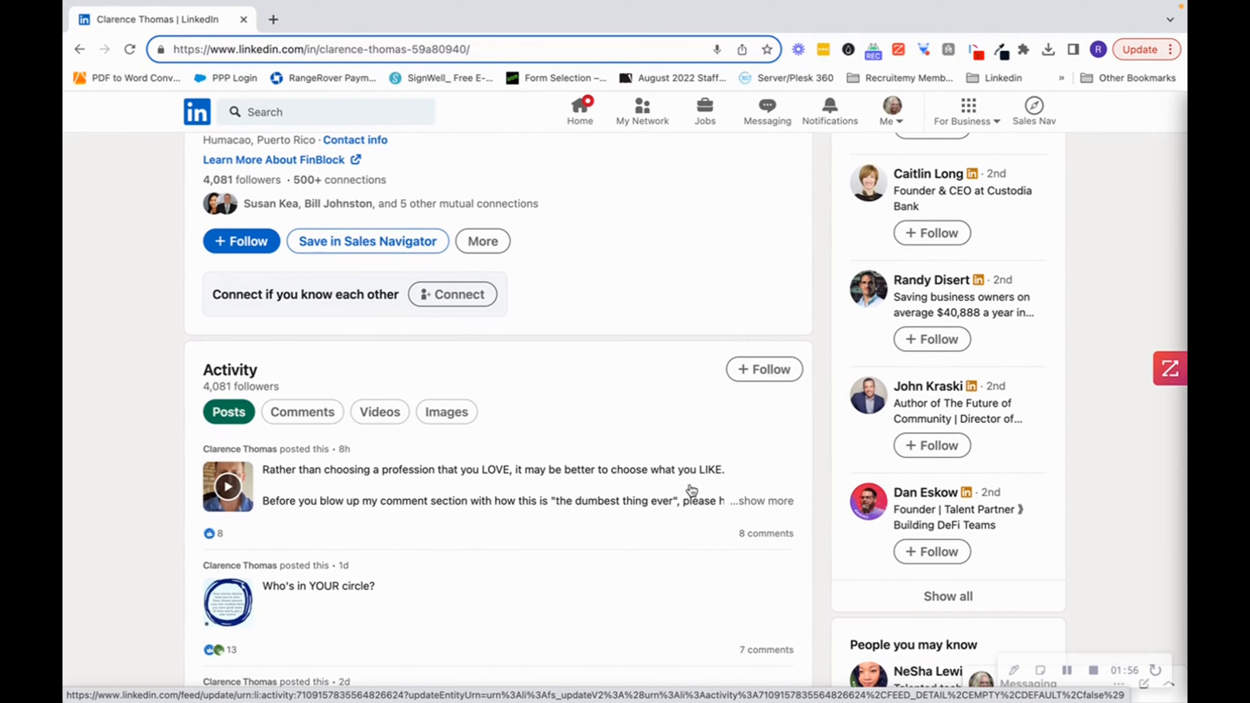
mouse_move(667, 492)
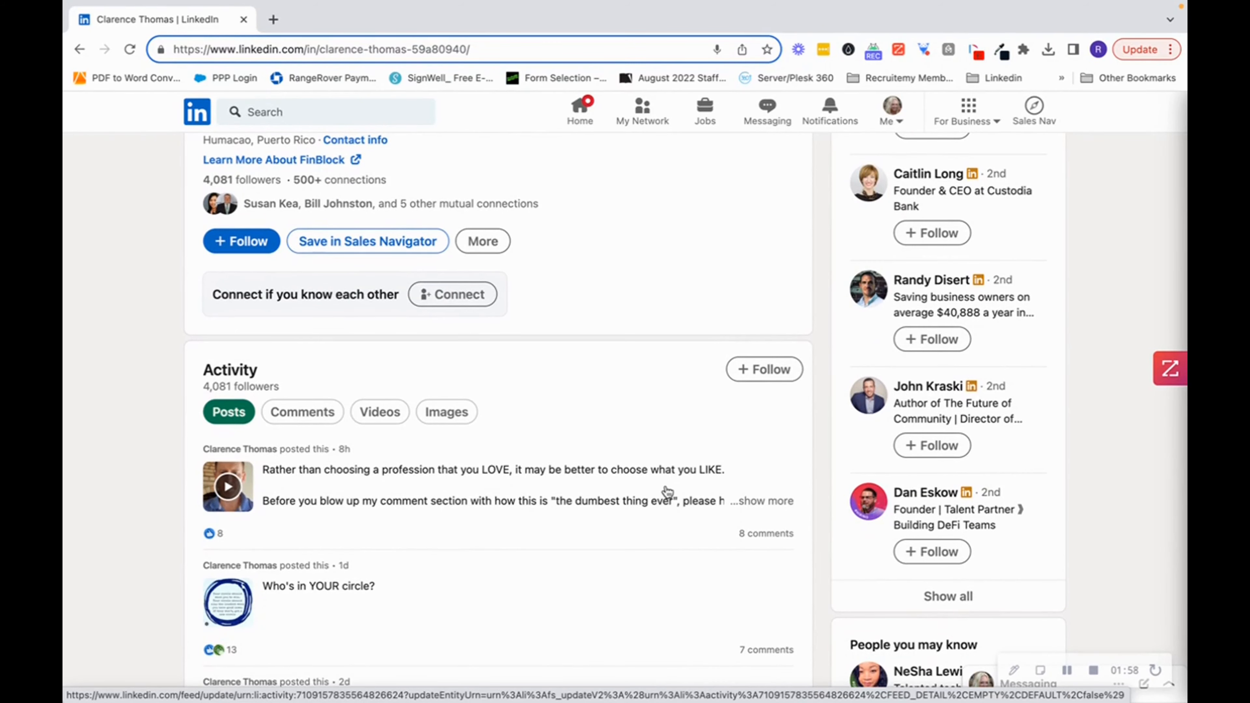
scroll("up", 3)
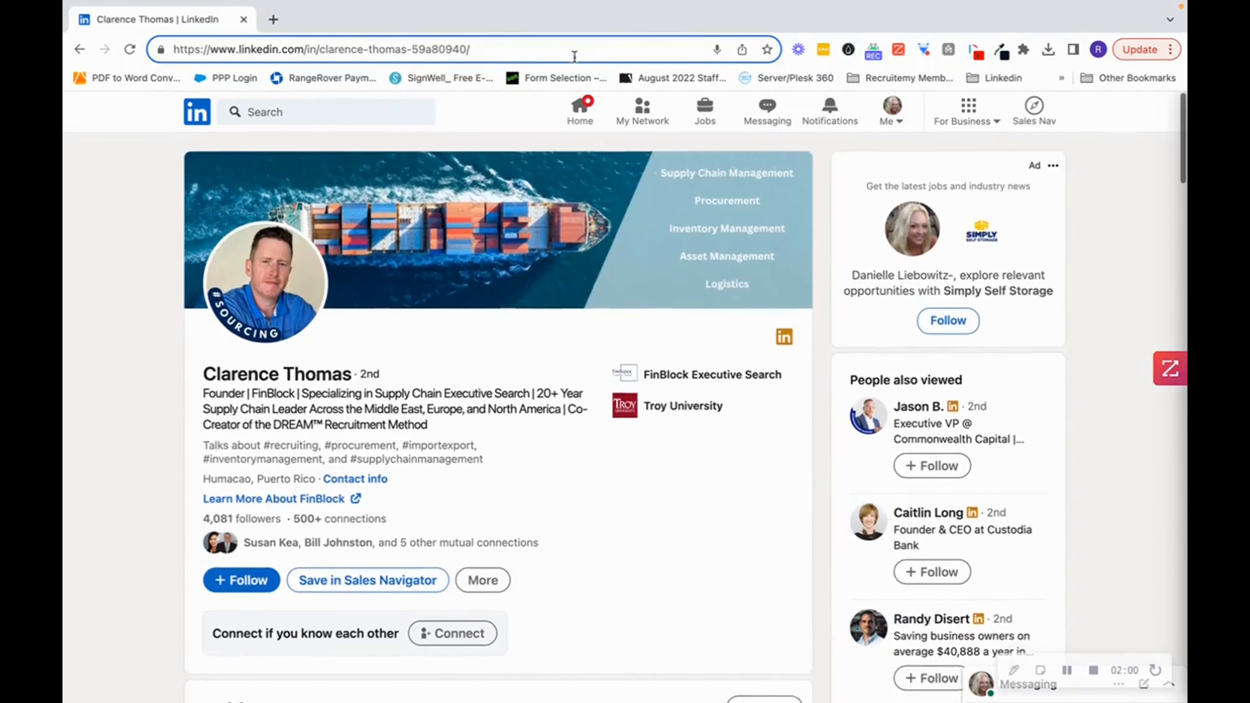
left_click(459, 19)
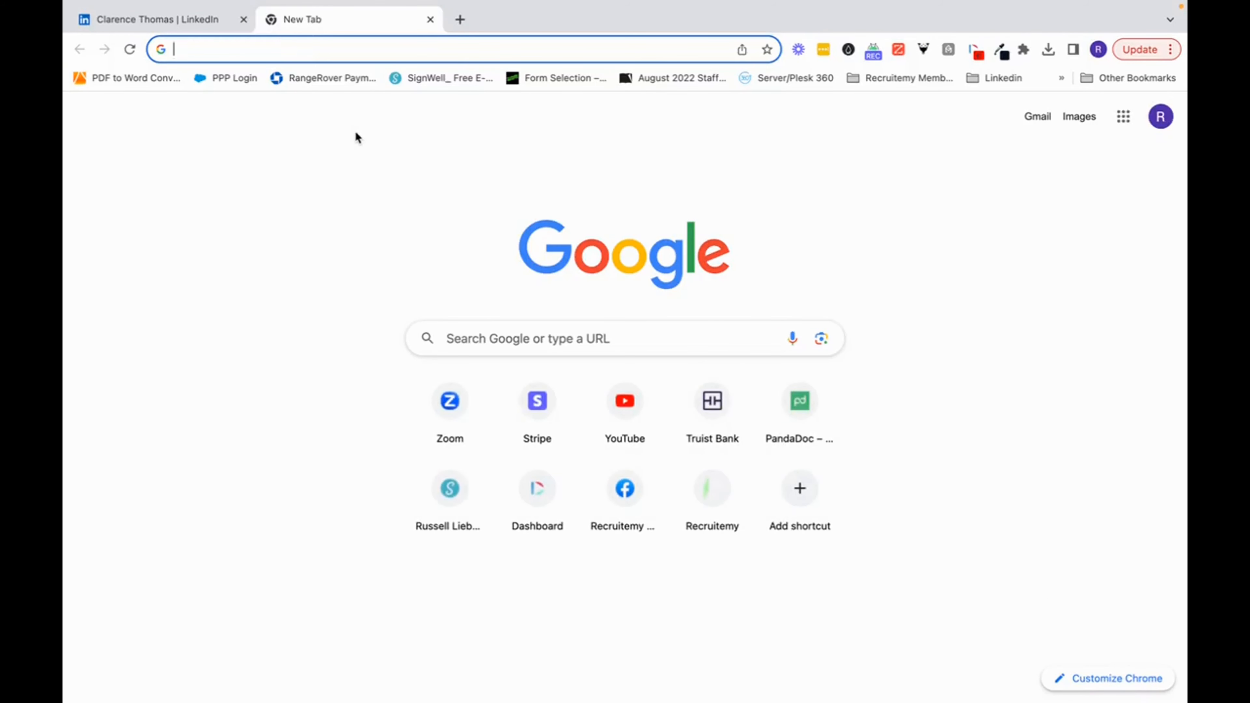
- Google 'top supply chain companies' and choose the Pelico Top 10 thought leaders result
type("top")
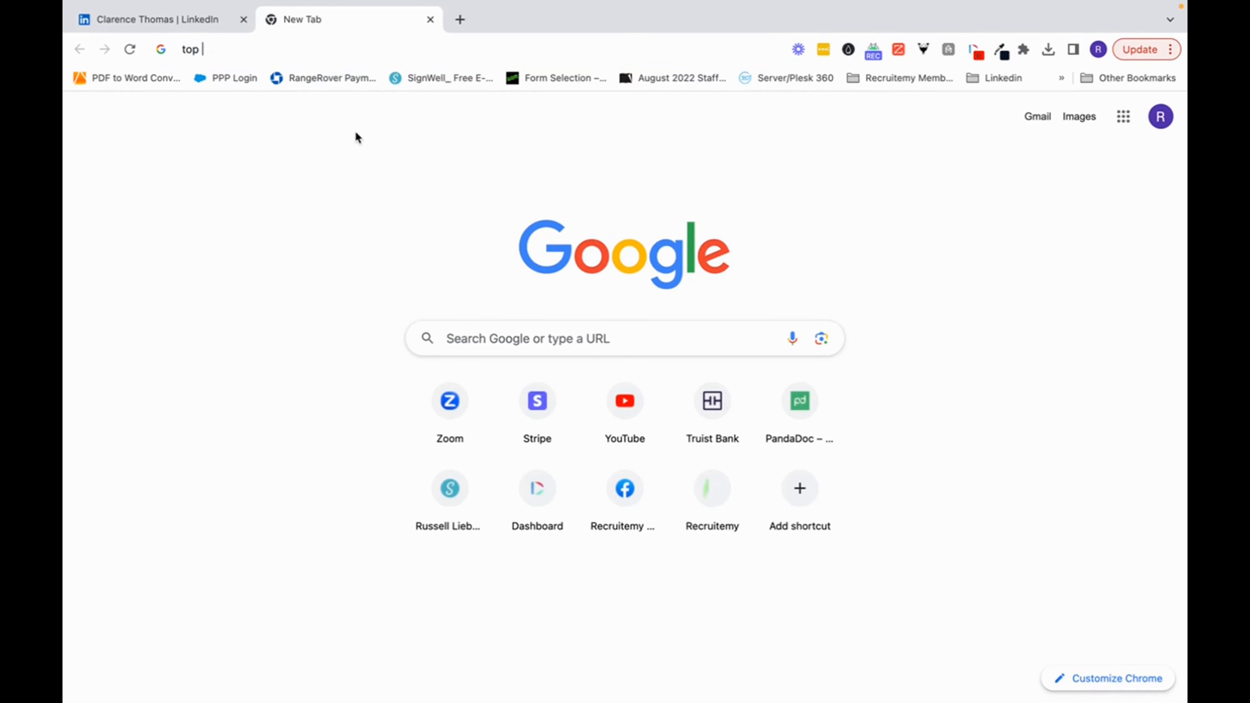
type("supply chain companies")
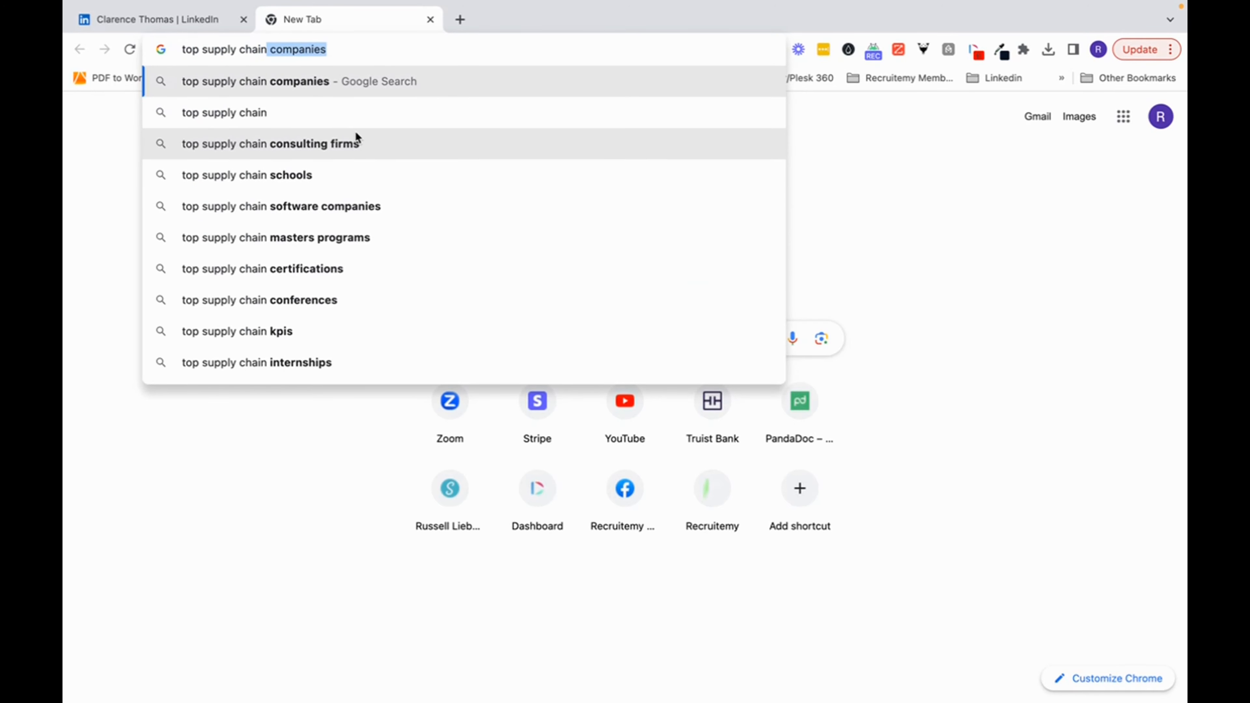
key("Backspace")
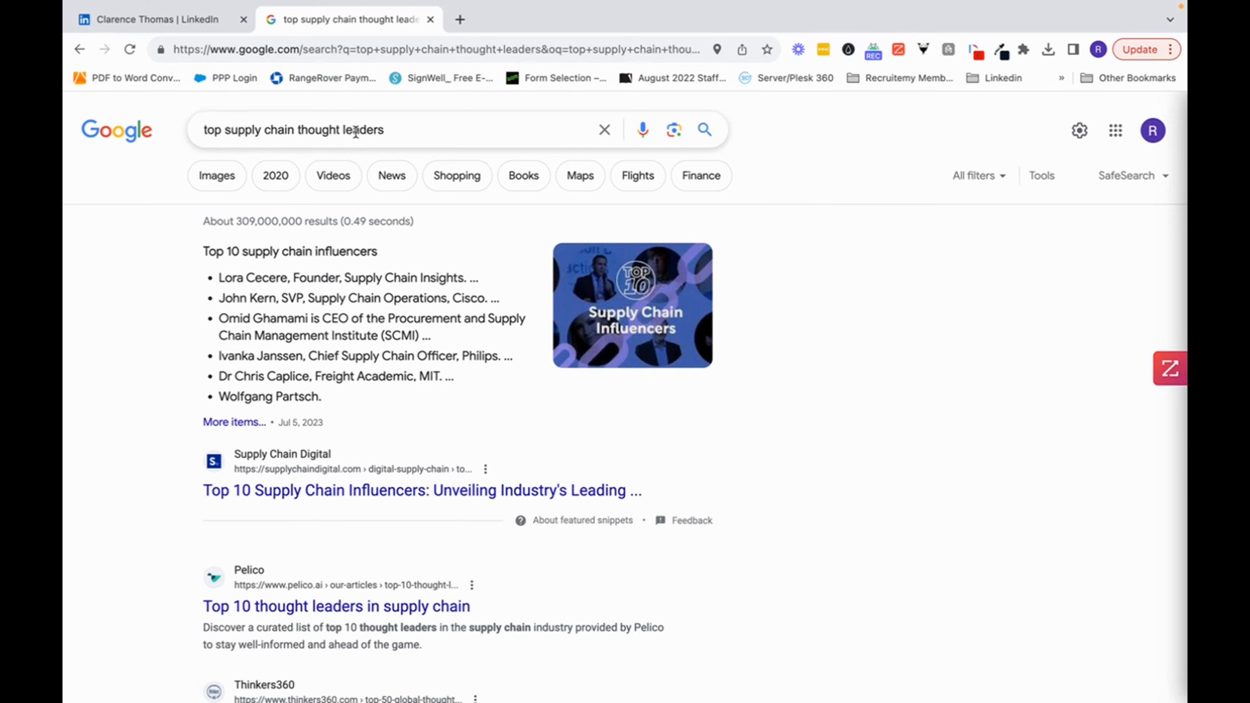
left_click(335, 606)
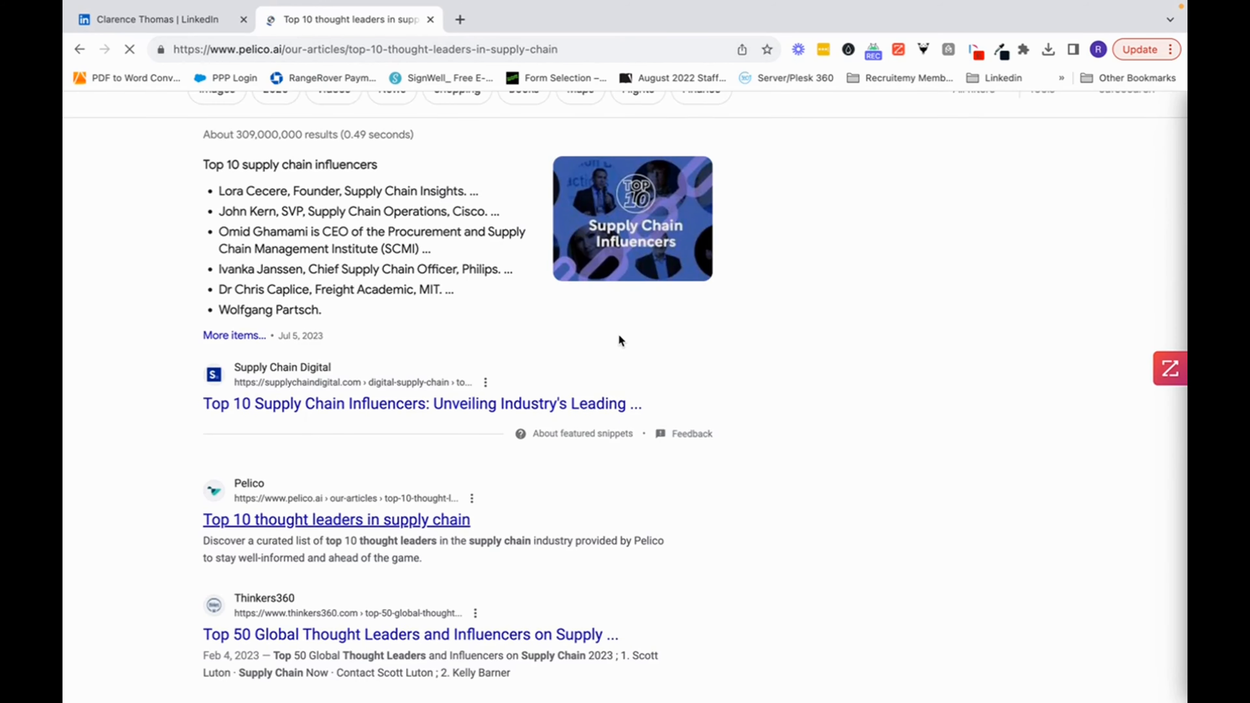
- Read down the Pelico top-ten list to the first leader and return to the LinkedIn tab
left_click(336, 519)
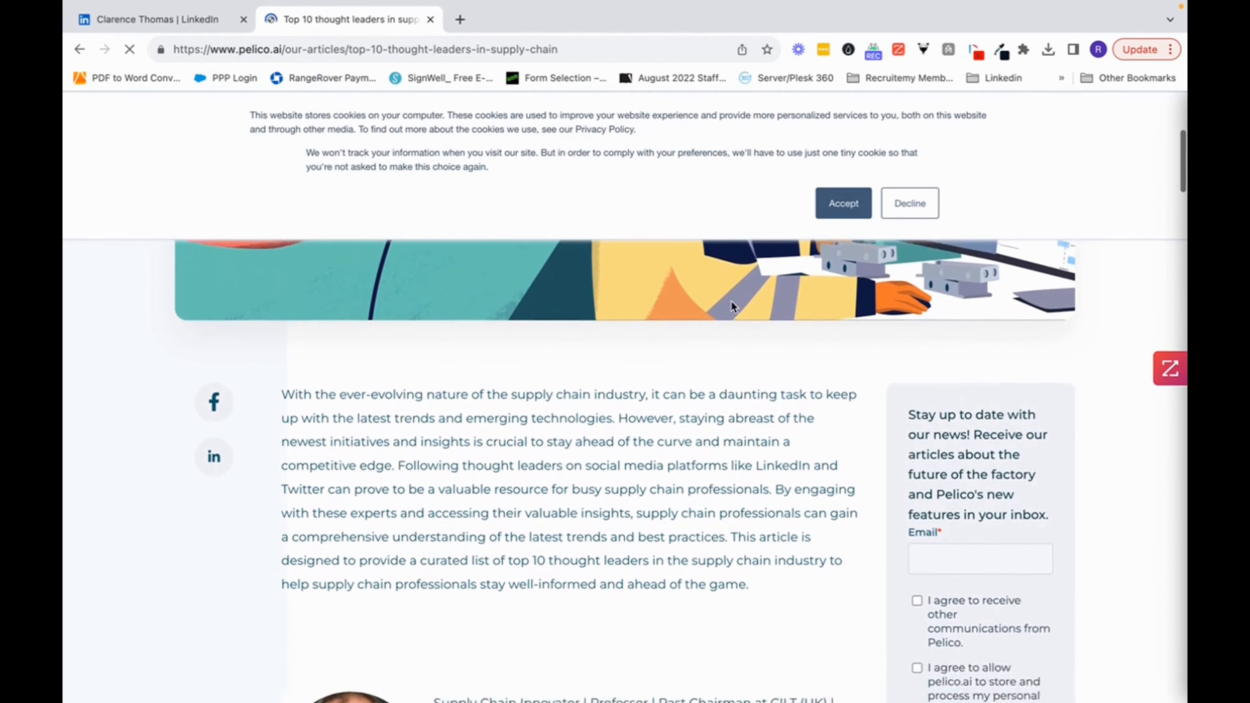
scroll("down", 3)
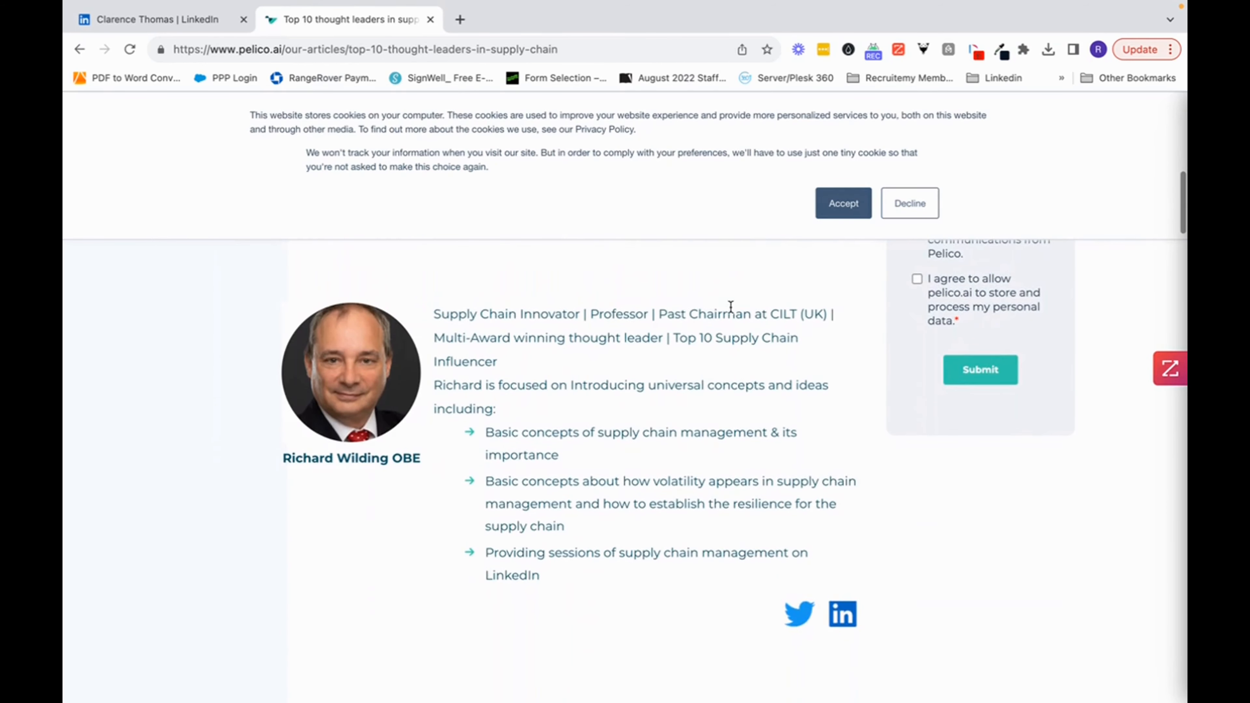
scroll("down", 3)
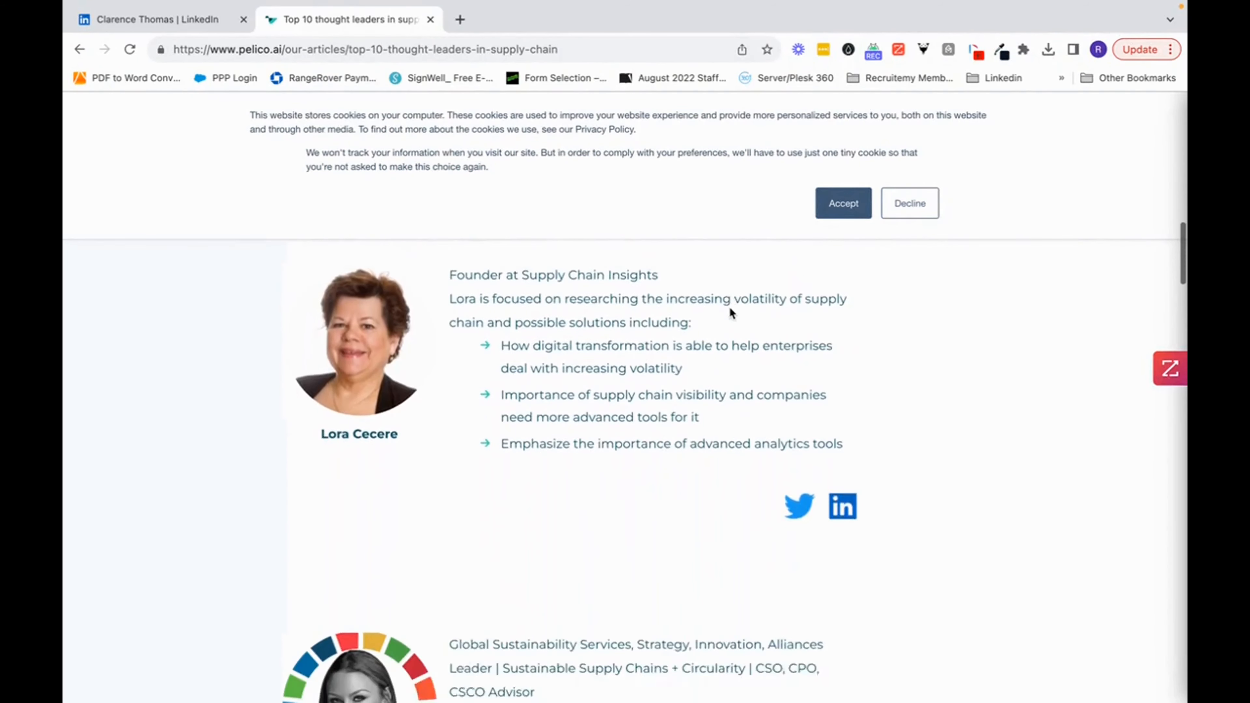
scroll("down", 3)
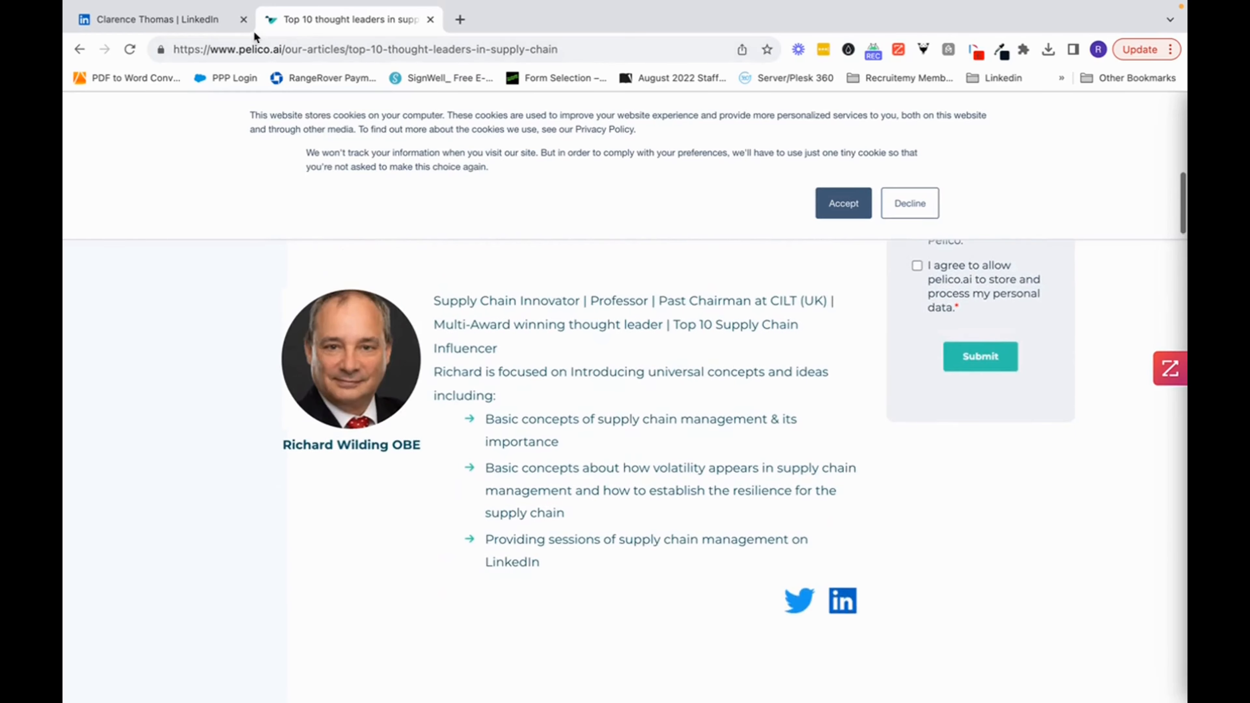
left_click(155, 19)
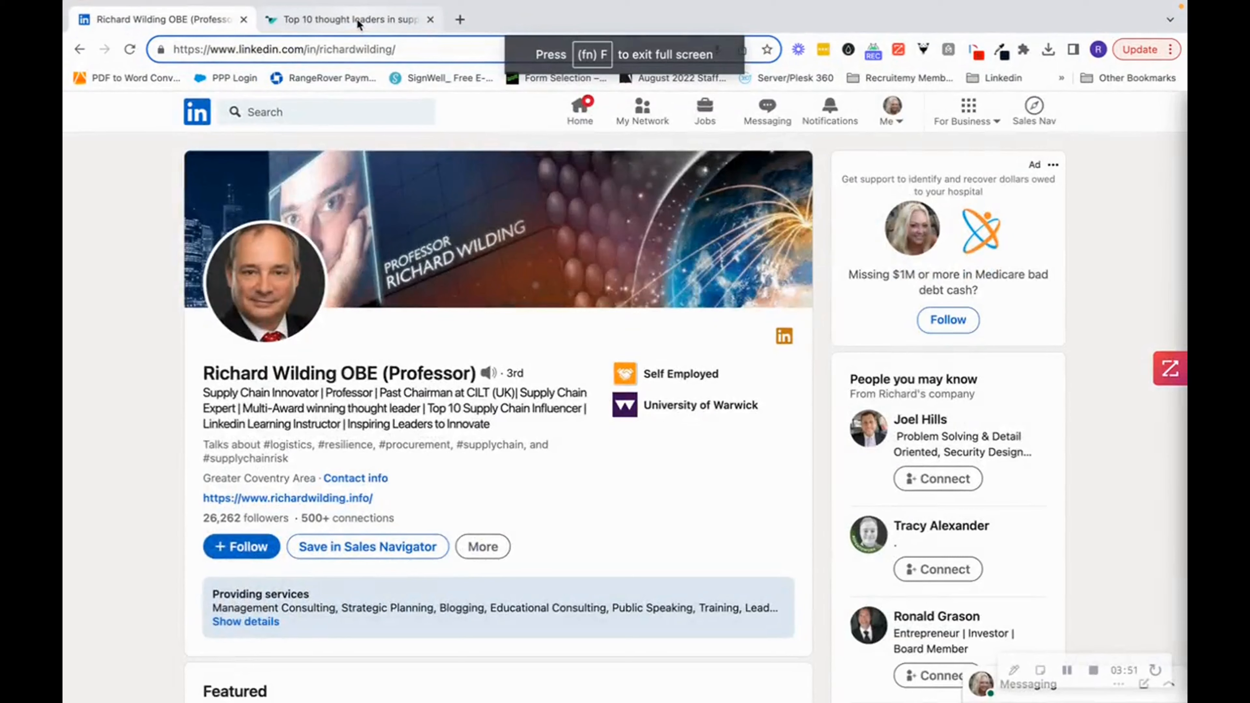
left_click(345, 19)
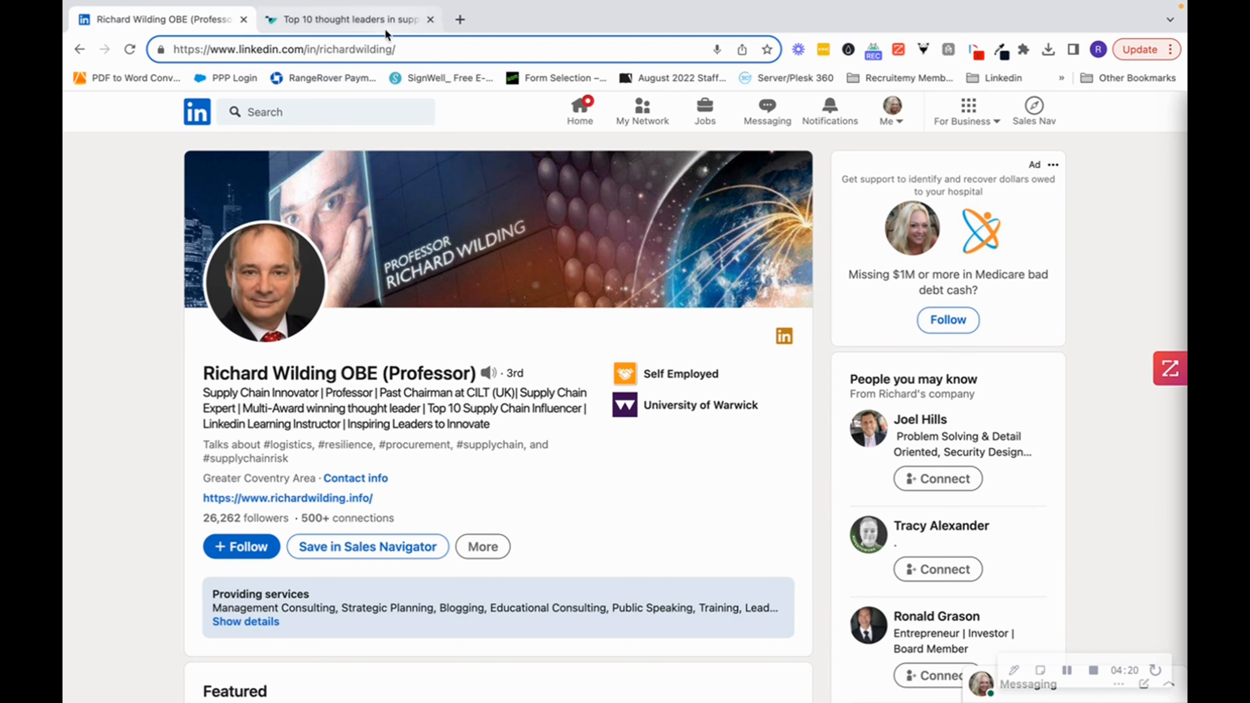
left_click(347, 18)
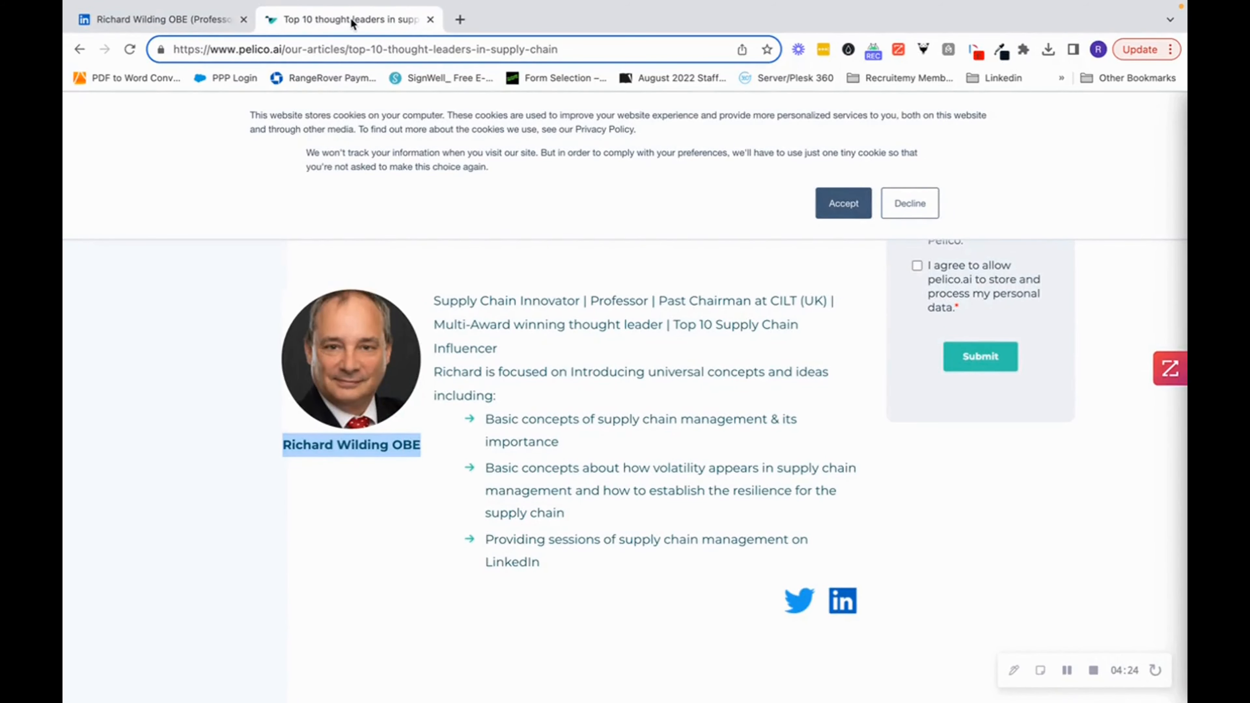
mouse_move(482, 260)
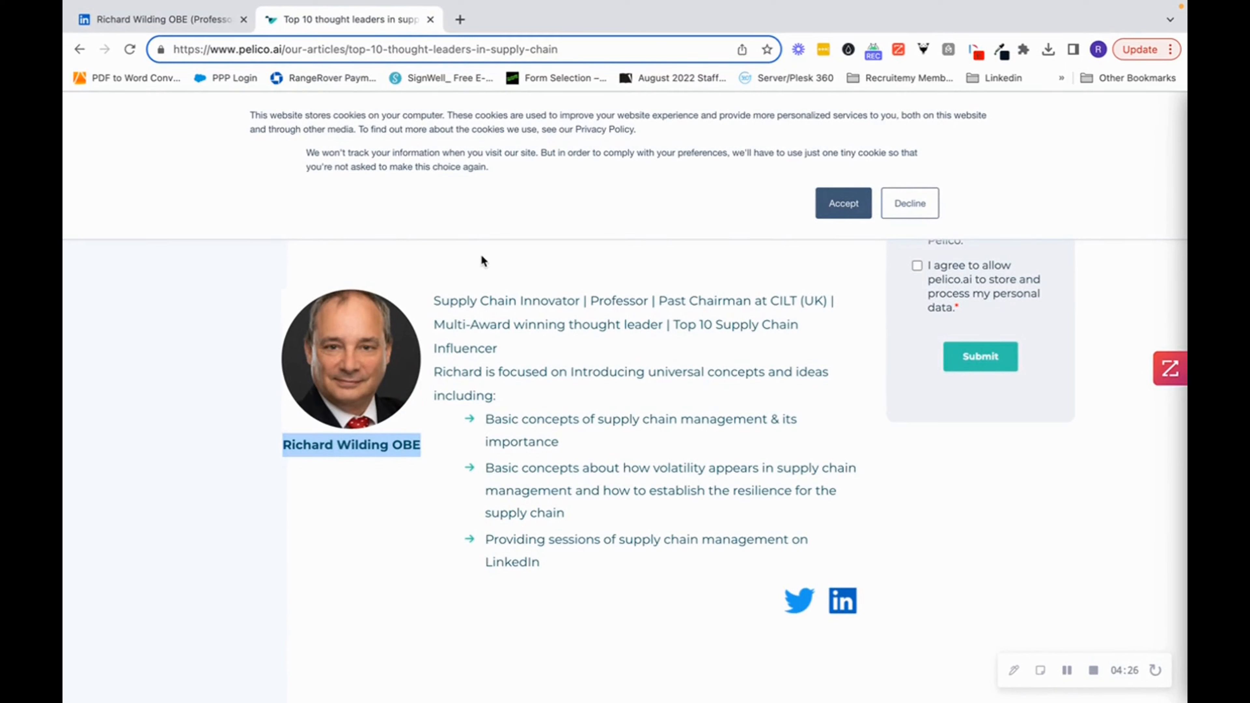
mouse_move(479, 263)
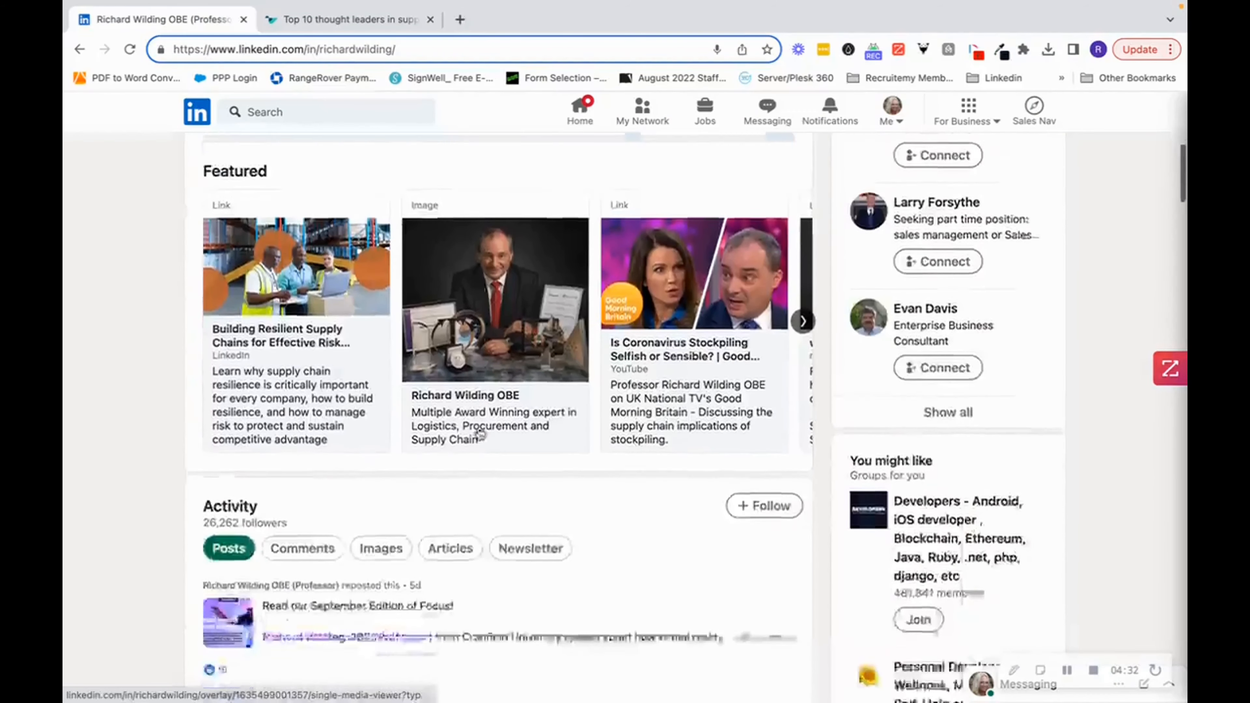
- Show all of Richard Wilding's posts and scroll to the Resilience Framework repost
scroll("down", 3)
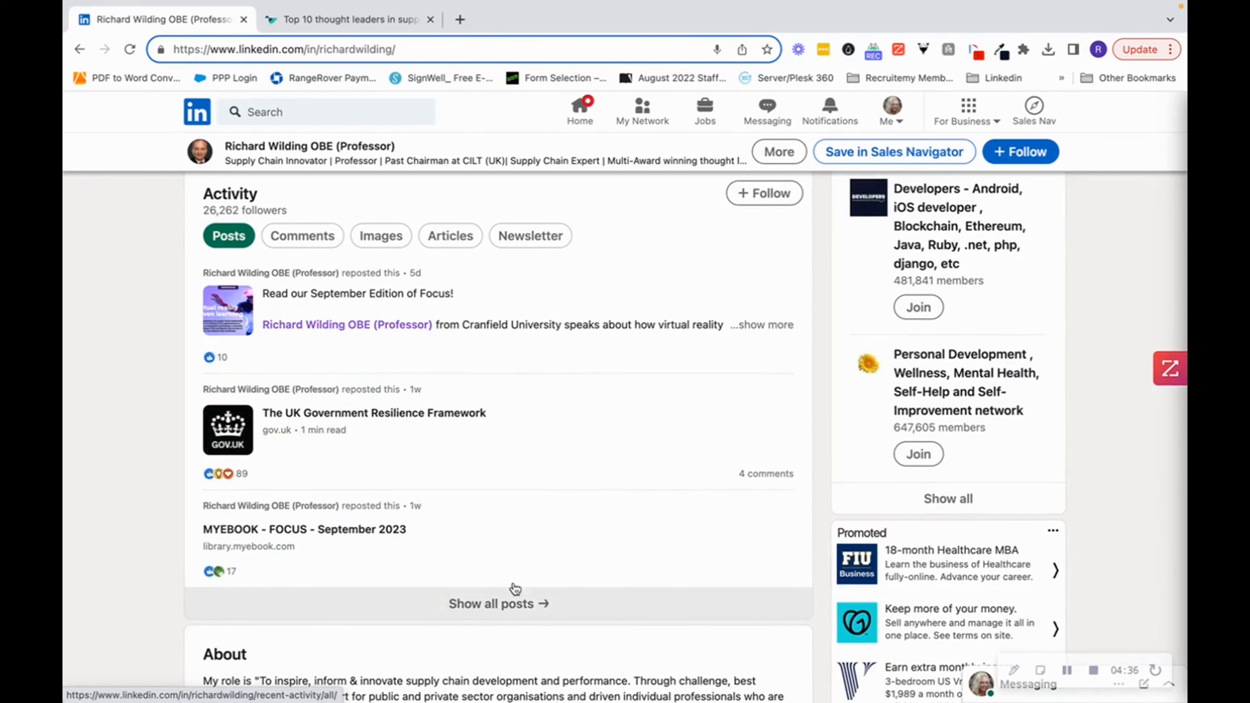
left_click(498, 604)
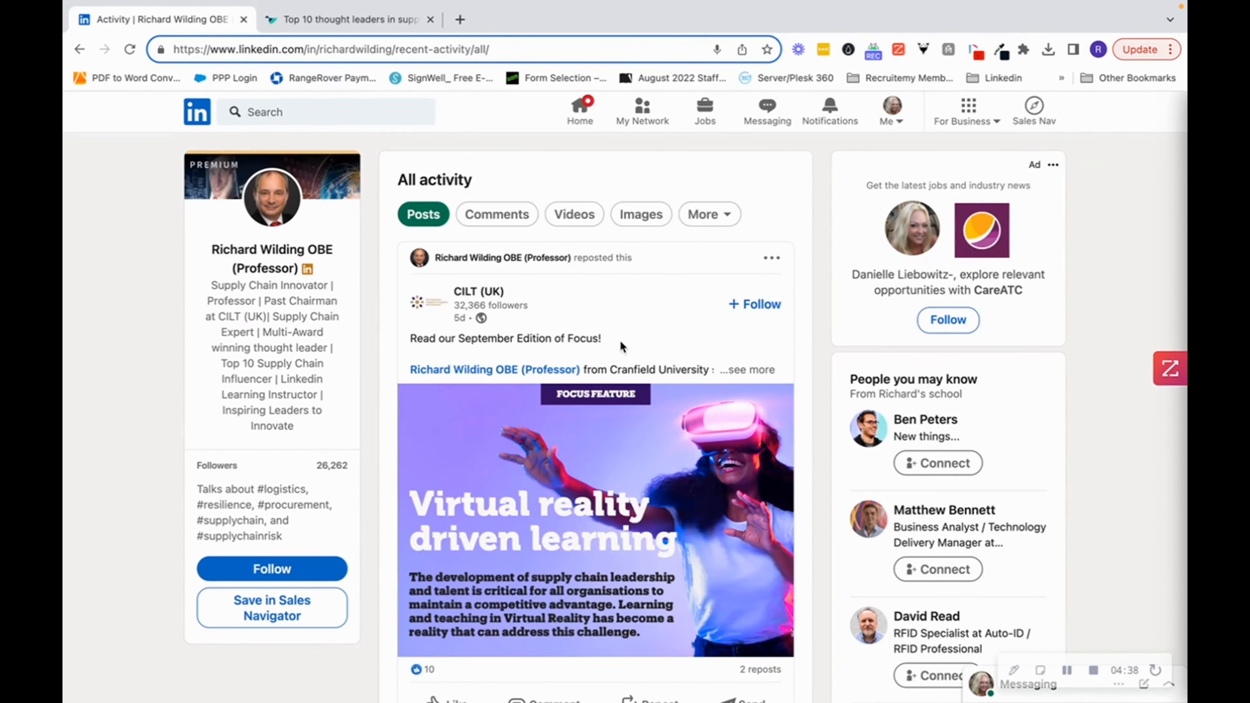
scroll("down", 3)
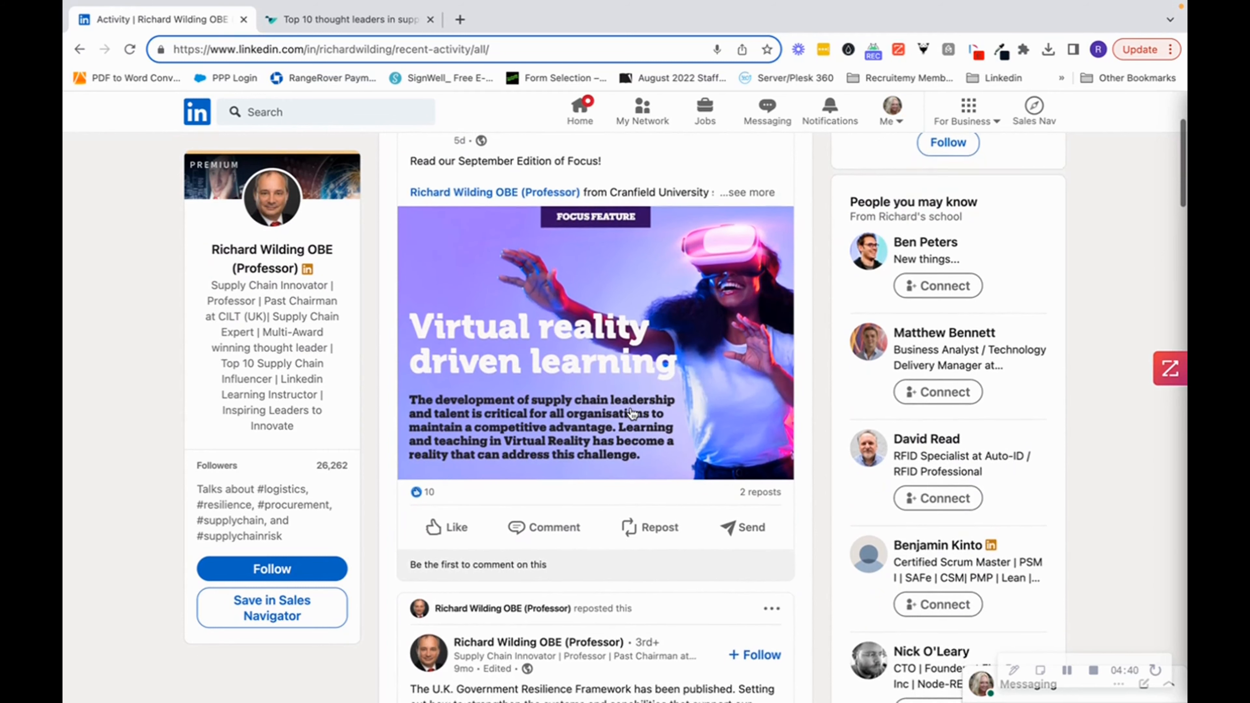
scroll("down", 3)
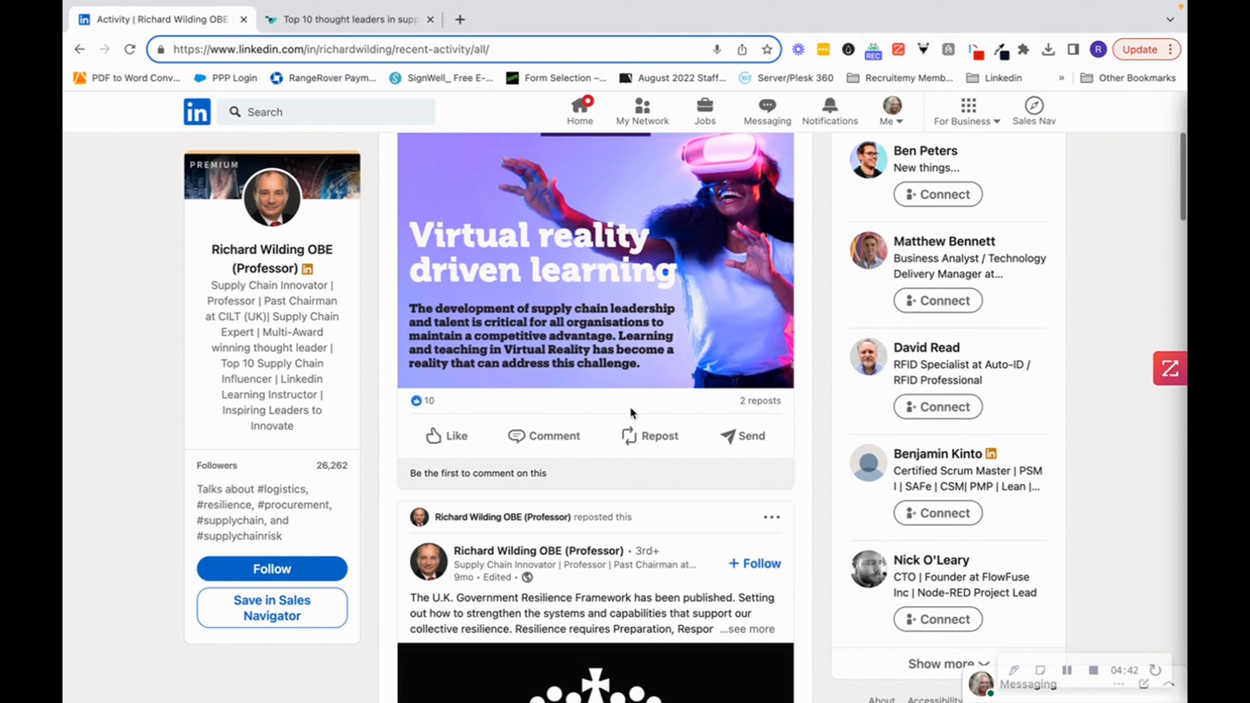
scroll("down", 3)
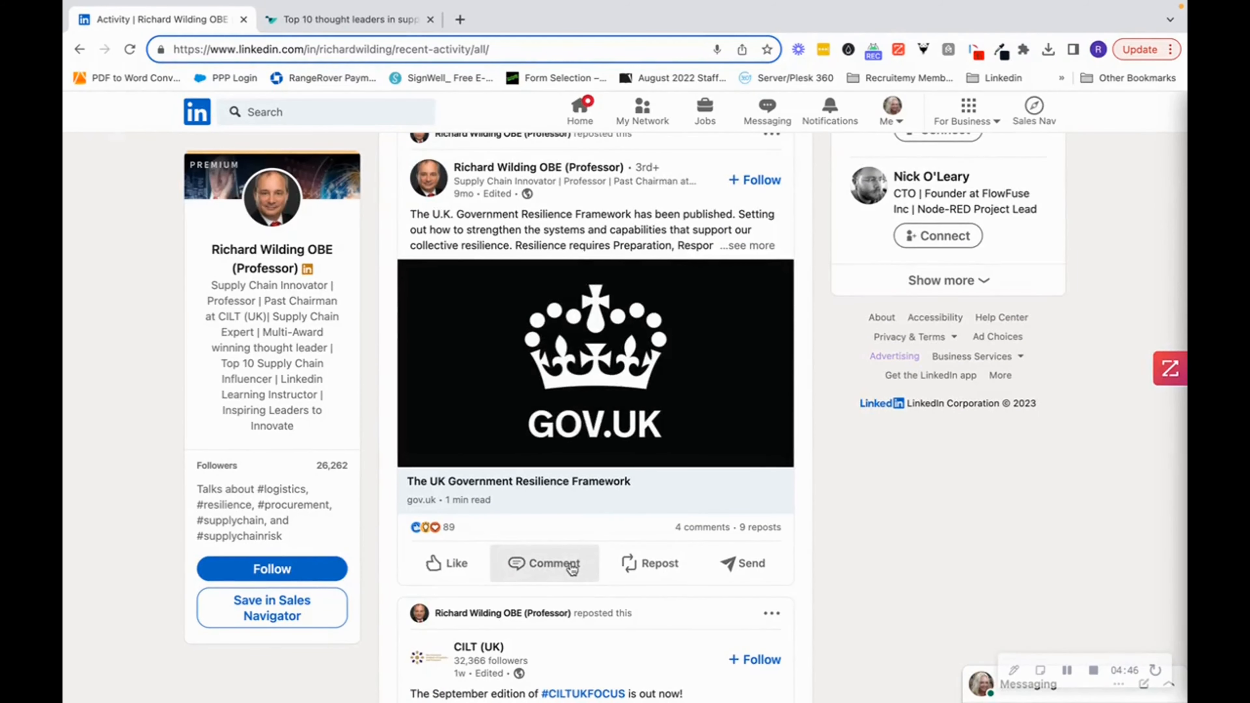
- Expand the comments on the UK Government Resilience Framework repost and read through them
left_click(551, 562)
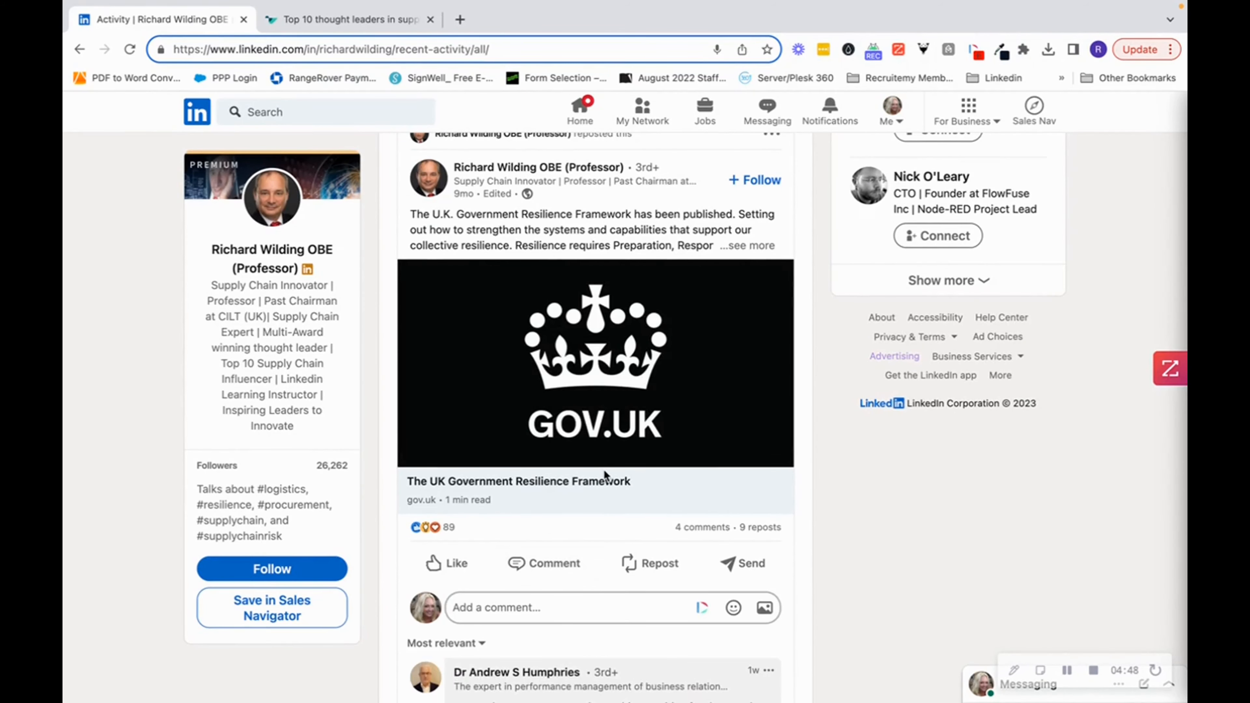
scroll("up", 3)
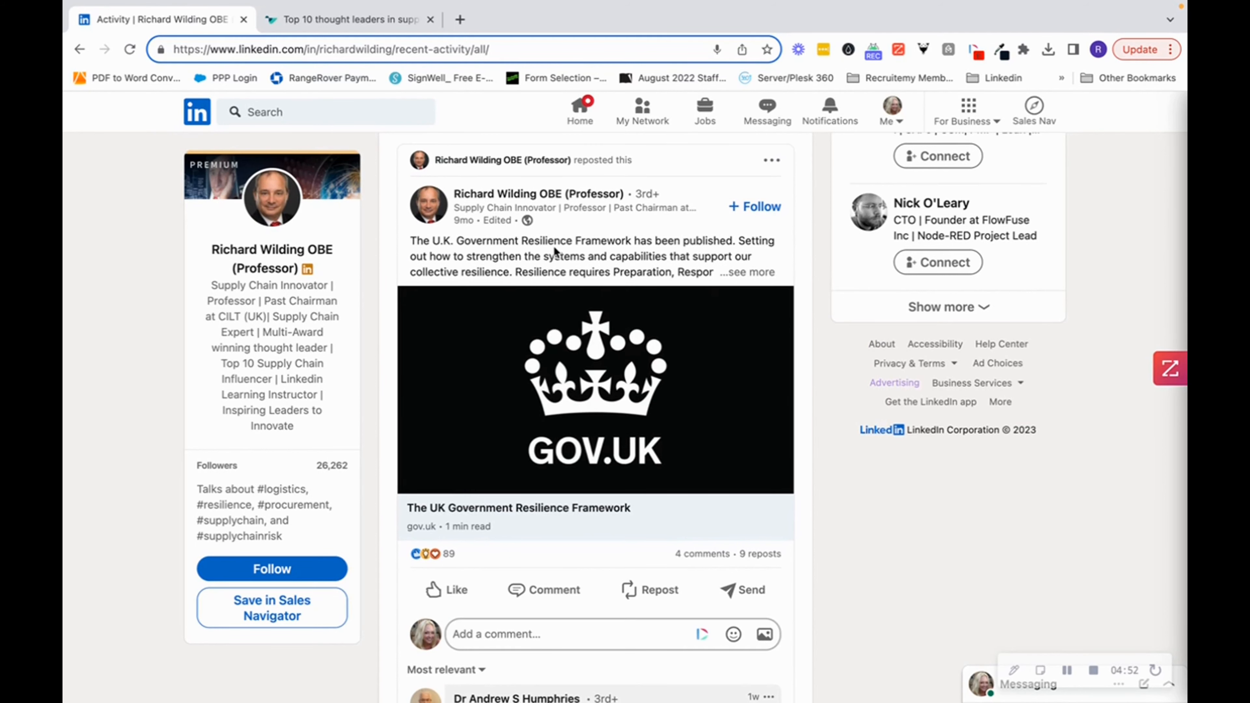
mouse_move(661, 419)
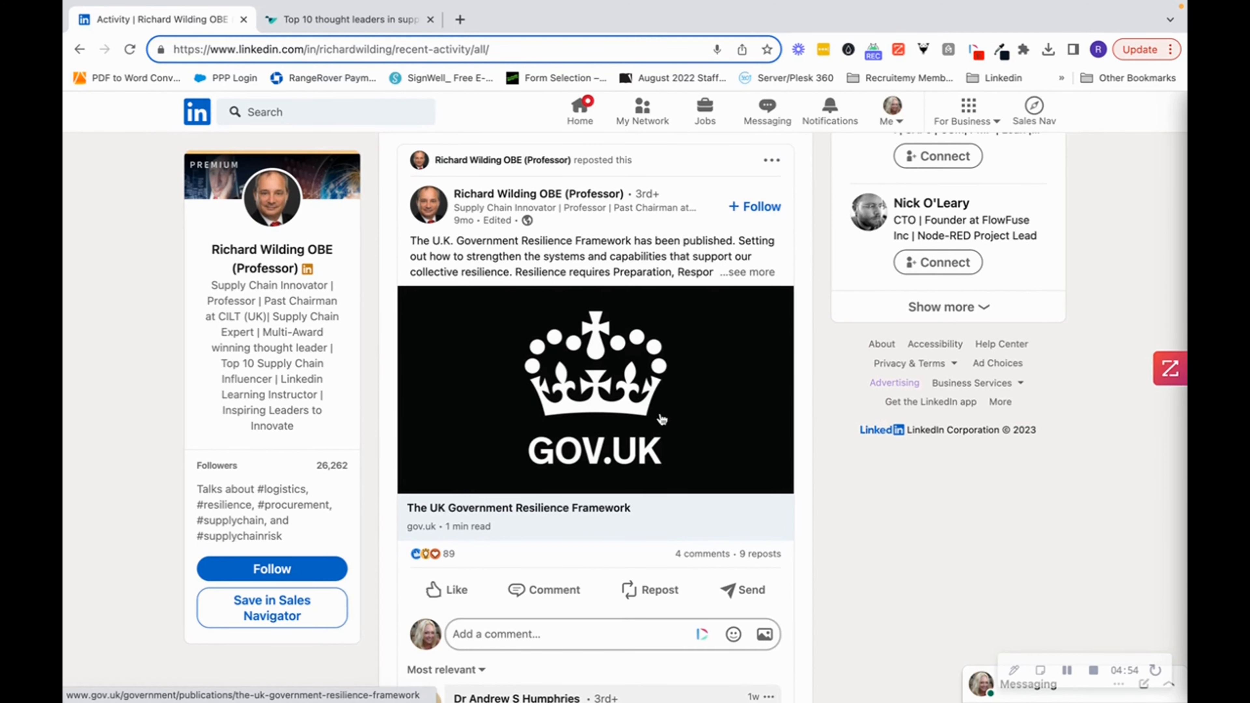
scroll("down", 3)
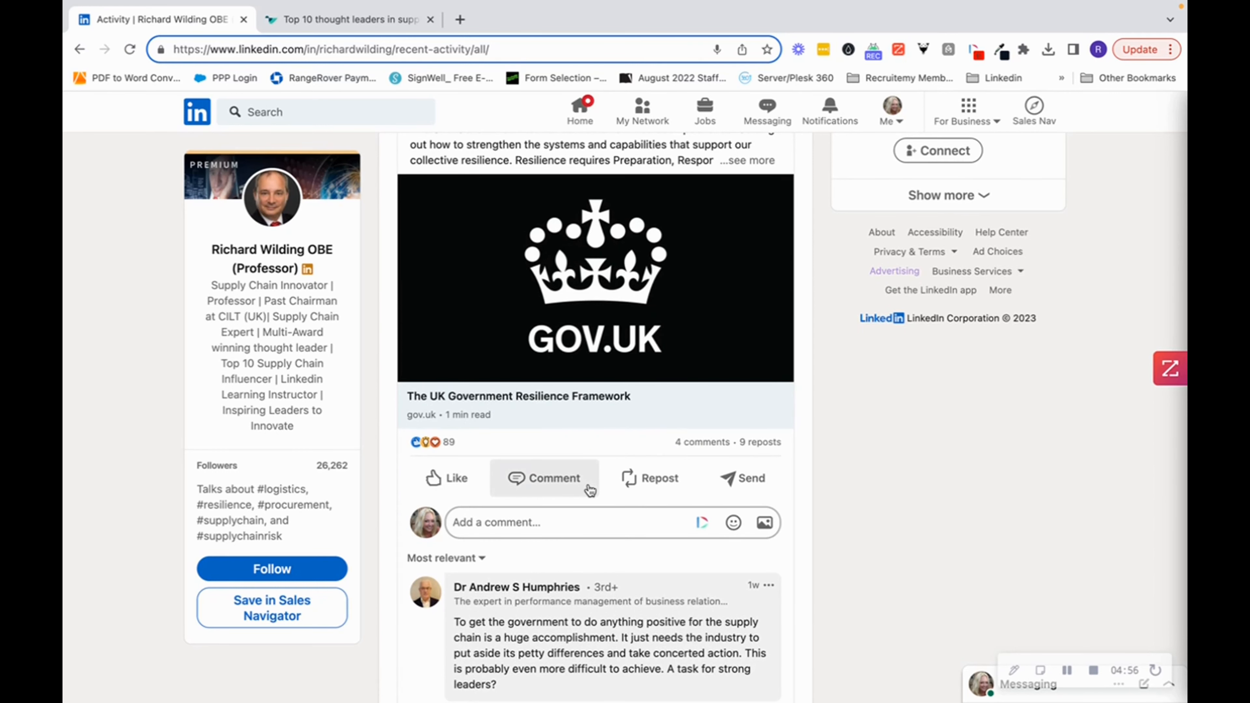
scroll("down", 3)
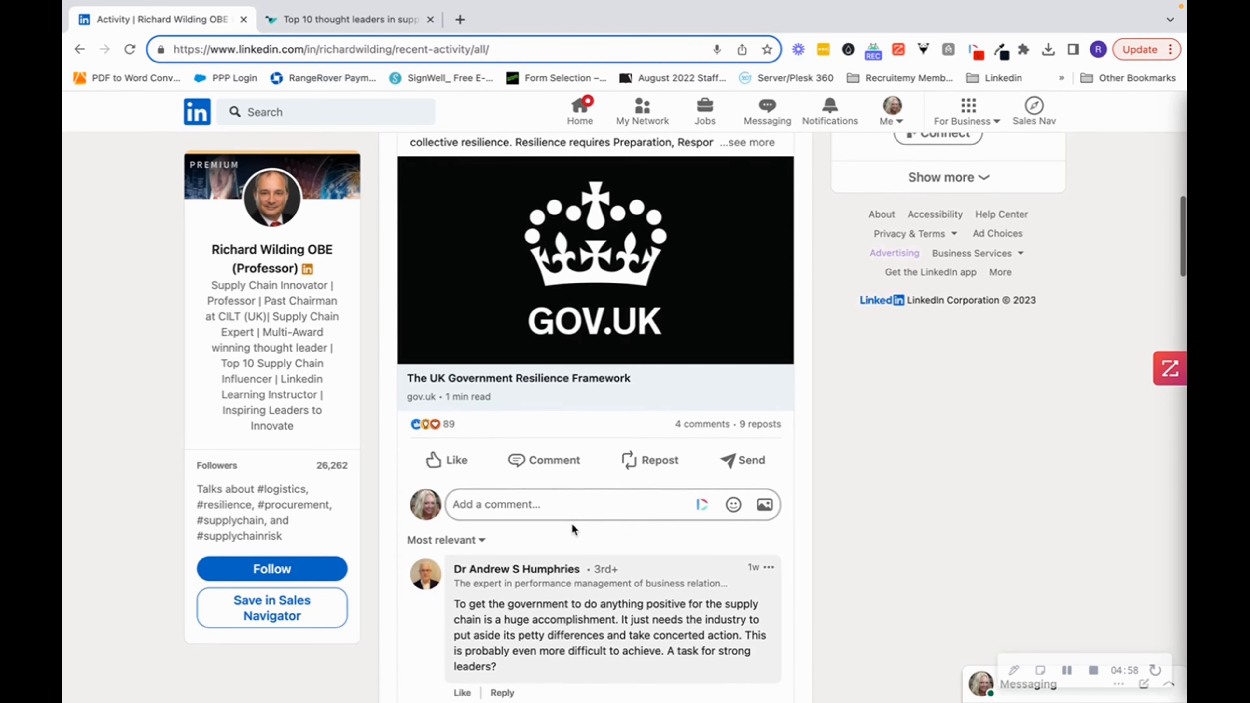
mouse_move(575, 533)
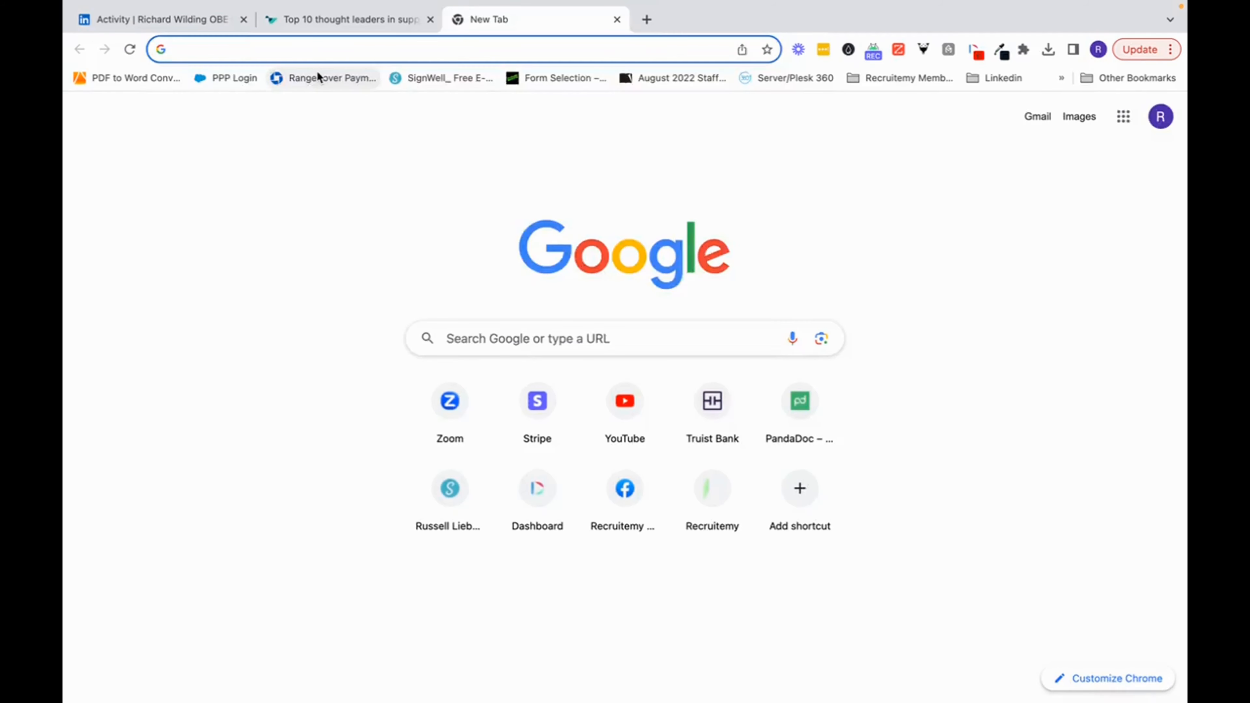
- Search YouTube for 'supply chain management', skim the video results, and return to LinkedIn
left_click(624, 400)
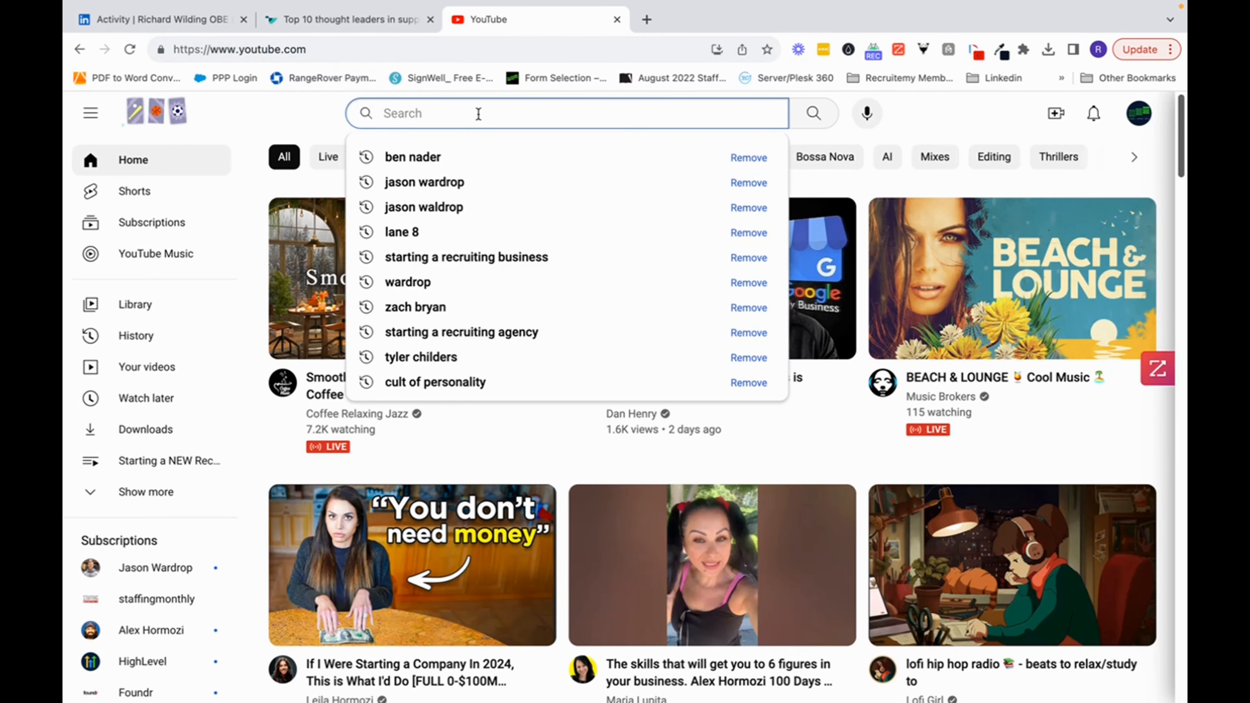
type("supply")
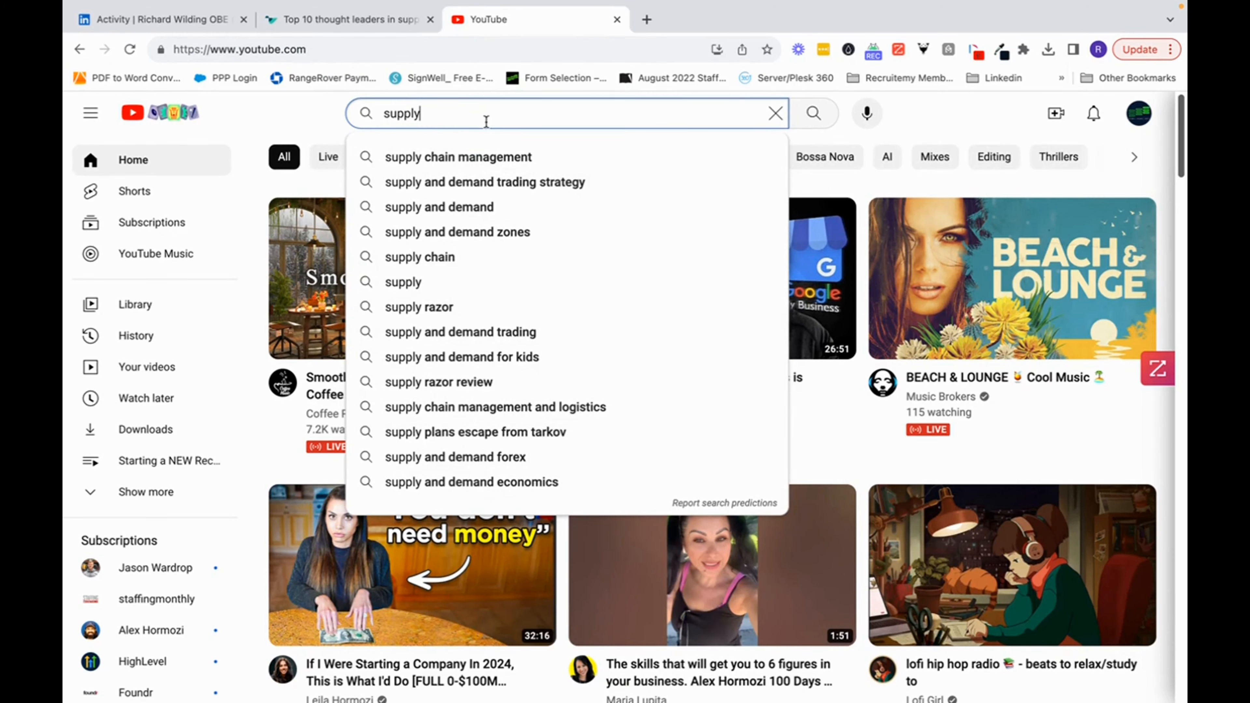
left_click(461, 157)
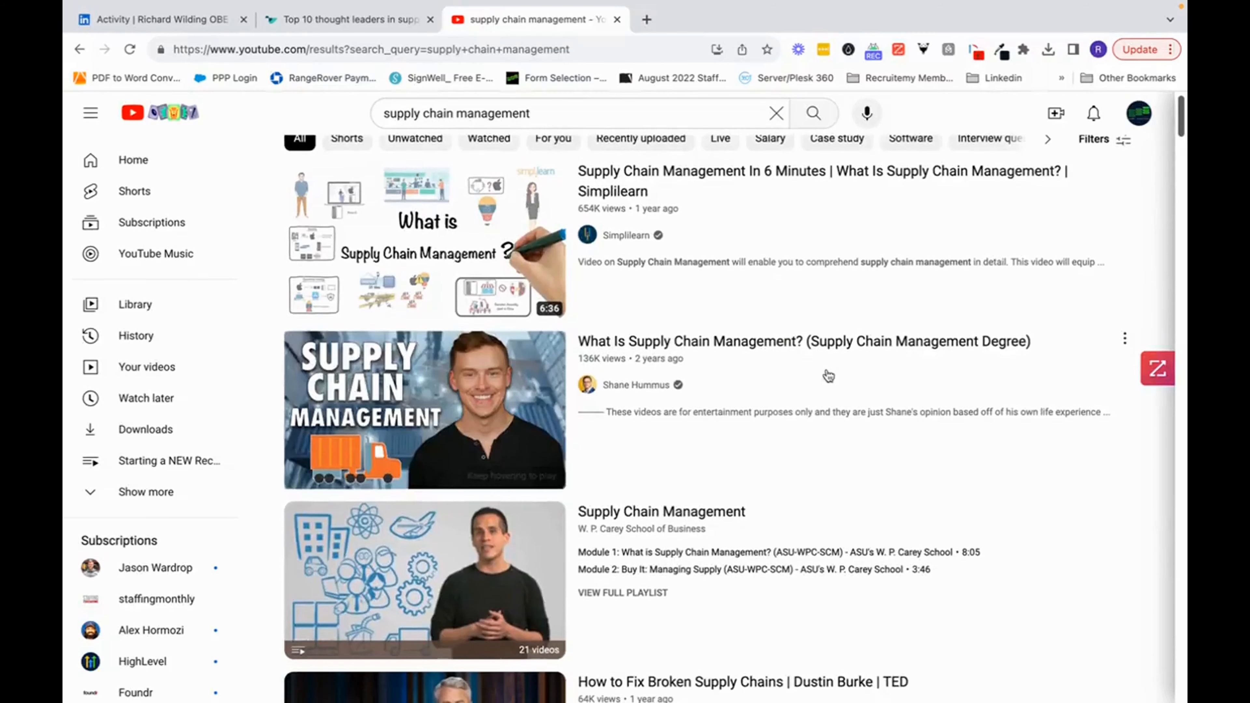
scroll("down", 3)
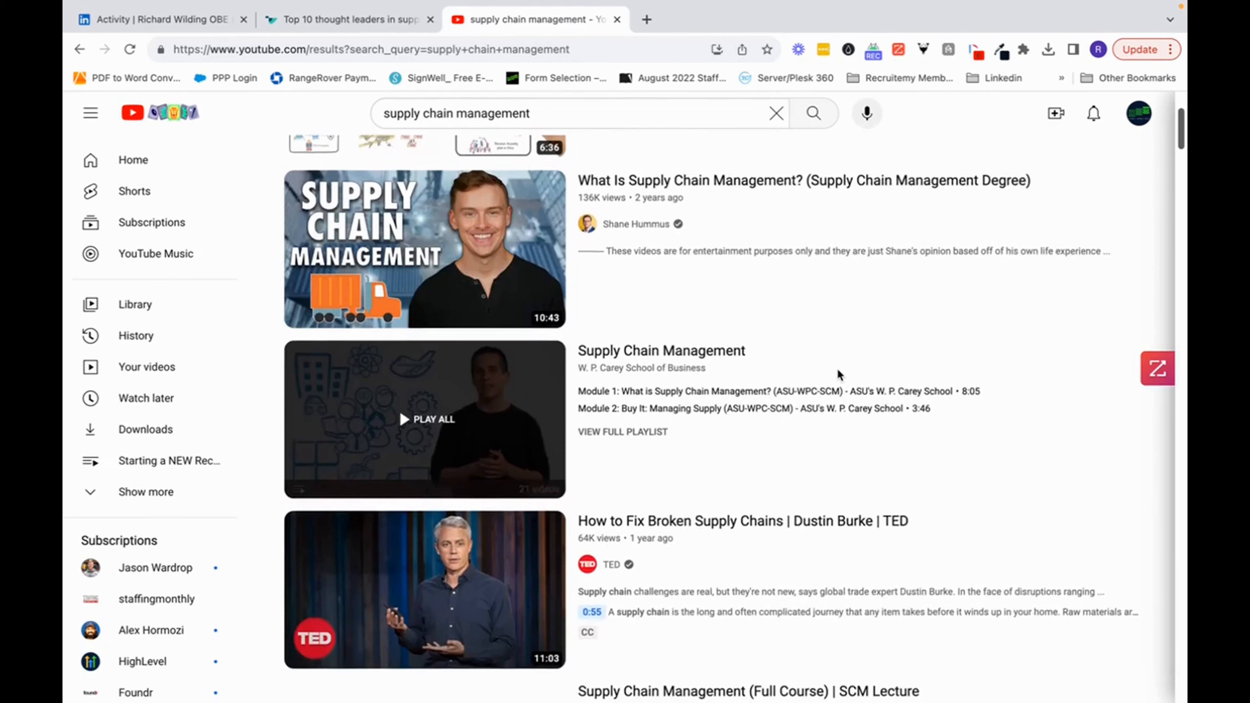
scroll("down", 3)
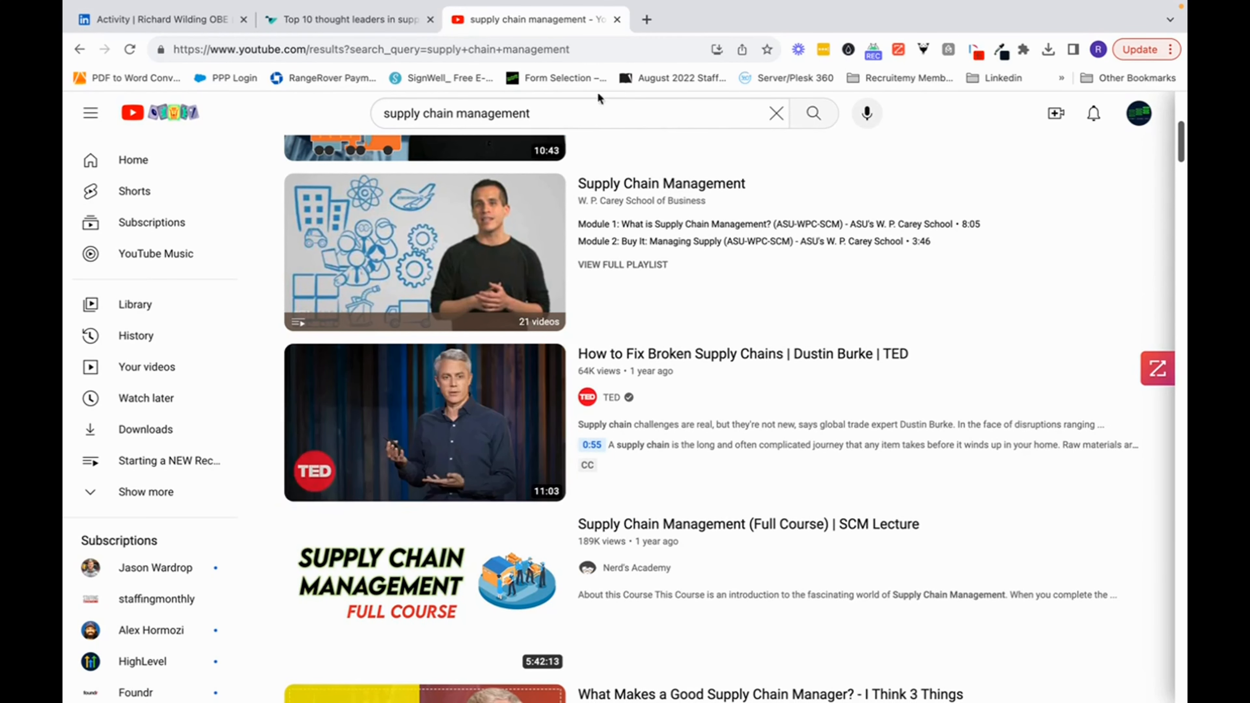
left_click(152, 18)
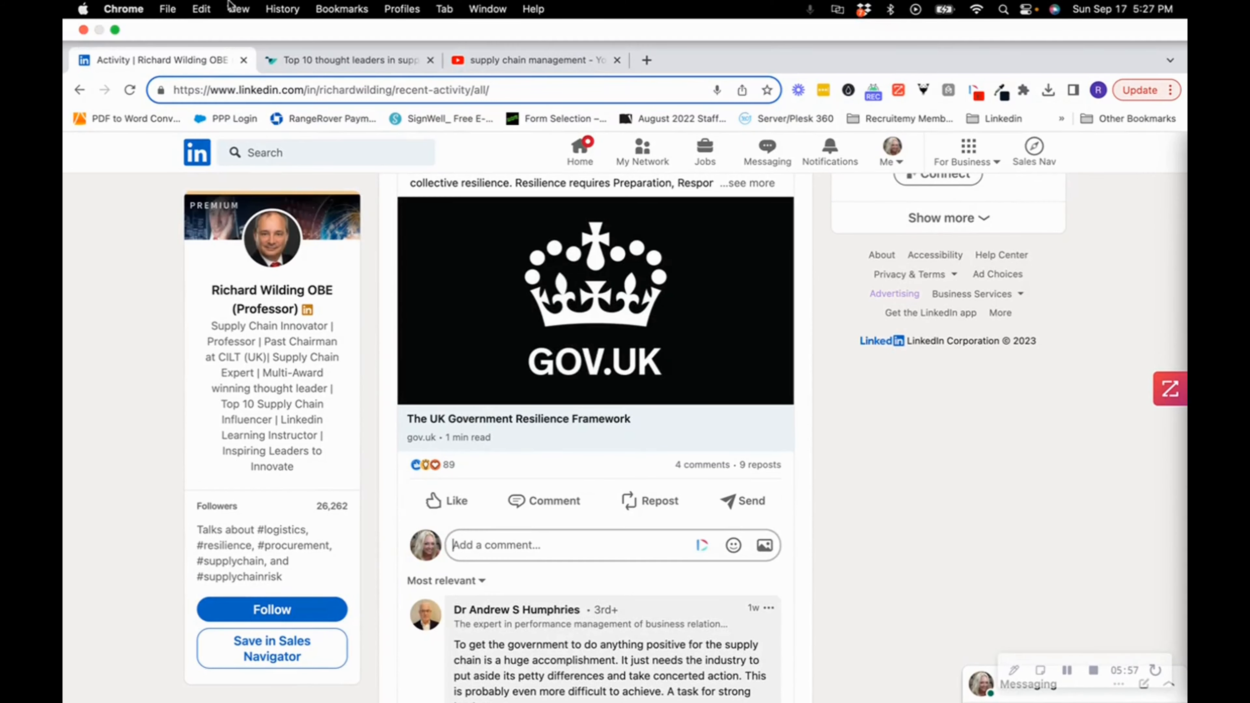
left_click(454, 679)
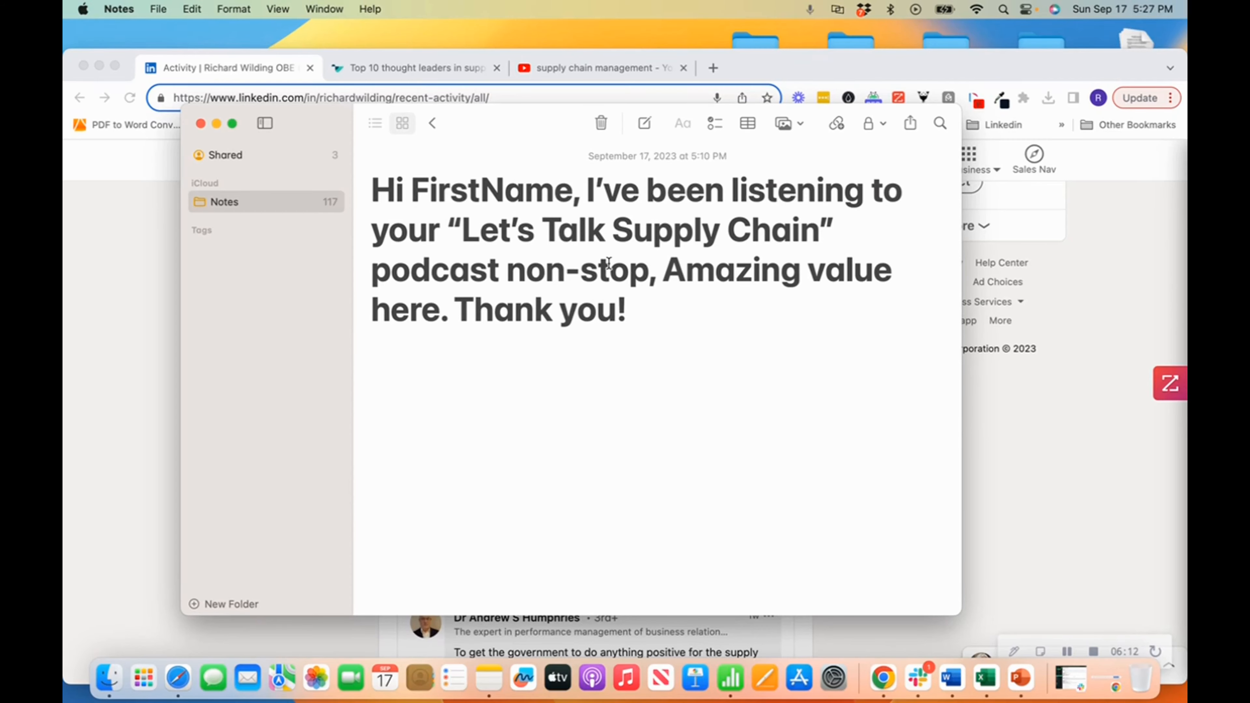
mouse_move(783, 270)
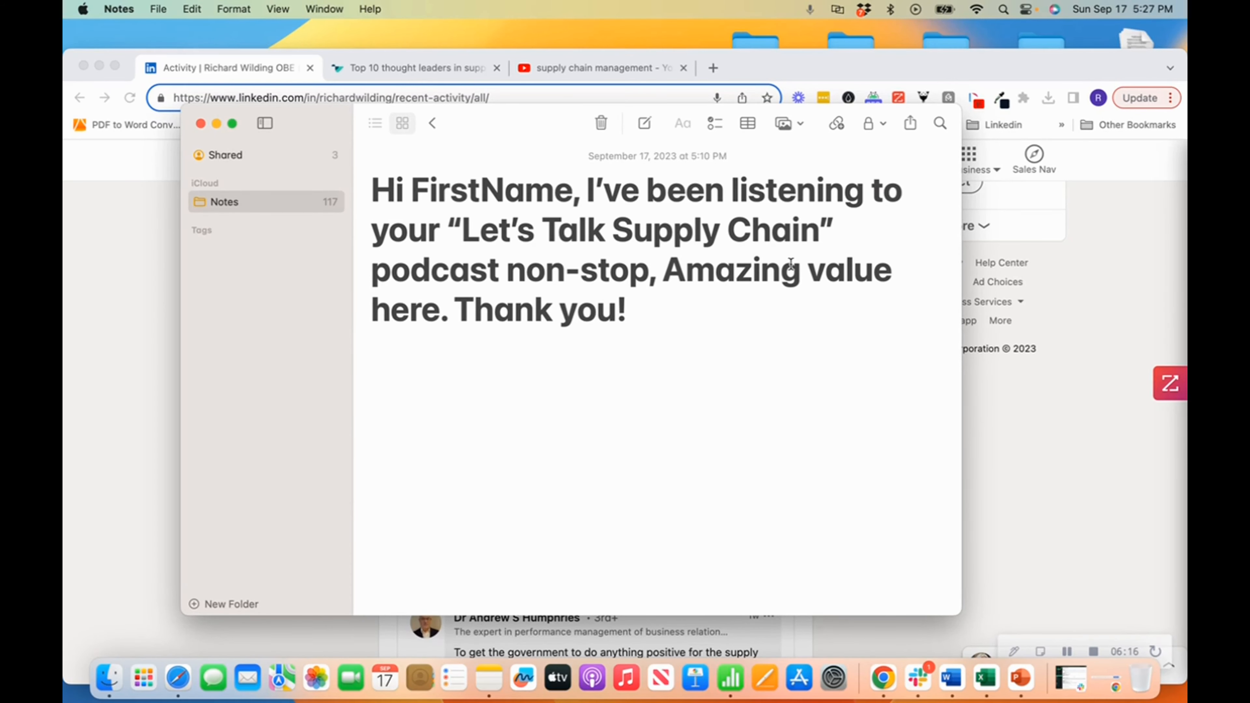
mouse_move(792, 400)
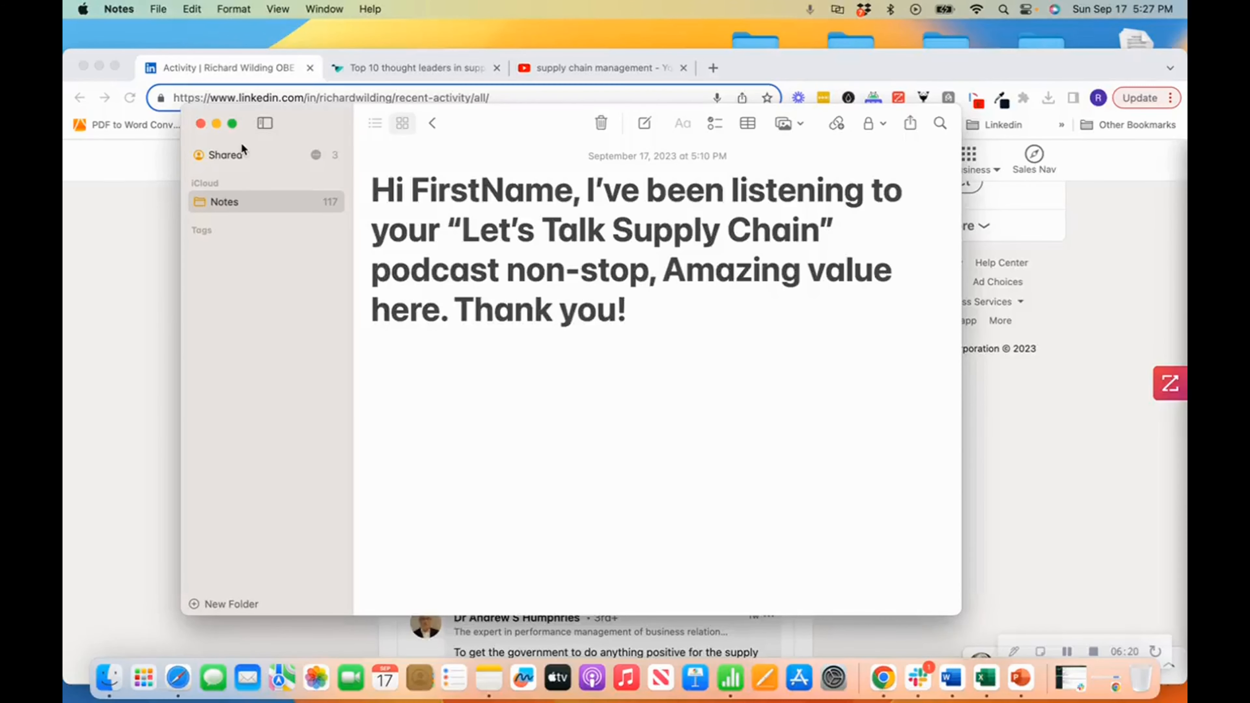
mouse_move(216, 124)
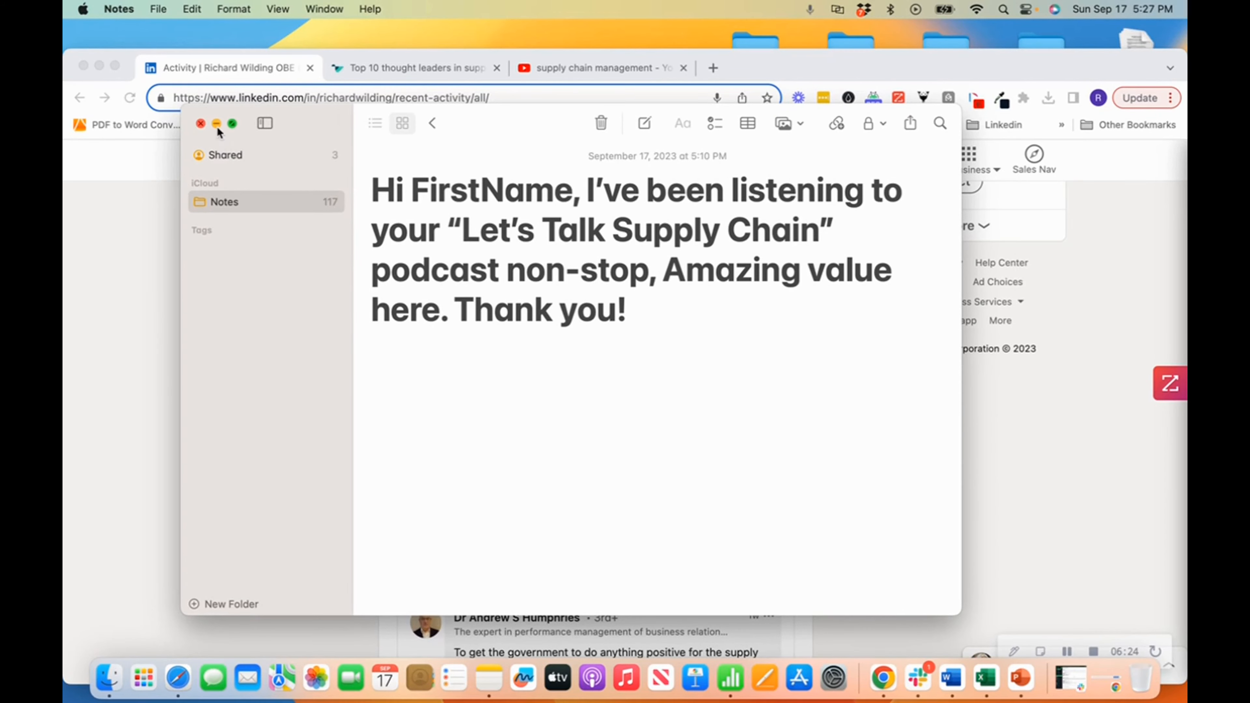
left_click(201, 124)
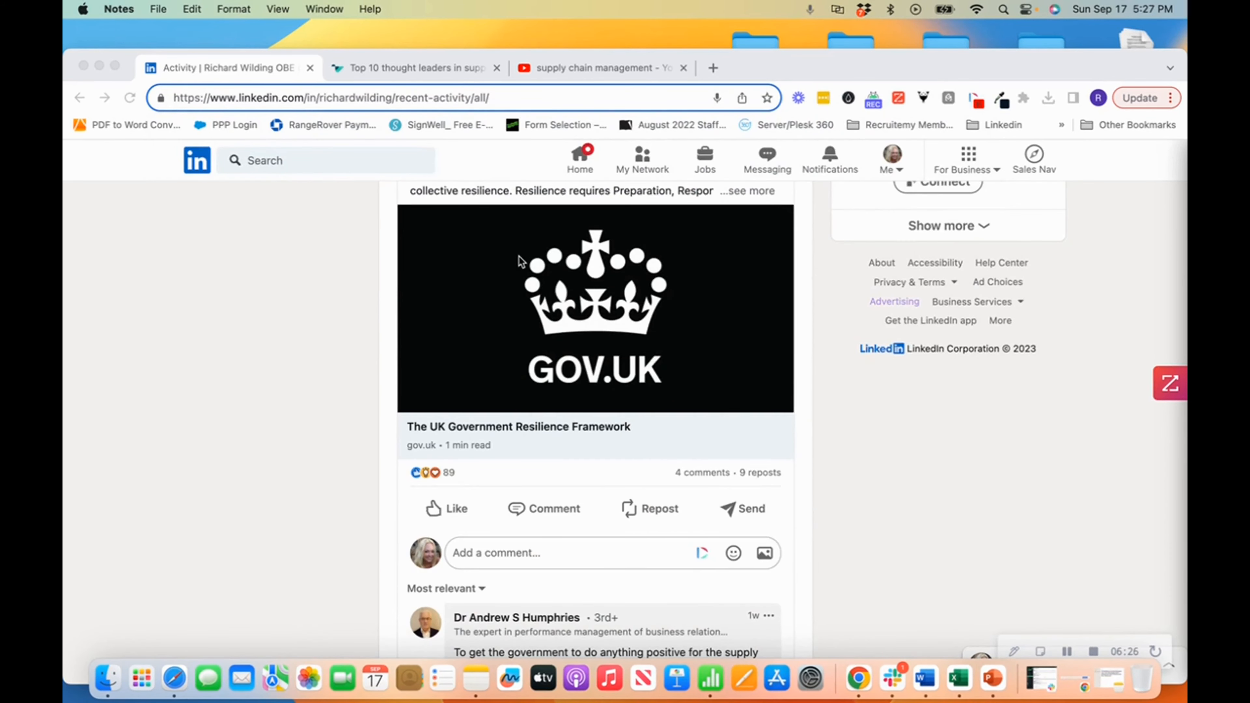
mouse_move(526, 266)
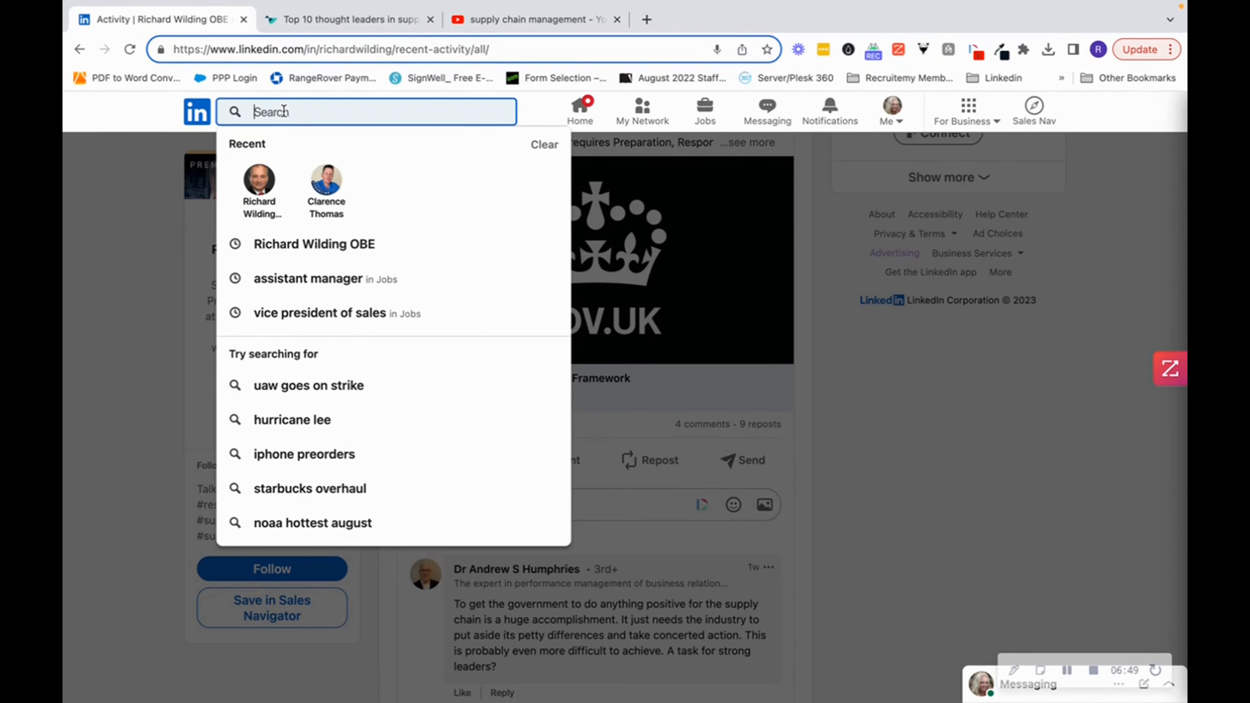
- Enter '#supply' in LinkedIn search and pick the #supplychainmanagement hashtag suggestion
type("#su")
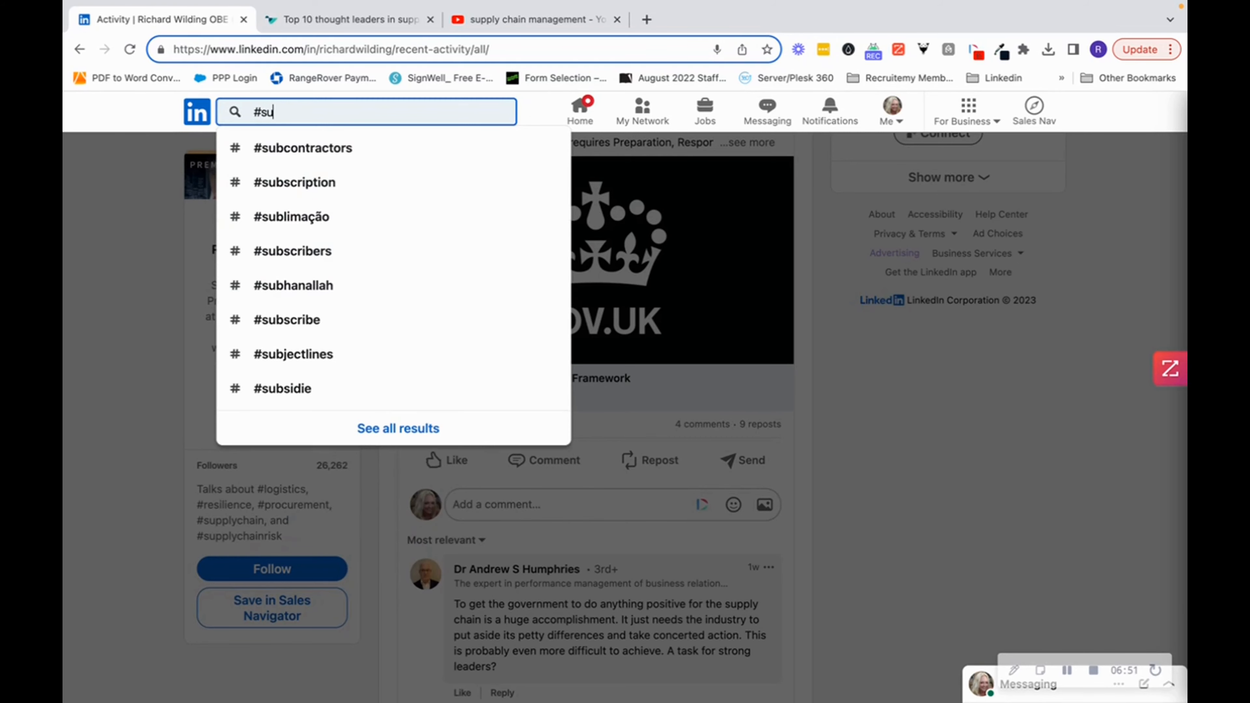
type("pply")
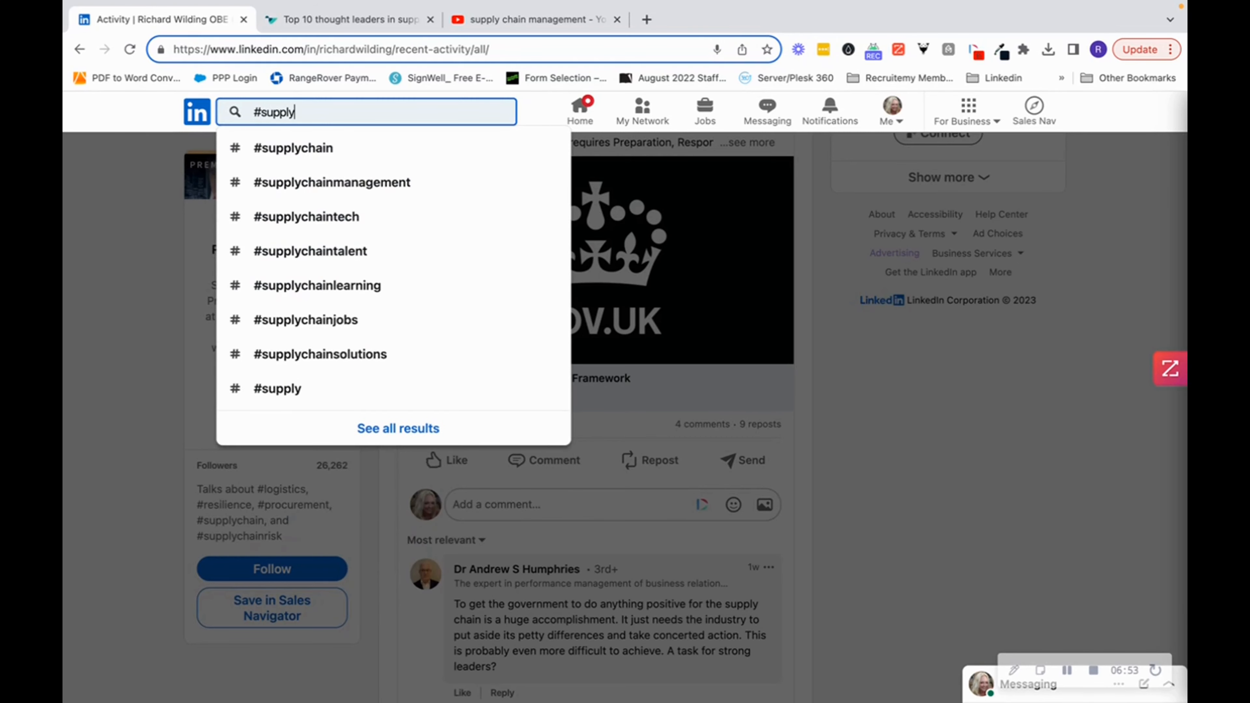
left_click(331, 181)
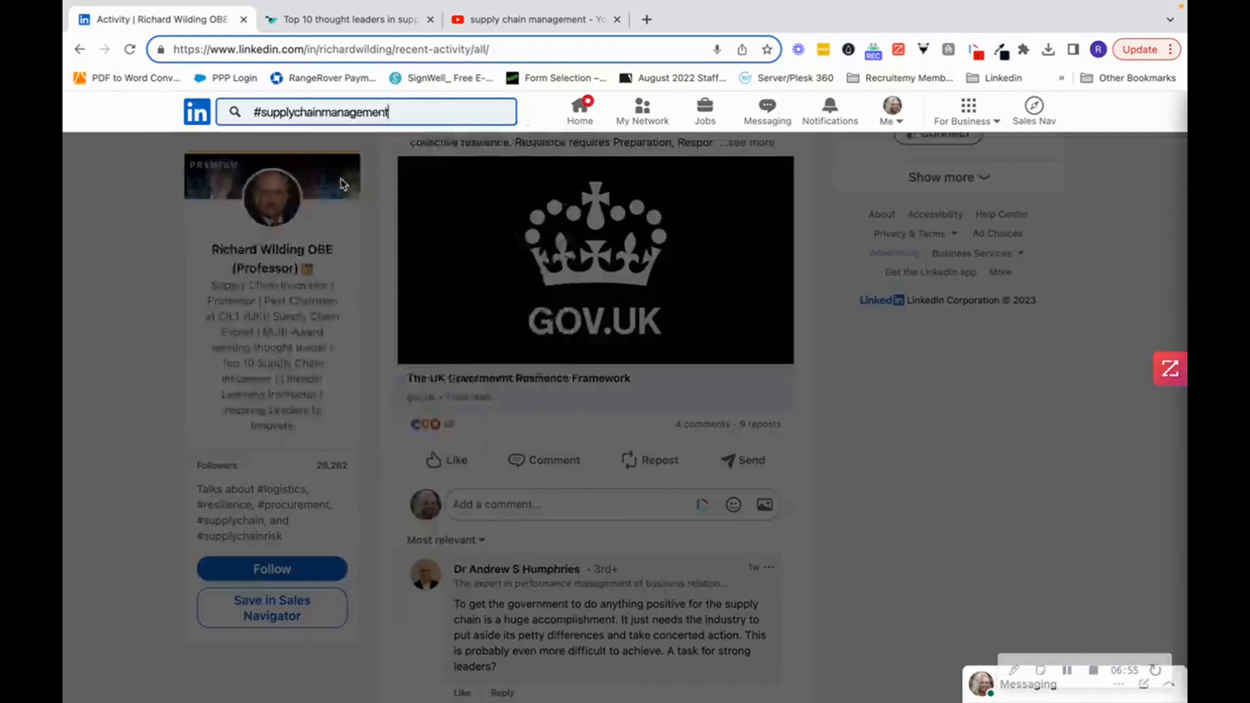
- Load the #supplychainmanagement feed and scroll to the Orchid Orthopedic VP of Supply Chain post
key("Return")
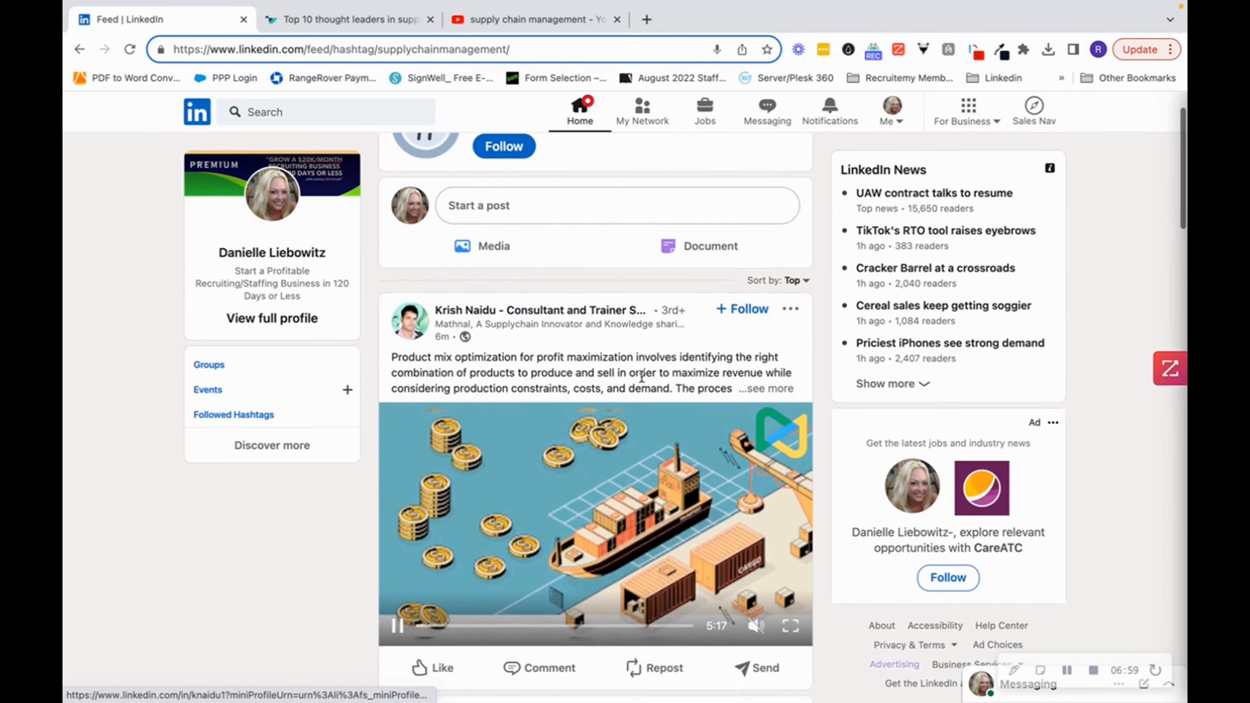
scroll("down", 3)
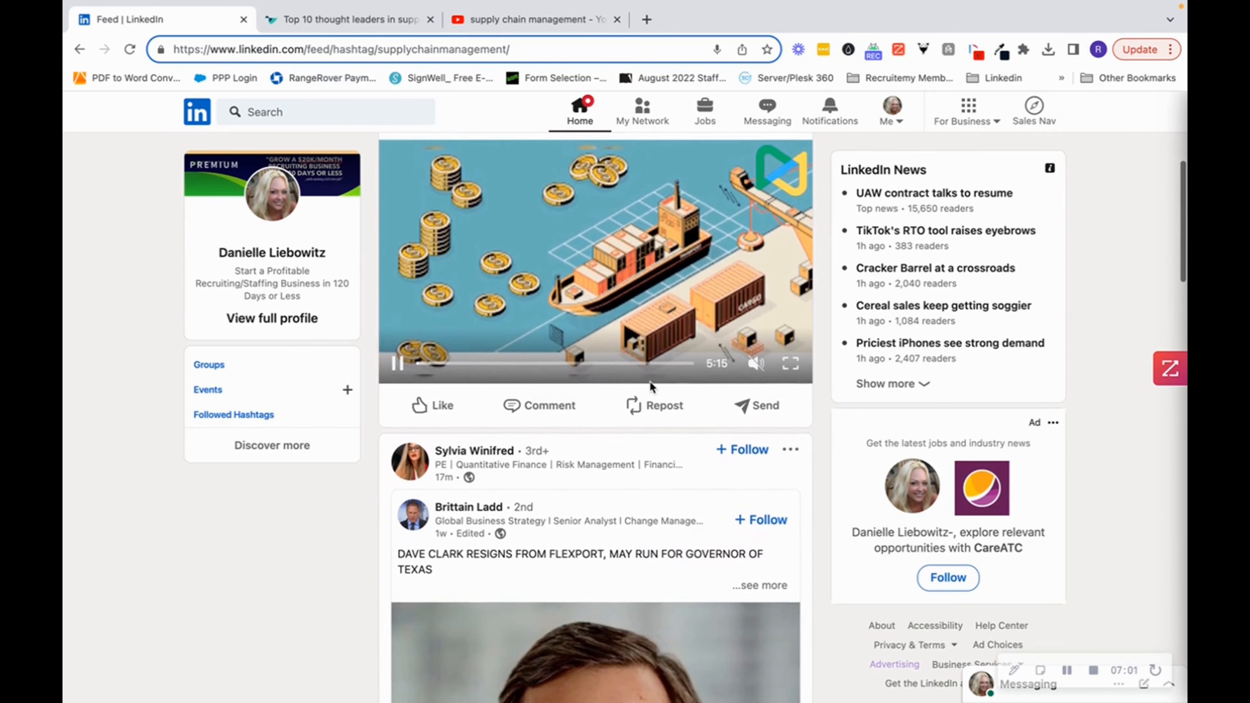
scroll("down", 3)
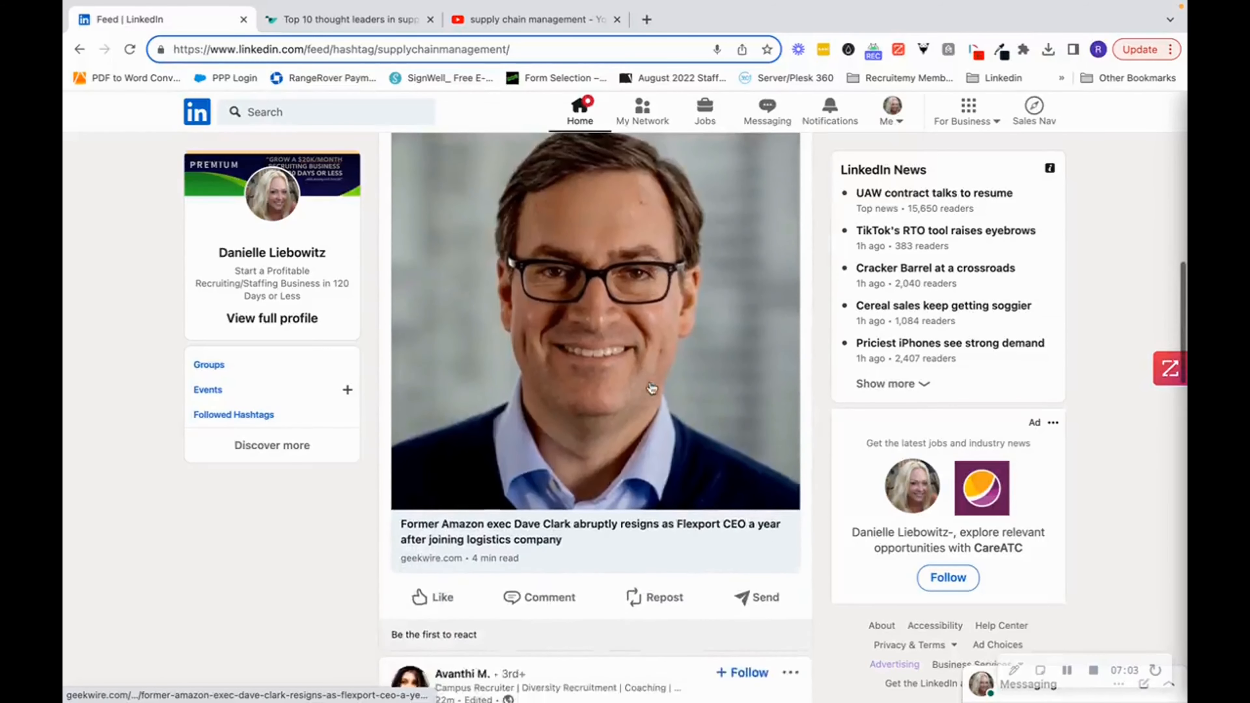
scroll("down", 3)
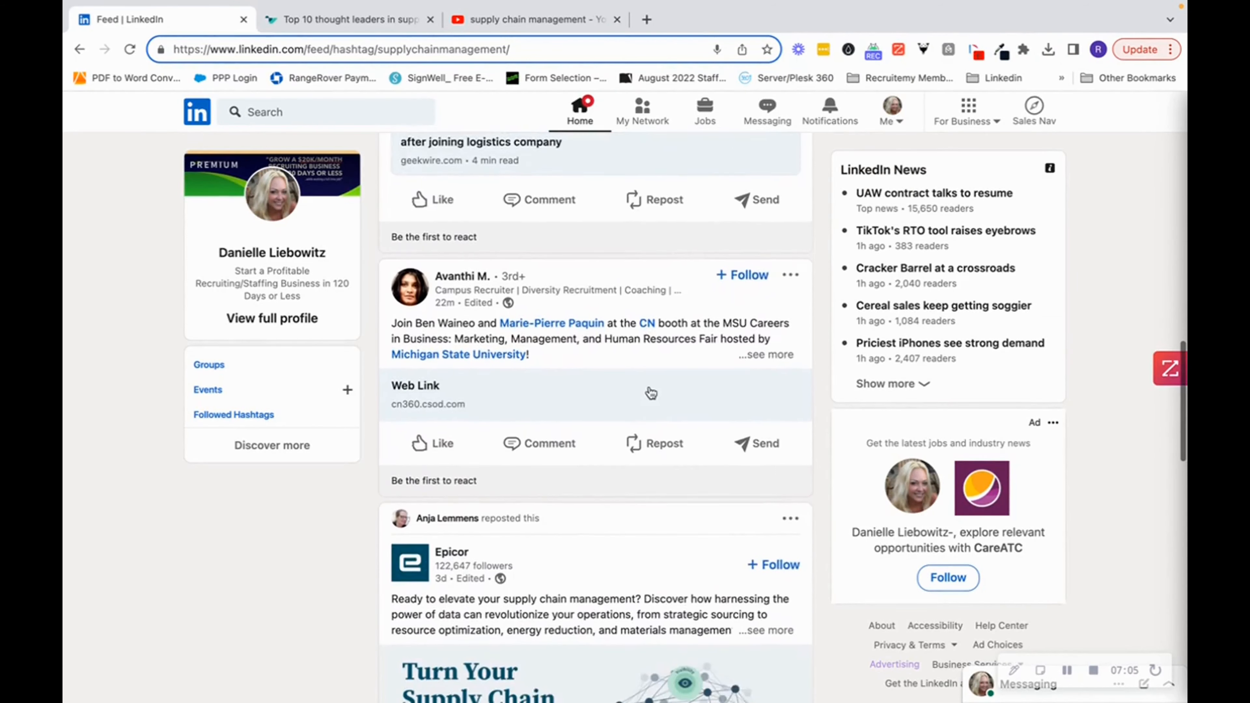
scroll("down", 3)
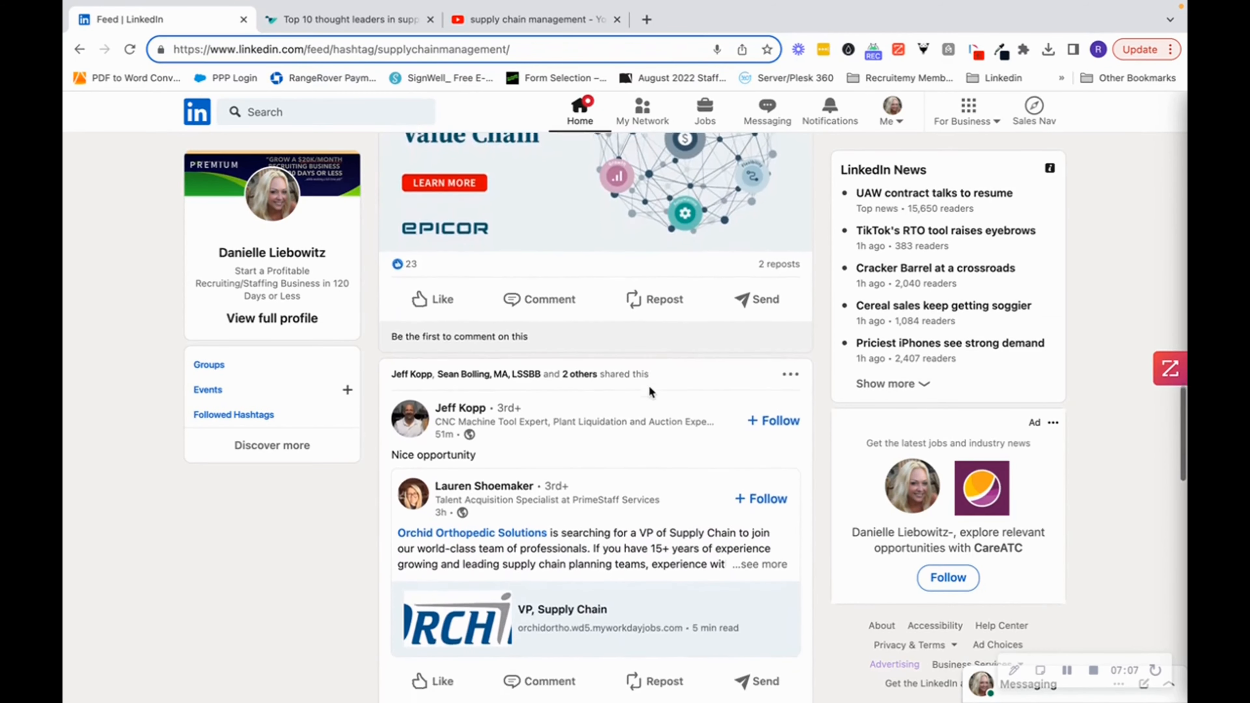
scroll("down", 3)
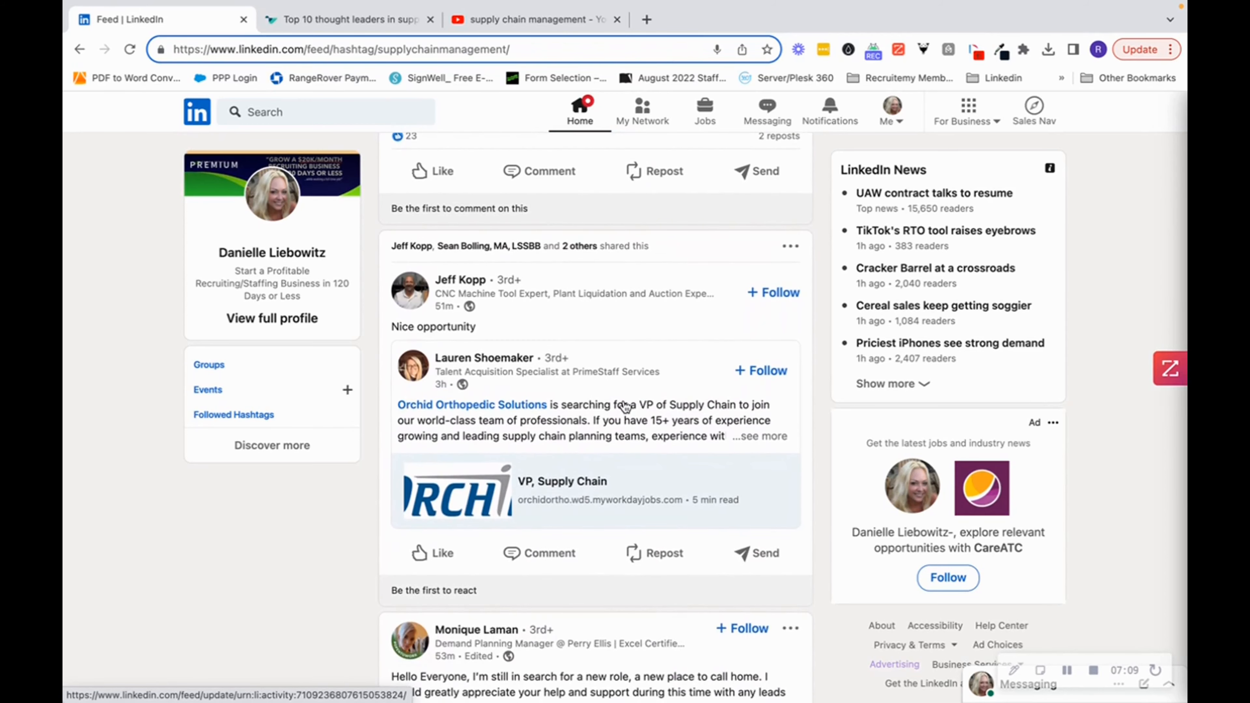
scroll("down", 3)
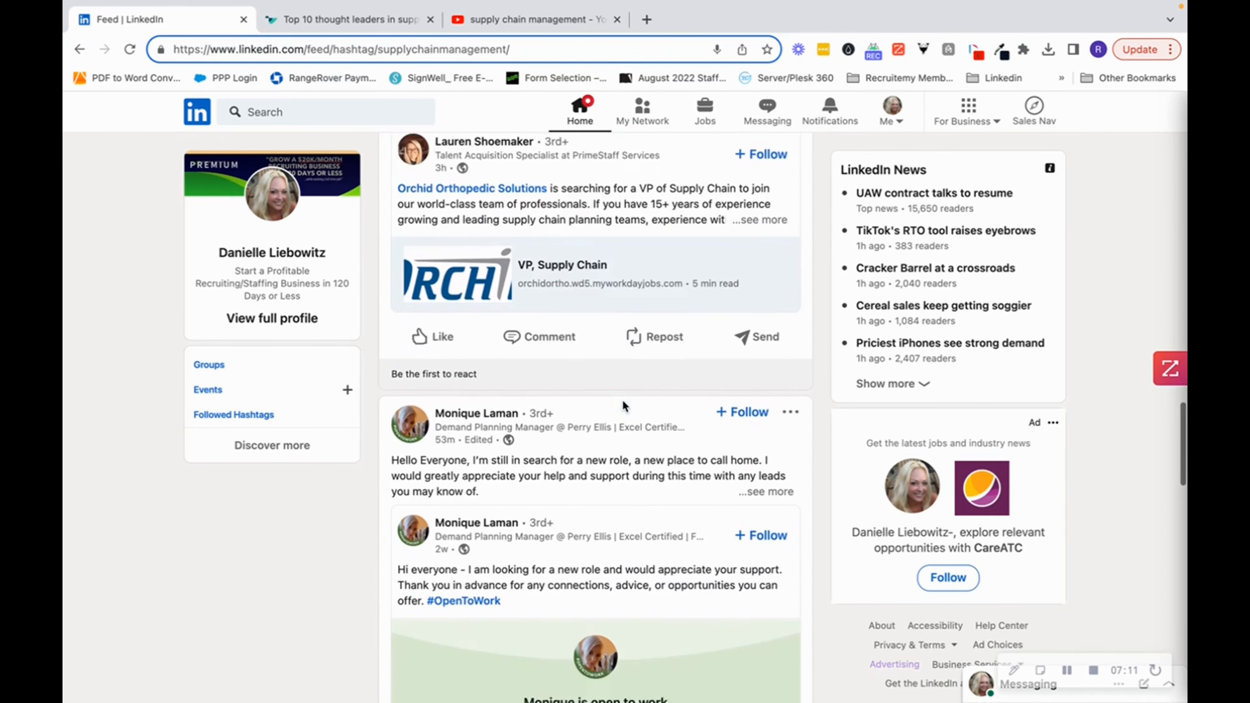
scroll("down", 3)
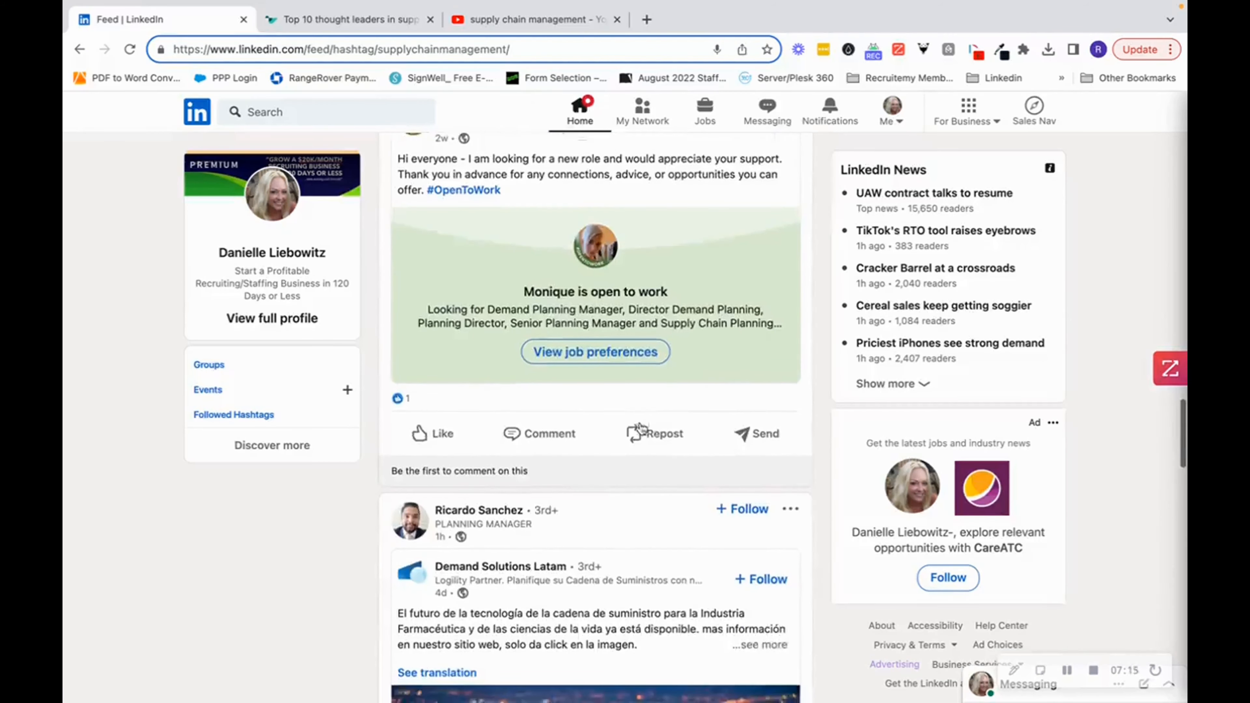
scroll("down", 3)
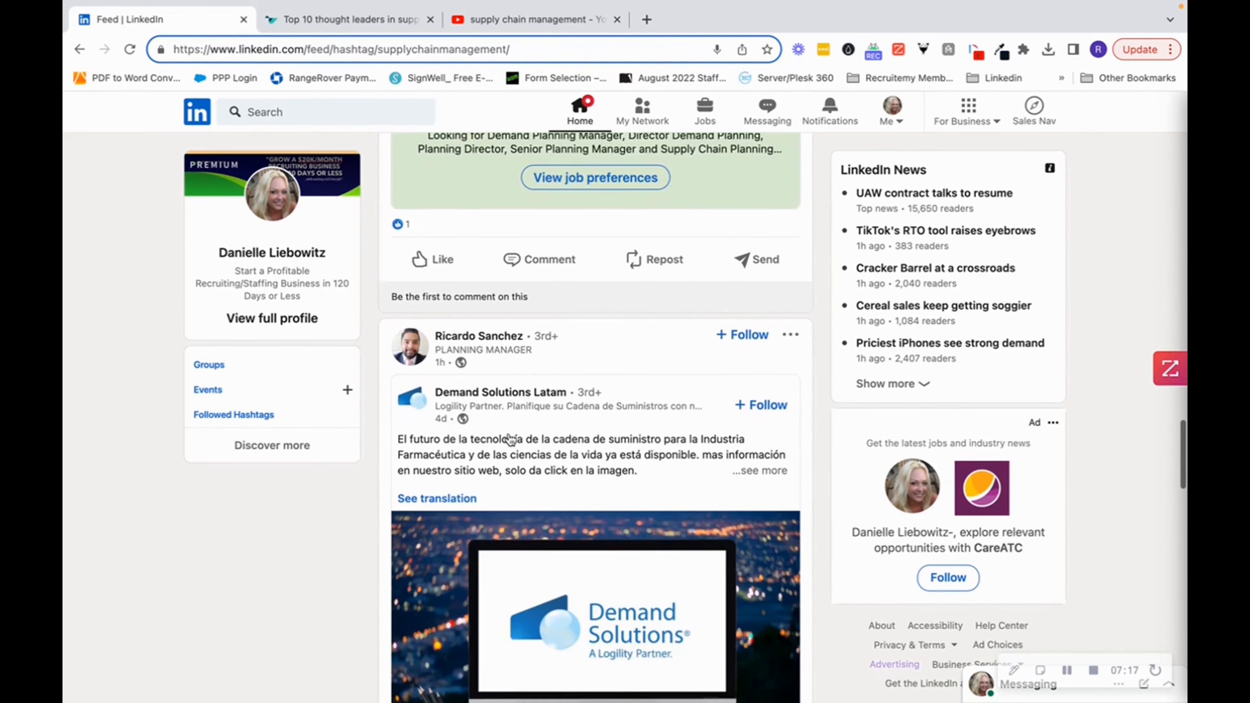
scroll("down", 3)
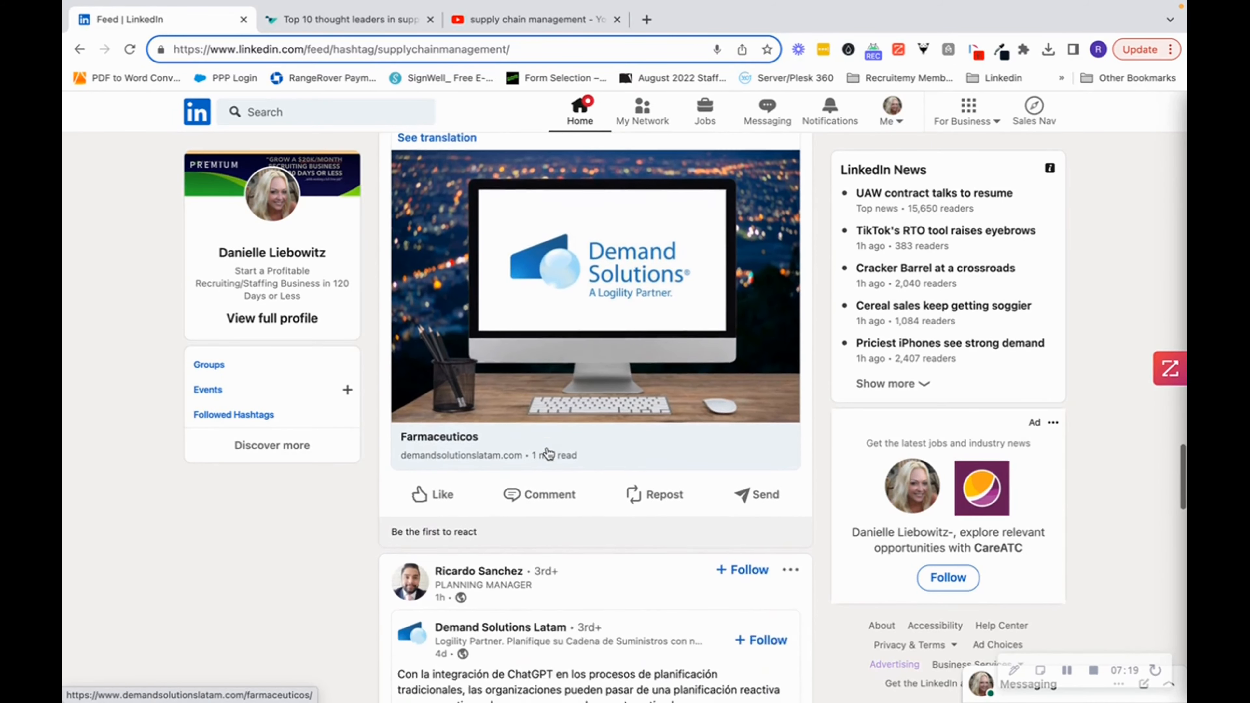
scroll("down", 3)
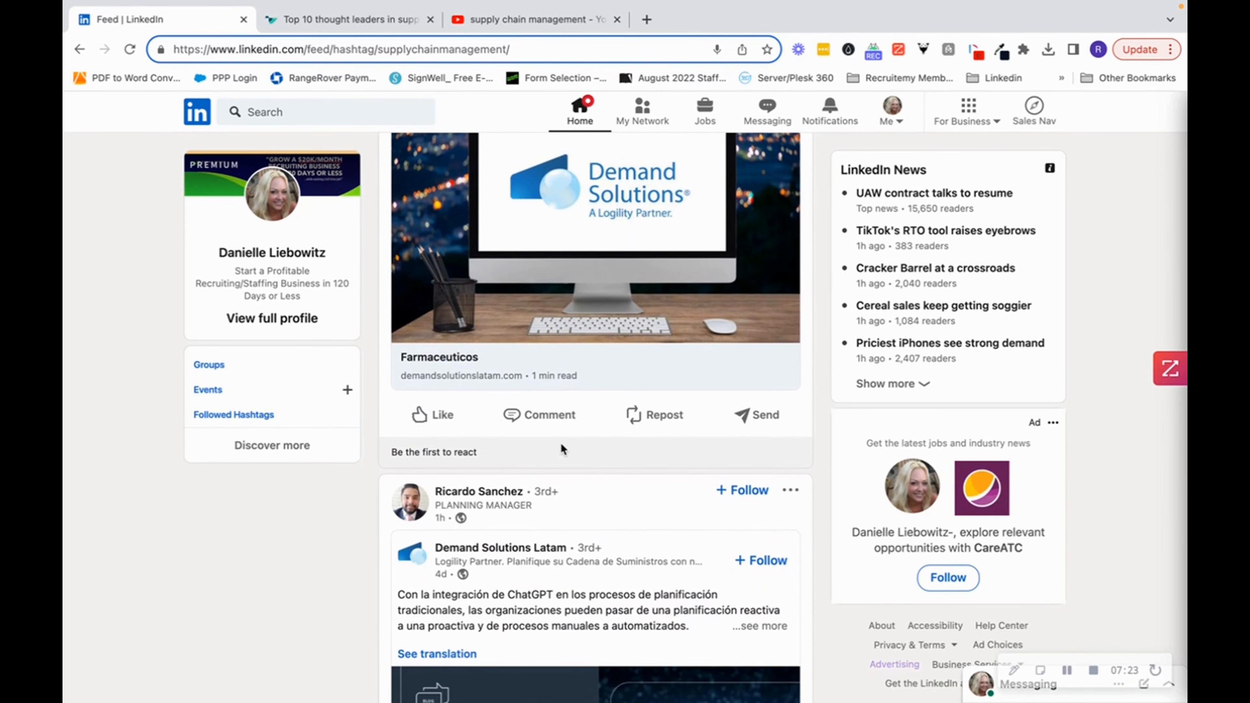
scroll("down", 3)
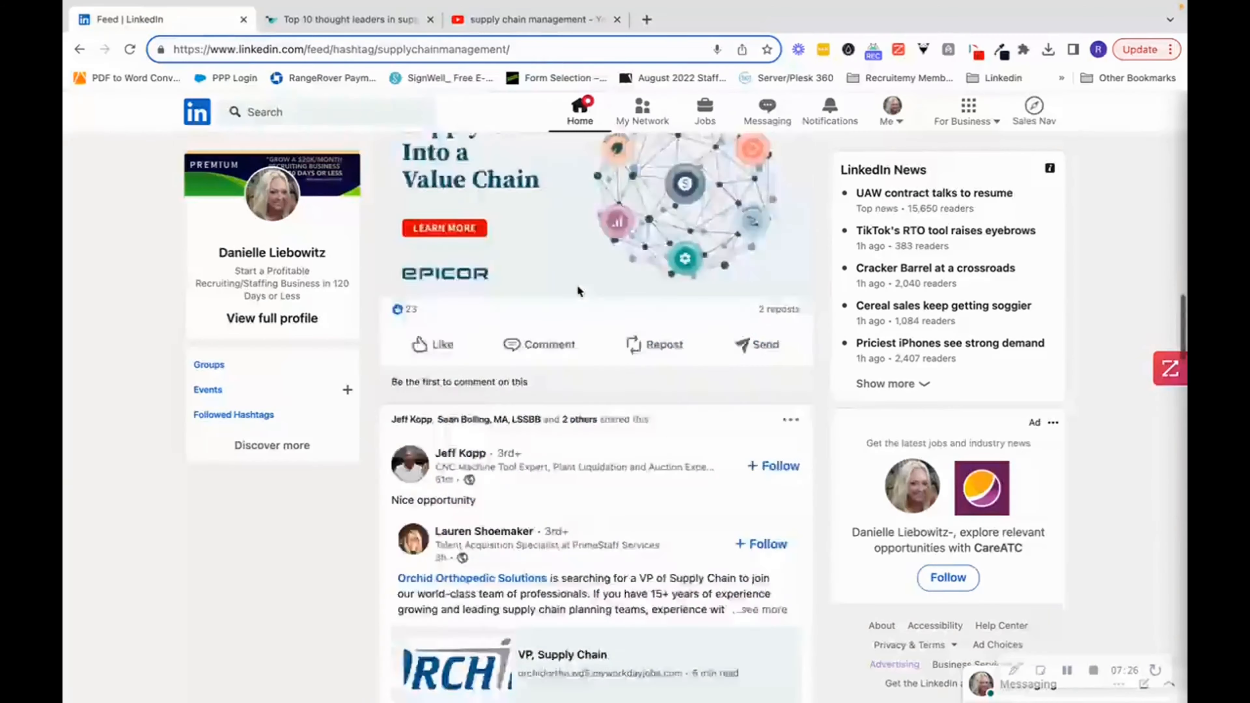
- Search LinkedIn for 'supply chain management' and show the full list of US job openings
left_click(326, 112)
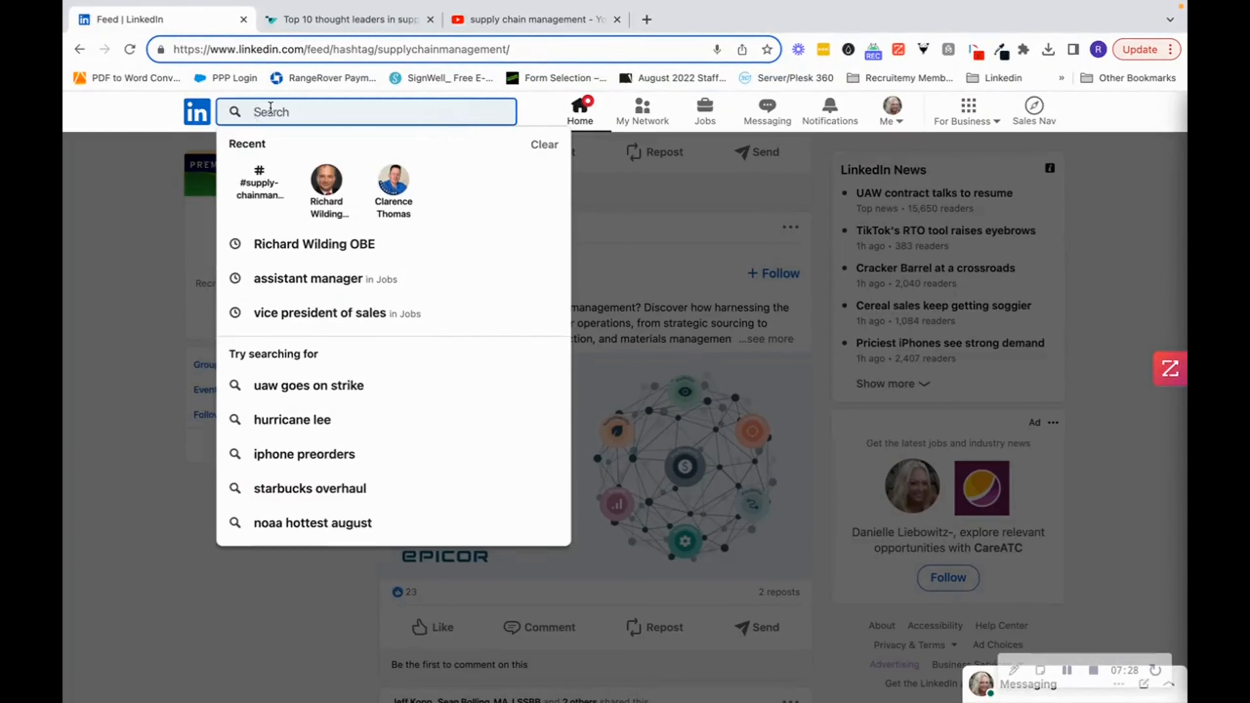
type("supply chain management")
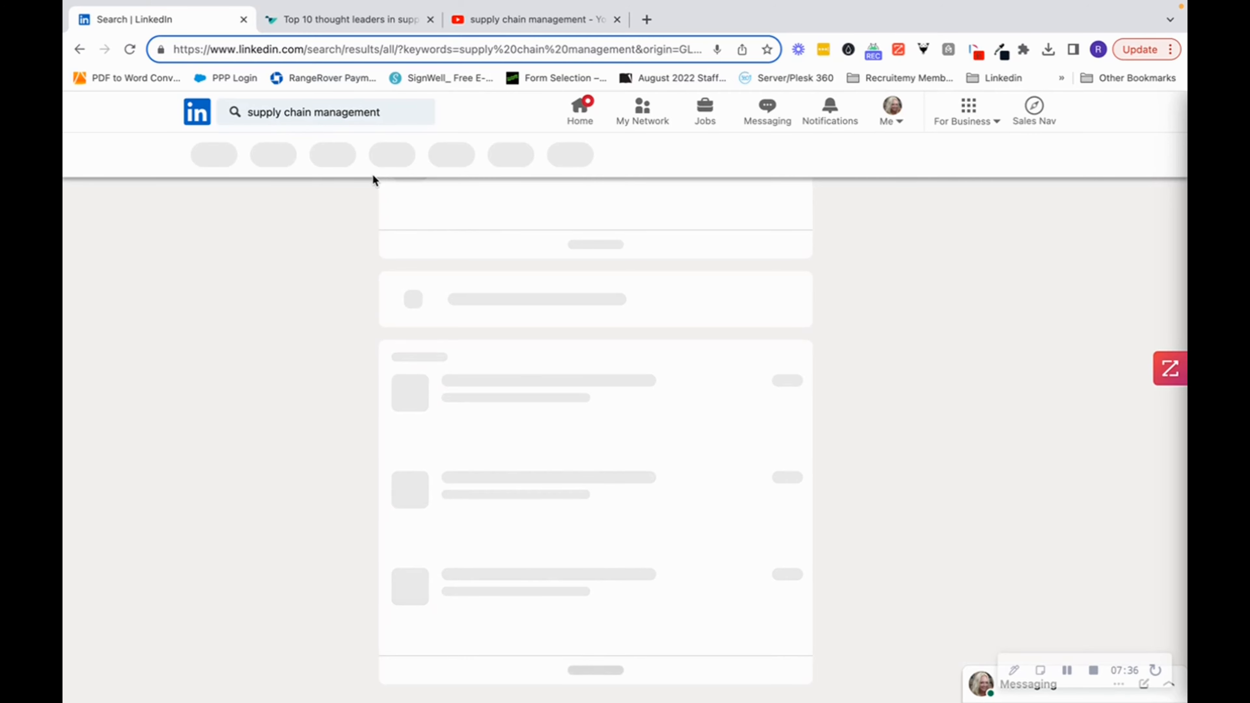
left_click(207, 155)
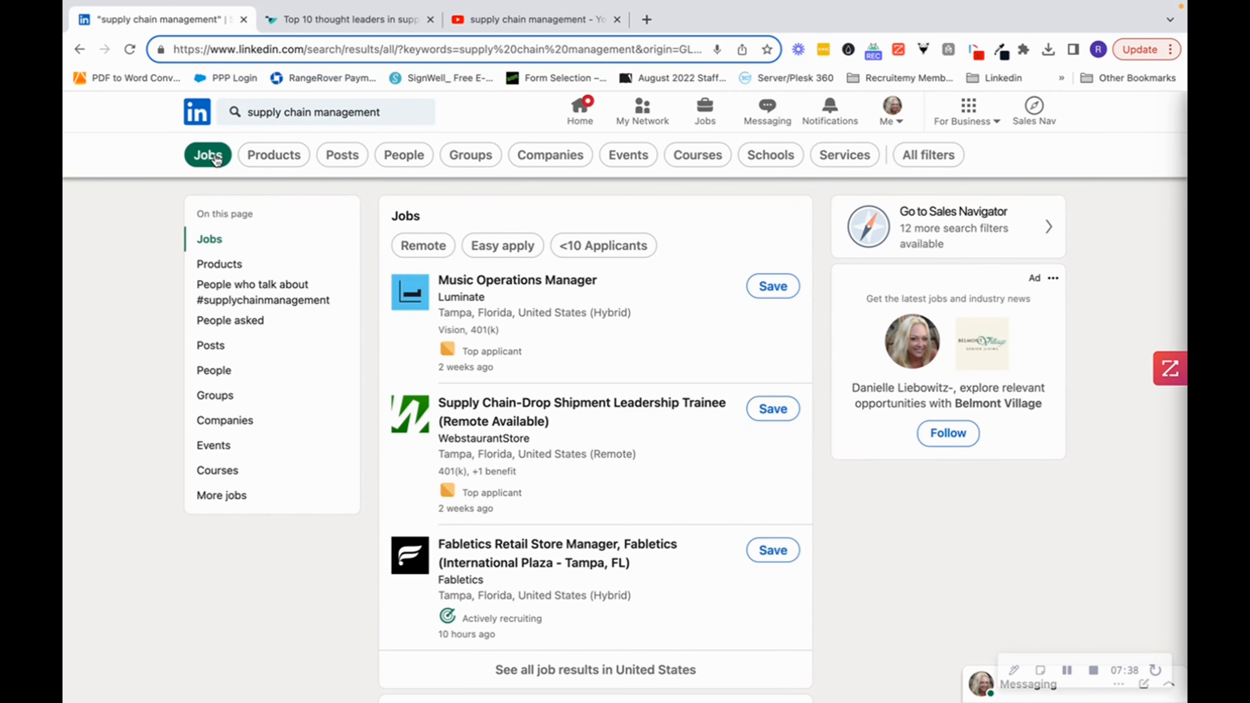
left_click(206, 155)
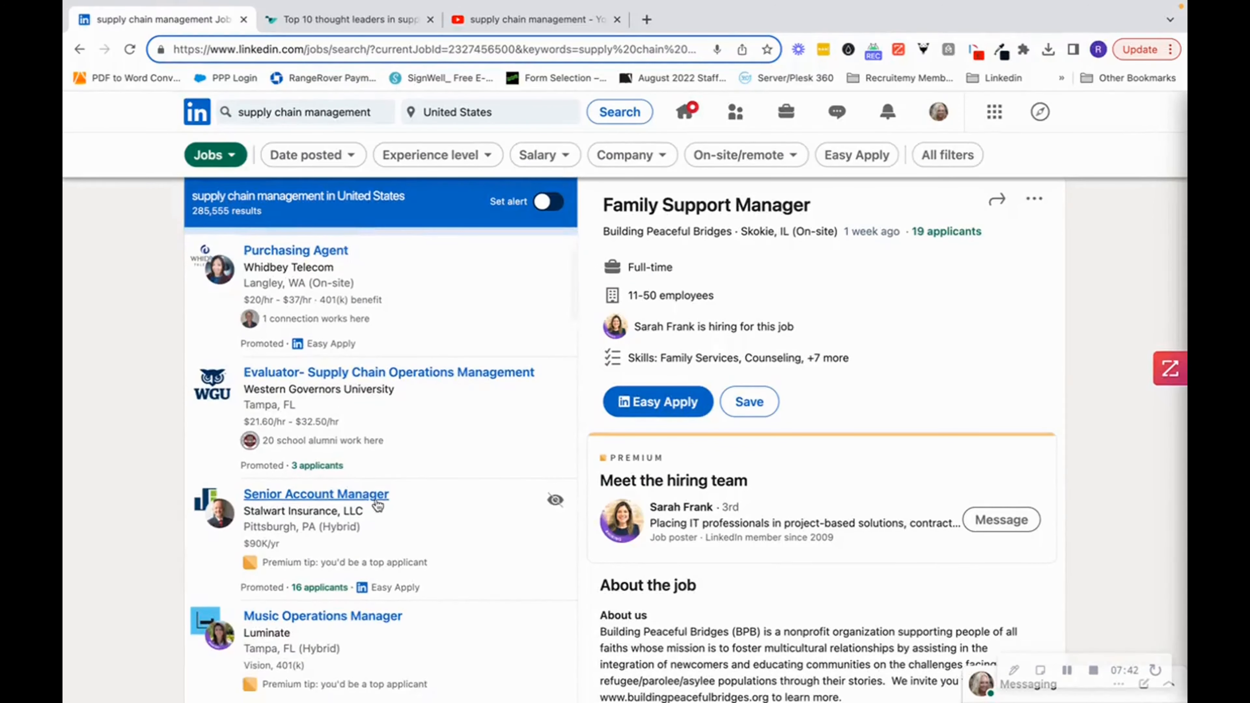
scroll("down", 3)
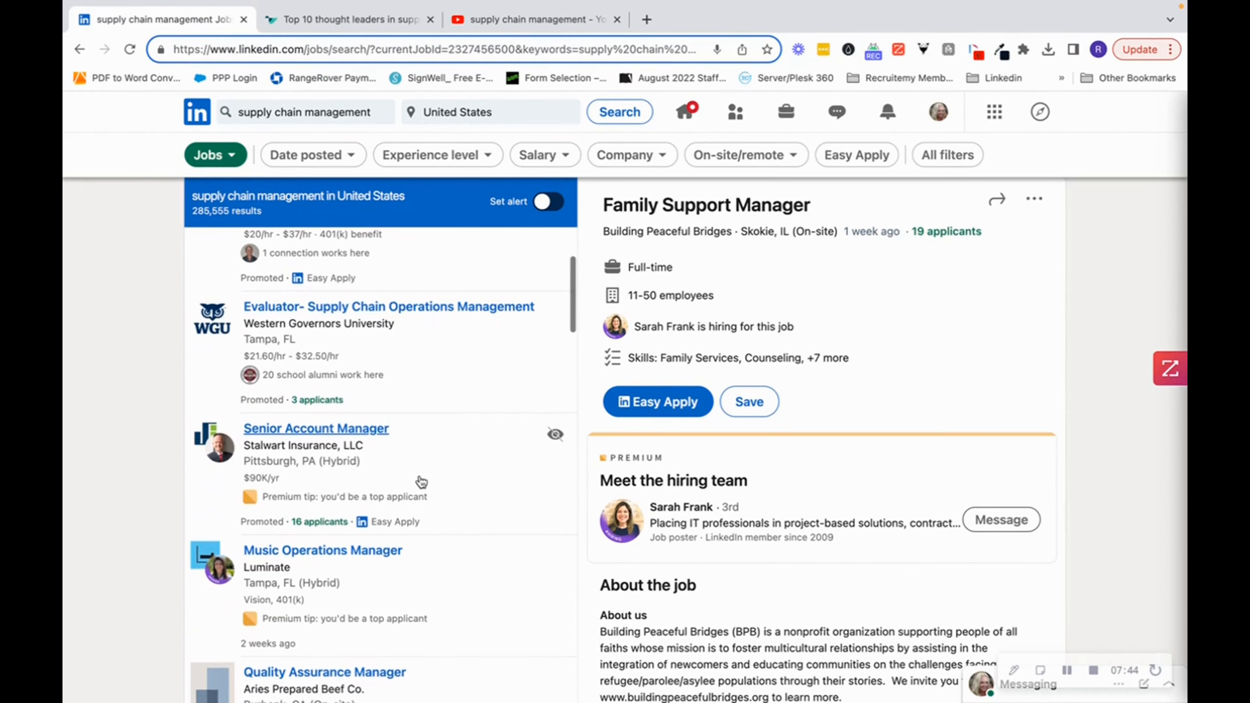
mouse_move(358, 440)
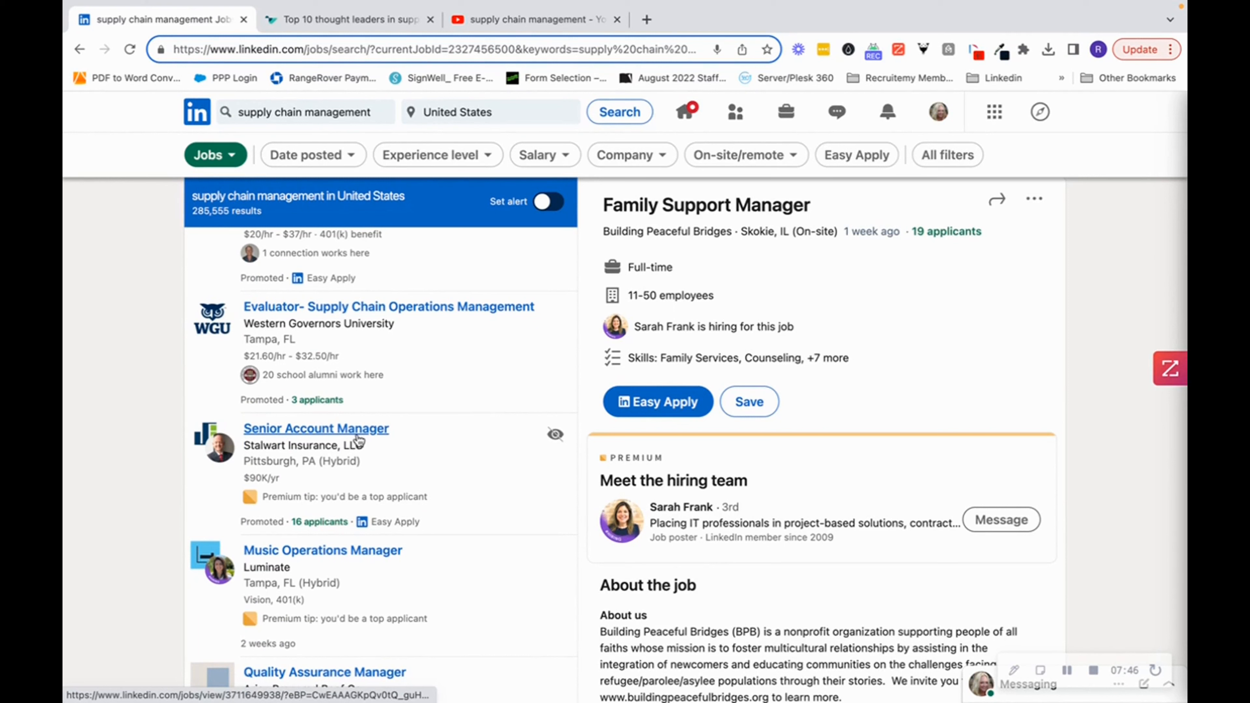
- View the Stalwart Insurance Senior Account Manager posting's hiring team, then return to the job results
left_click(316, 428)
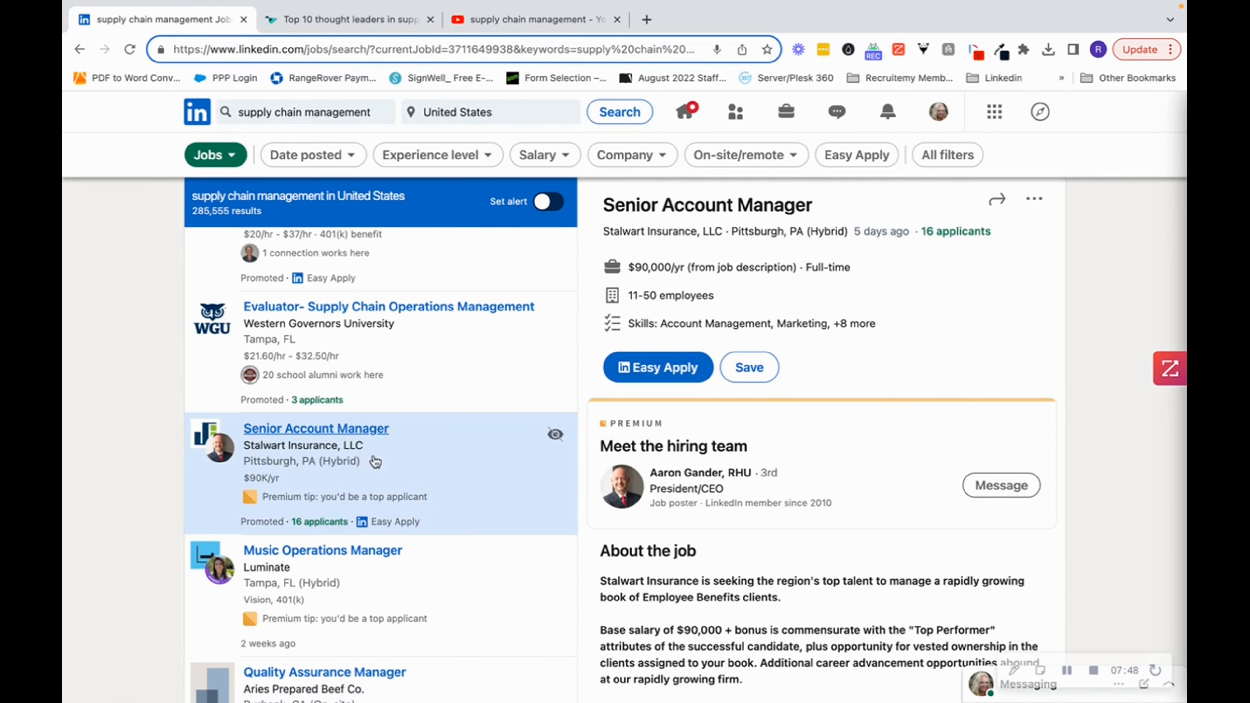
mouse_move(702, 507)
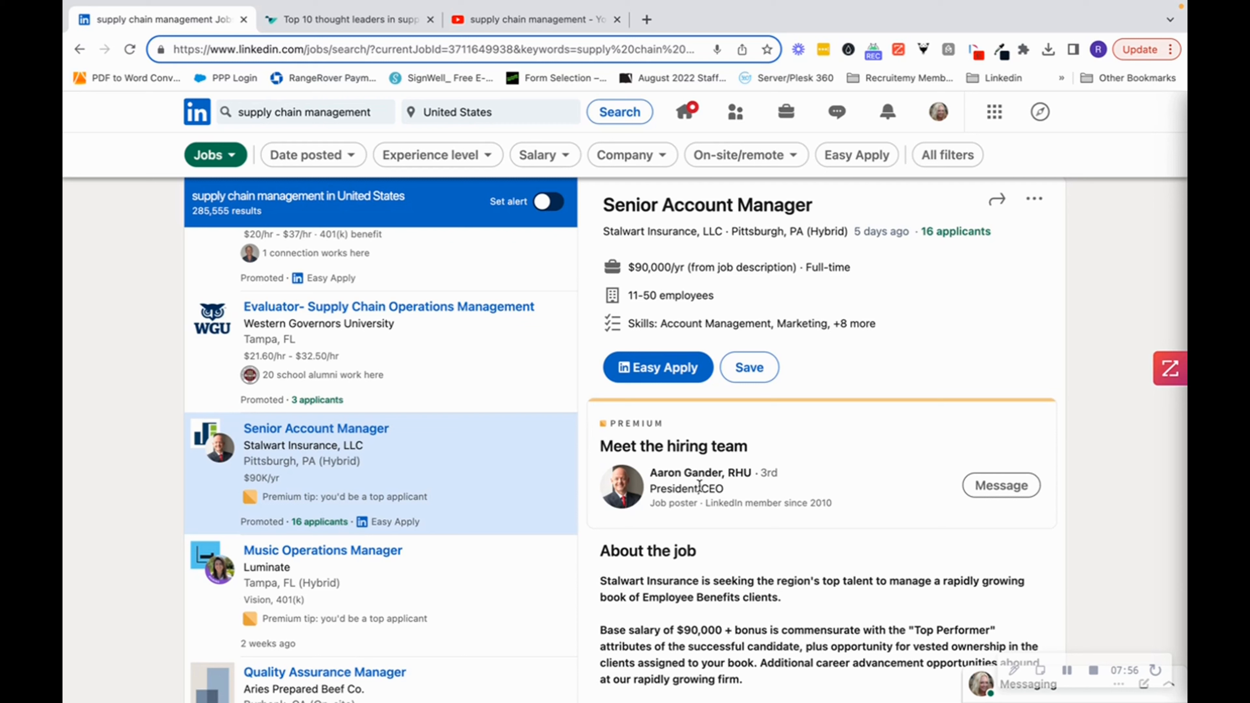
mouse_move(750, 502)
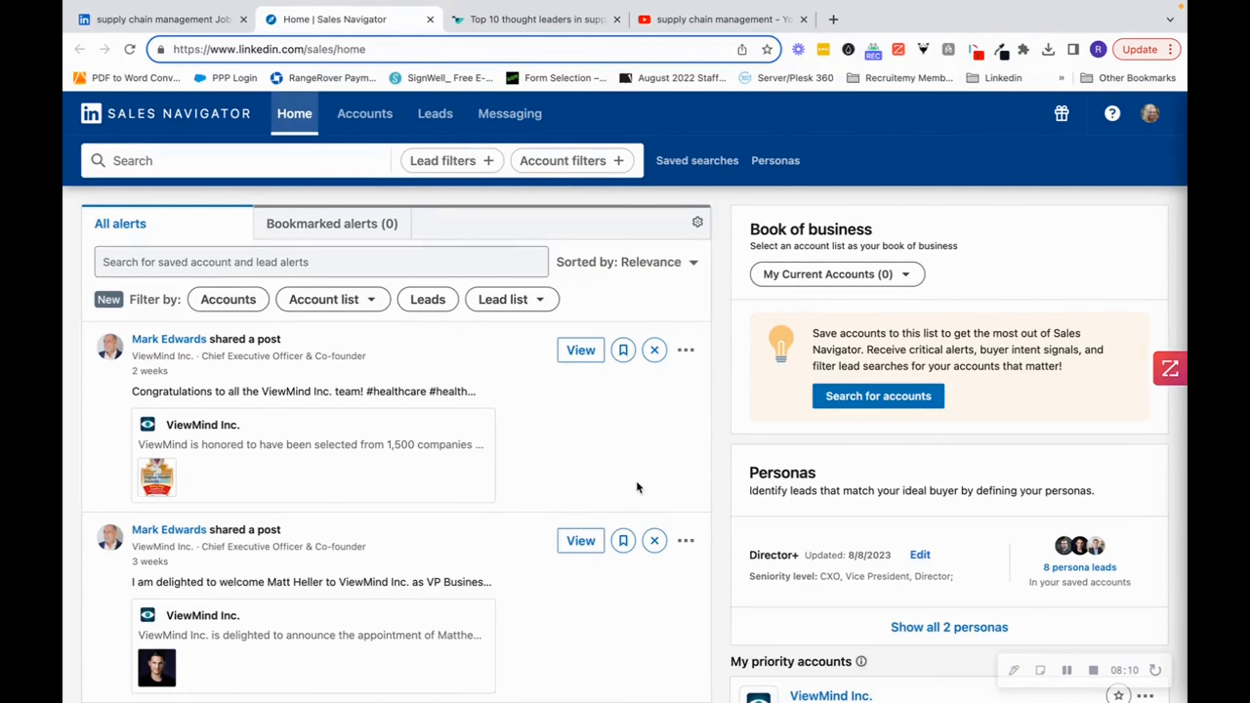
mouse_move(616, 489)
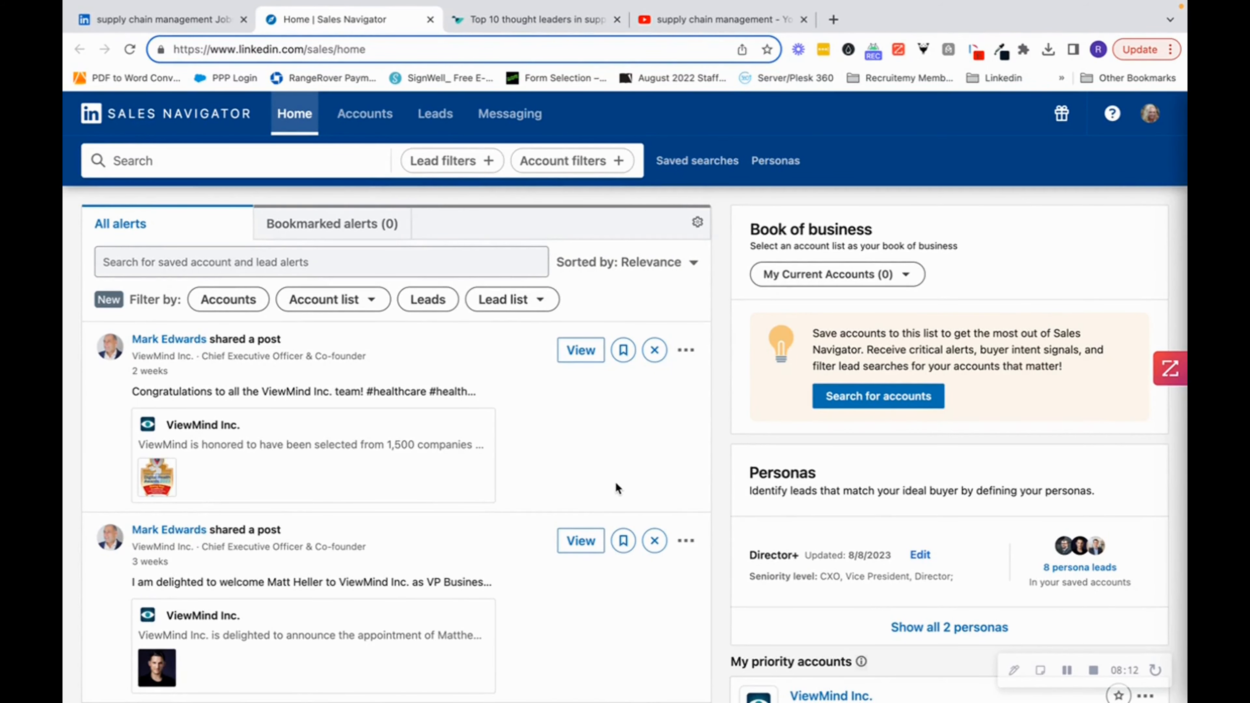
left_click(159, 19)
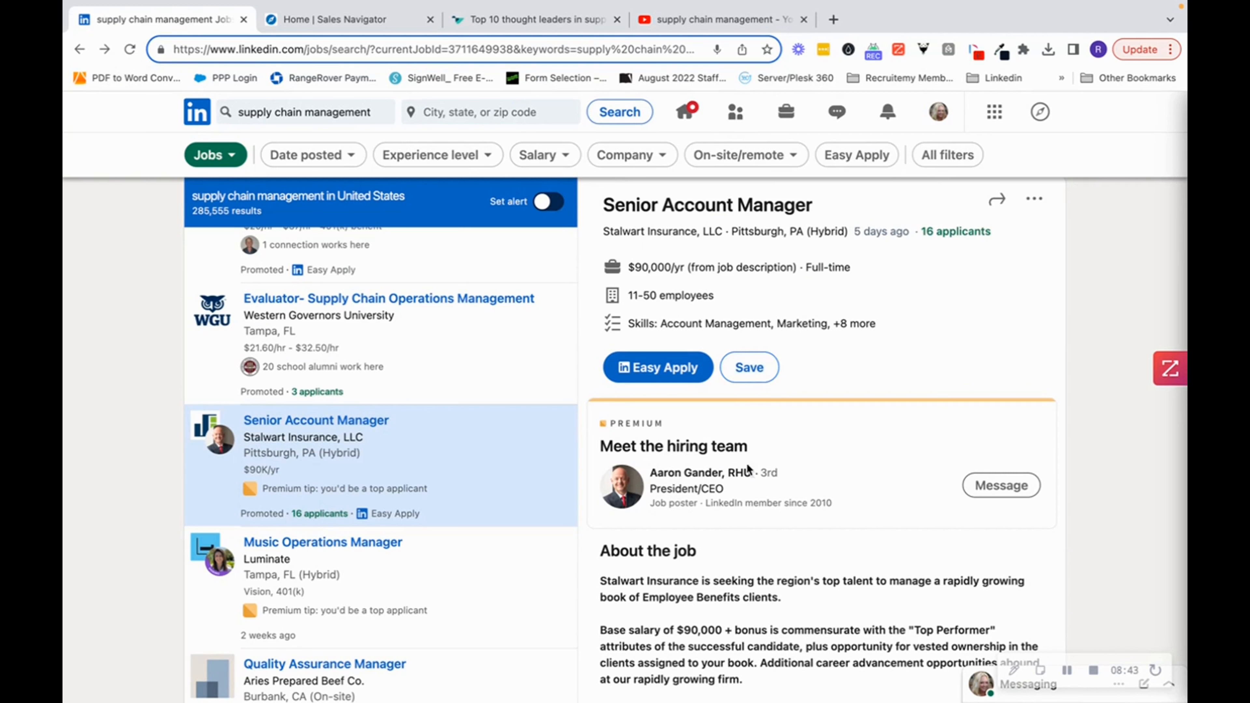
mouse_move(760, 496)
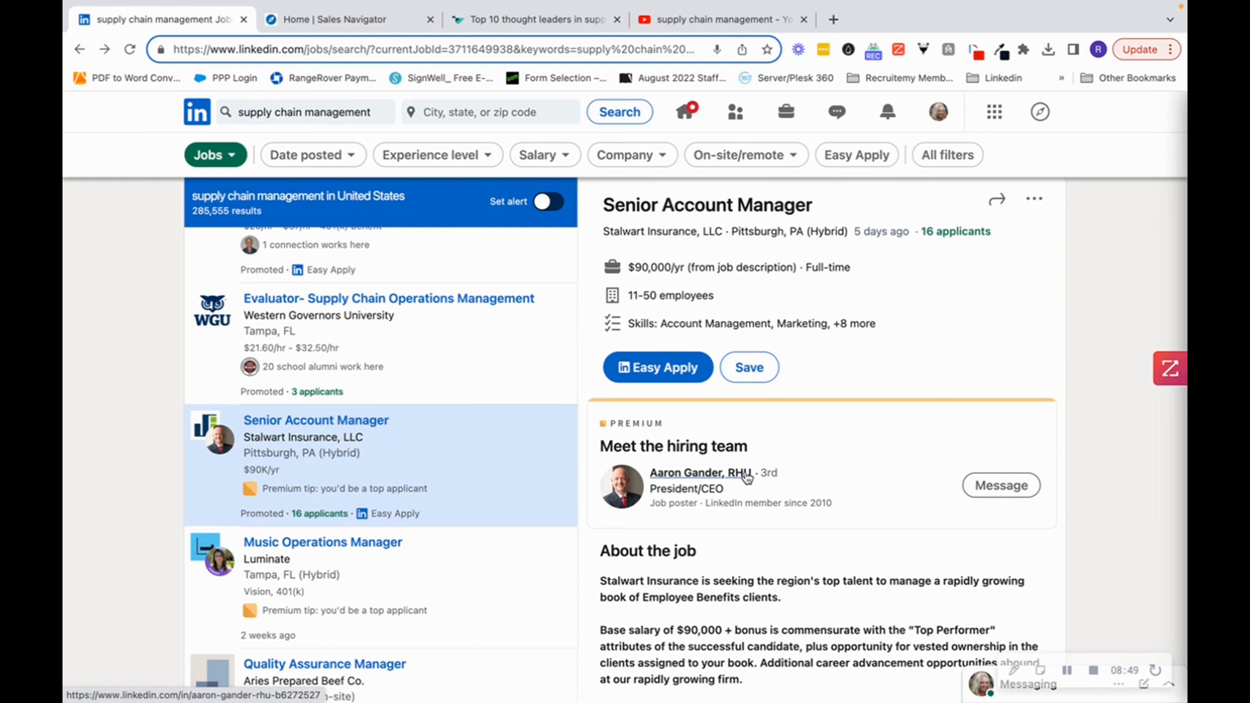
mouse_move(677, 482)
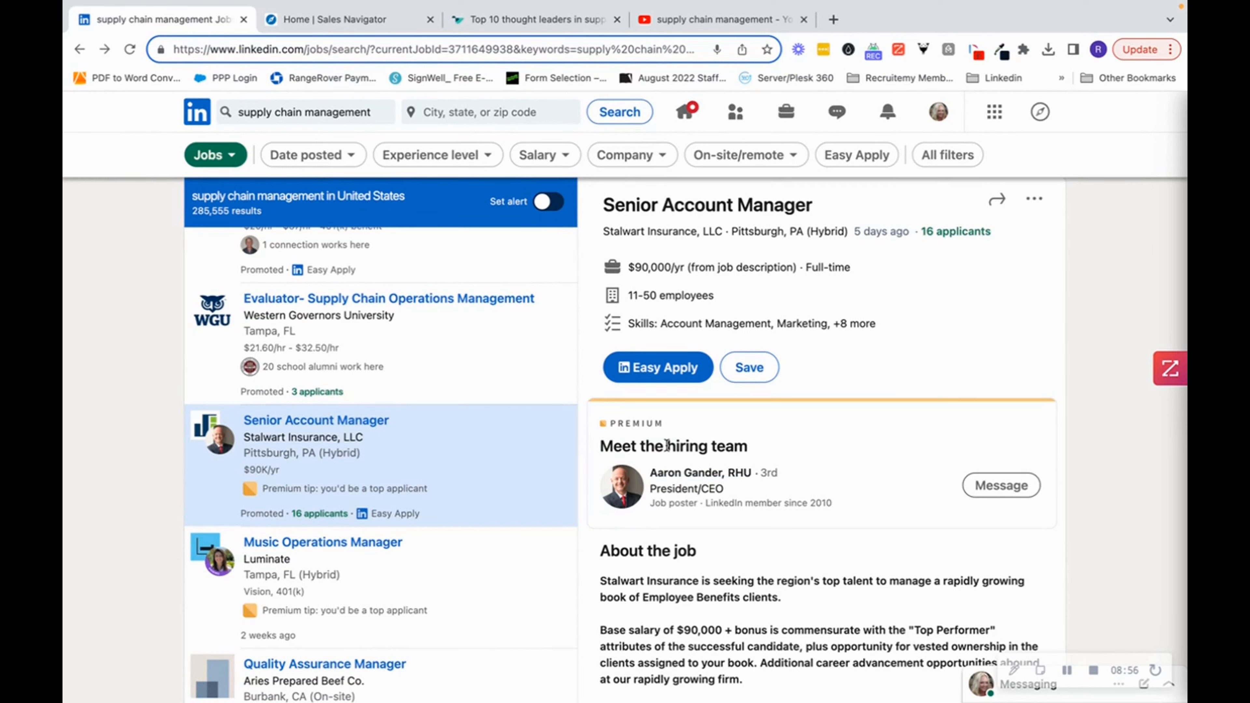
mouse_move(629, 245)
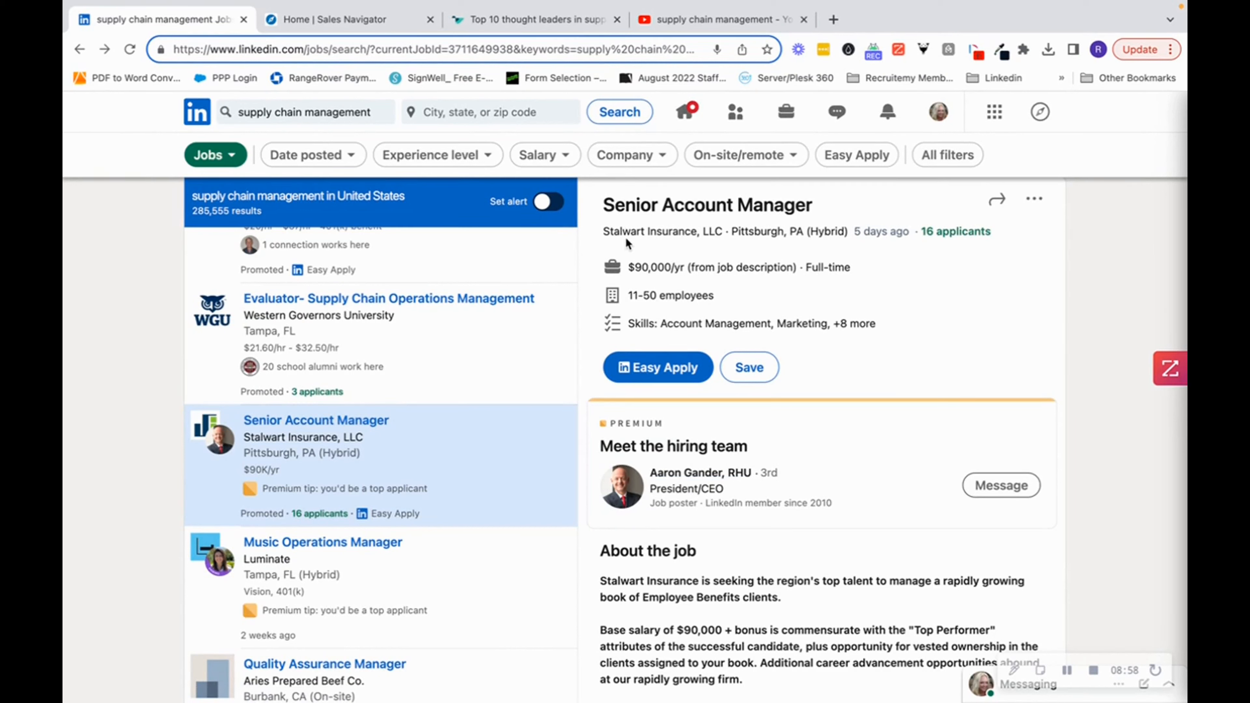
mouse_move(661, 231)
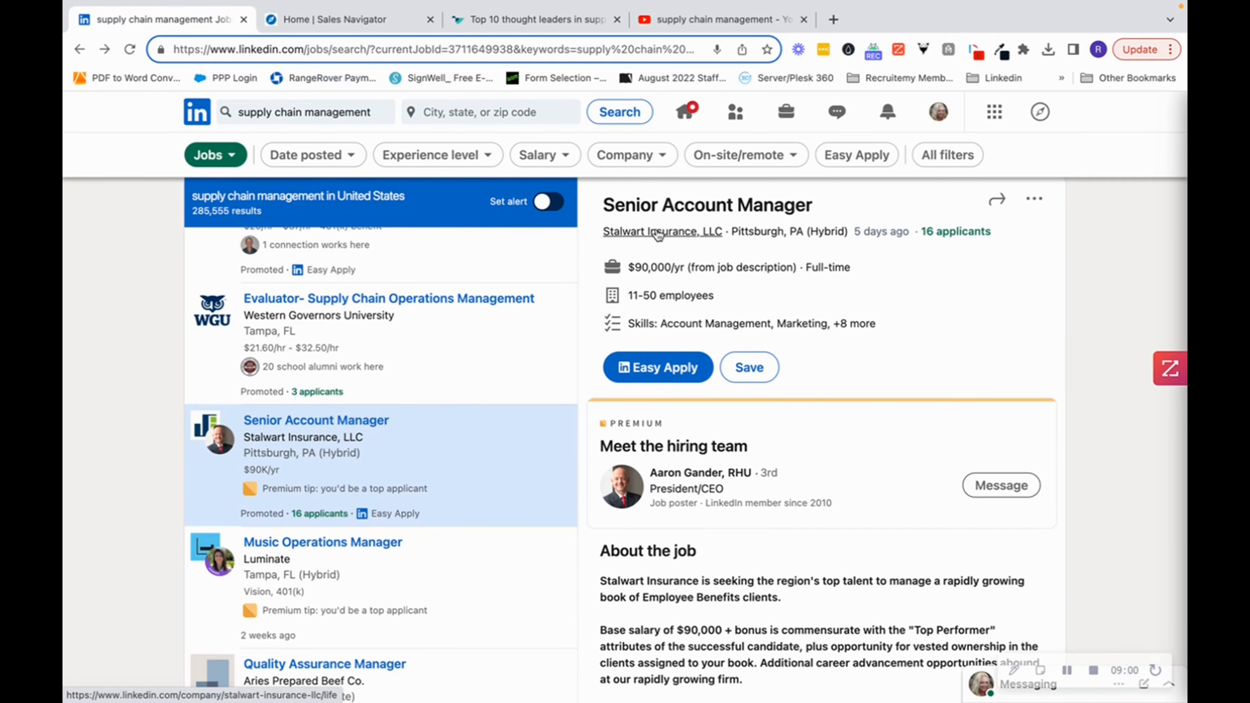
- Search Sales Navigator for 'Stalwart', select Stalwart Insurance, LLC, and dismiss the Relationship Explorer intro
left_click(348, 19)
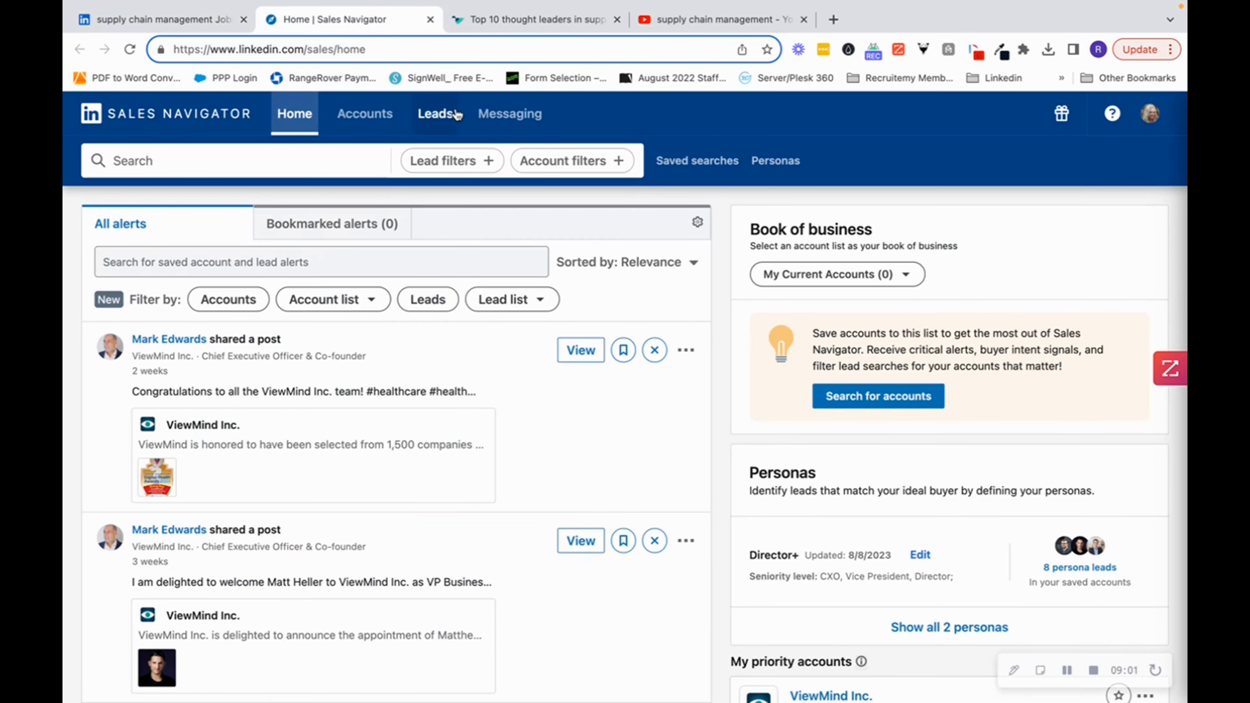
type("sta")
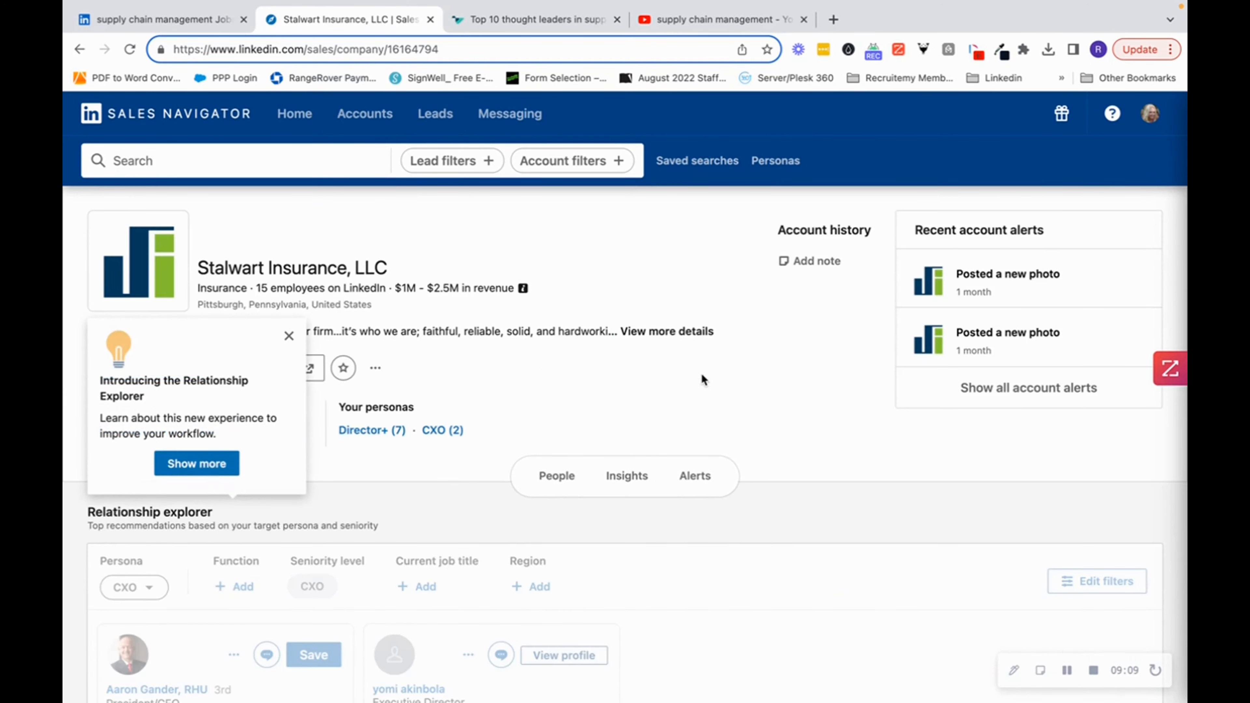
left_click(288, 335)
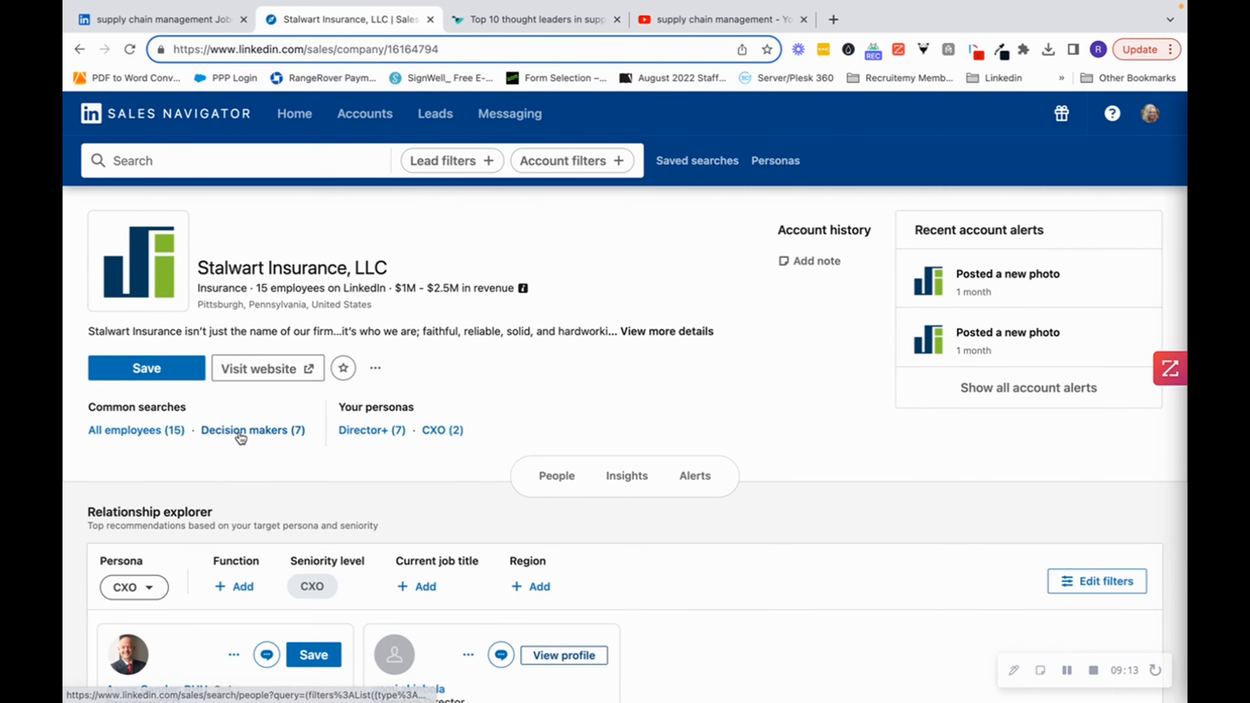
- List Stalwart Insurance's seven decision makers and dismiss the Pin filters tip
left_click(252, 430)
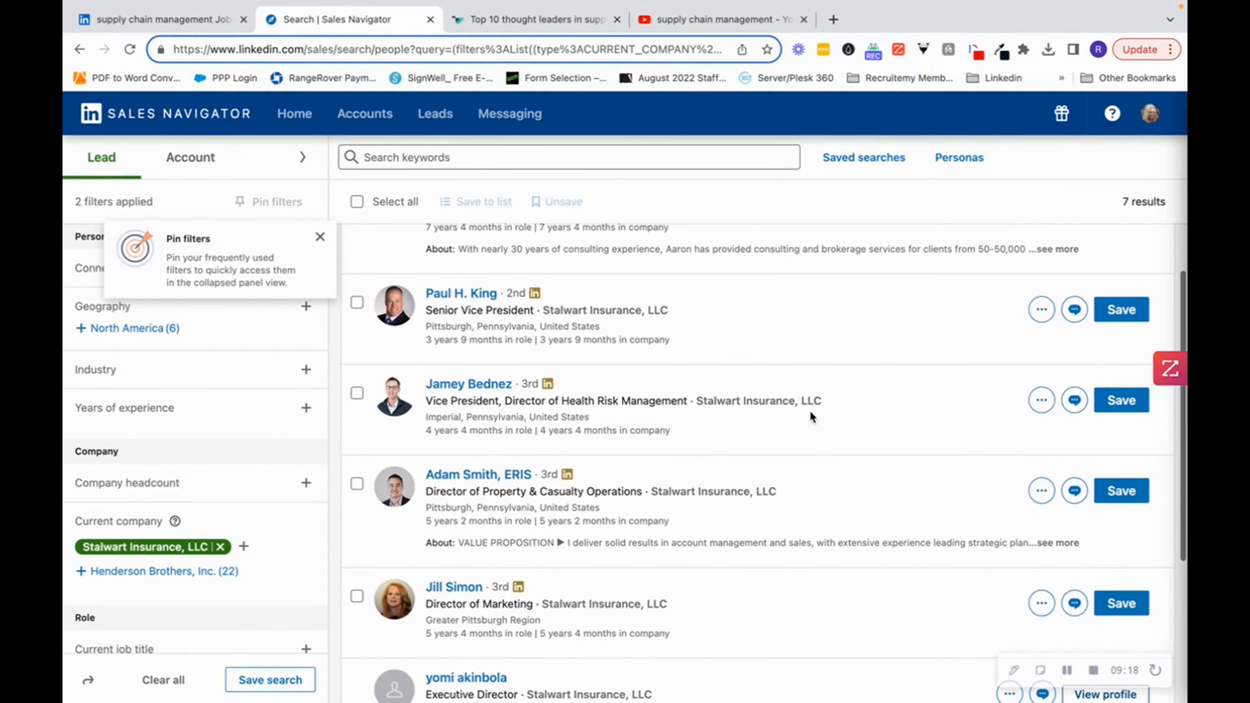
scroll("up", 3)
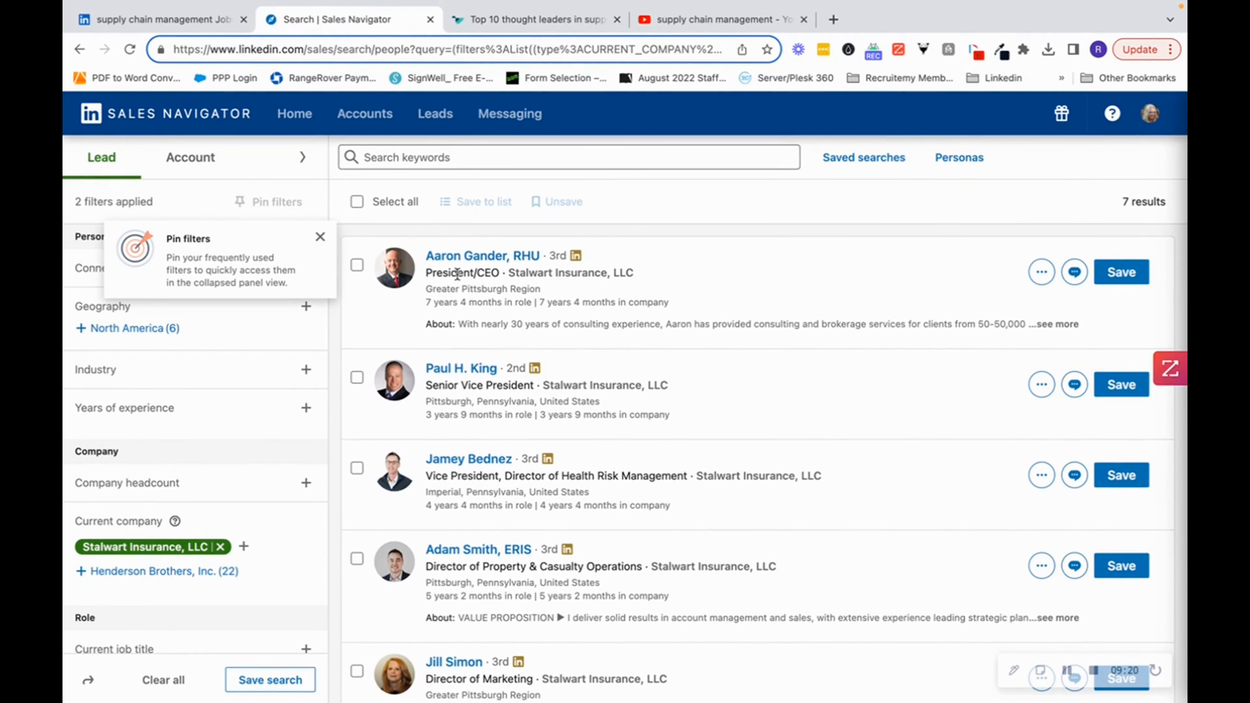
left_click(320, 237)
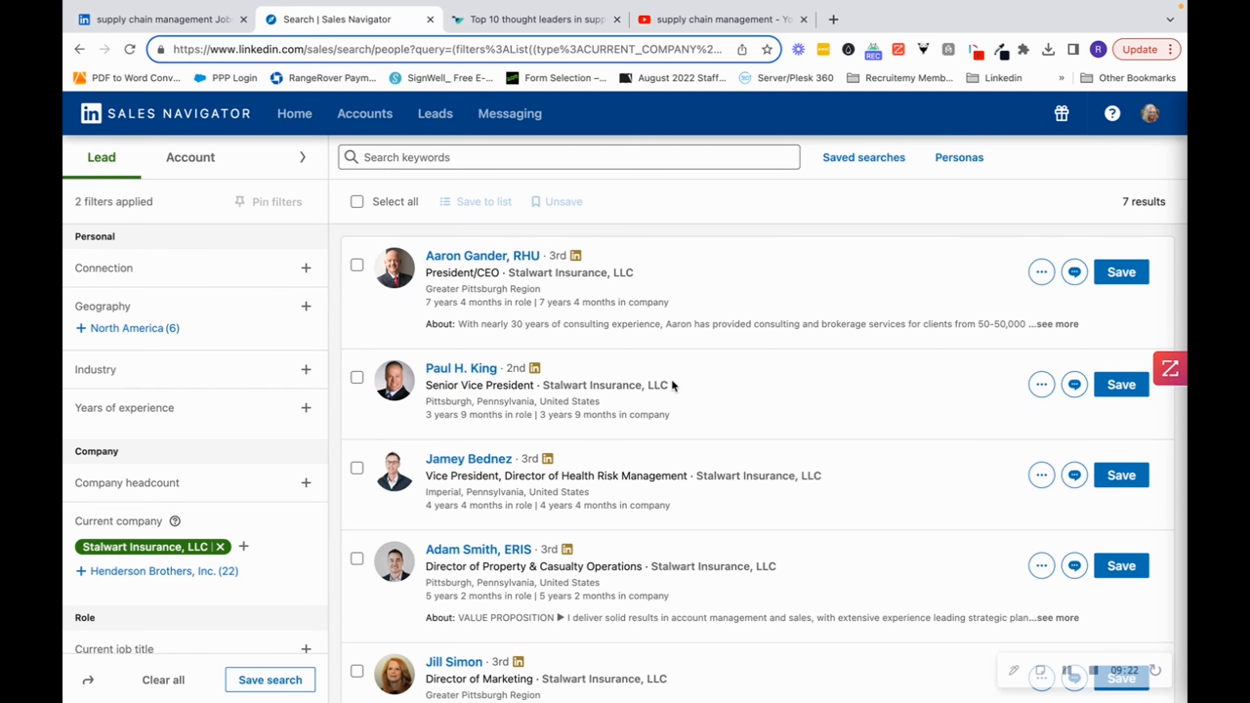
mouse_move(757, 476)
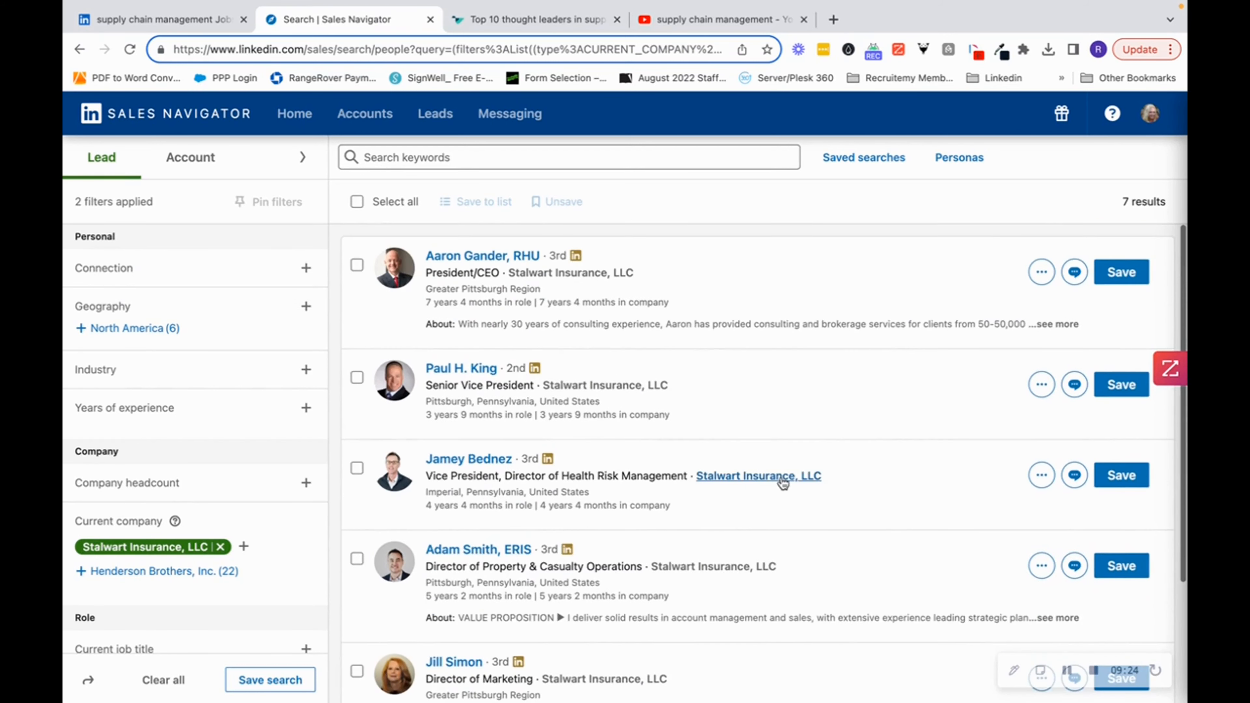
mouse_move(690, 330)
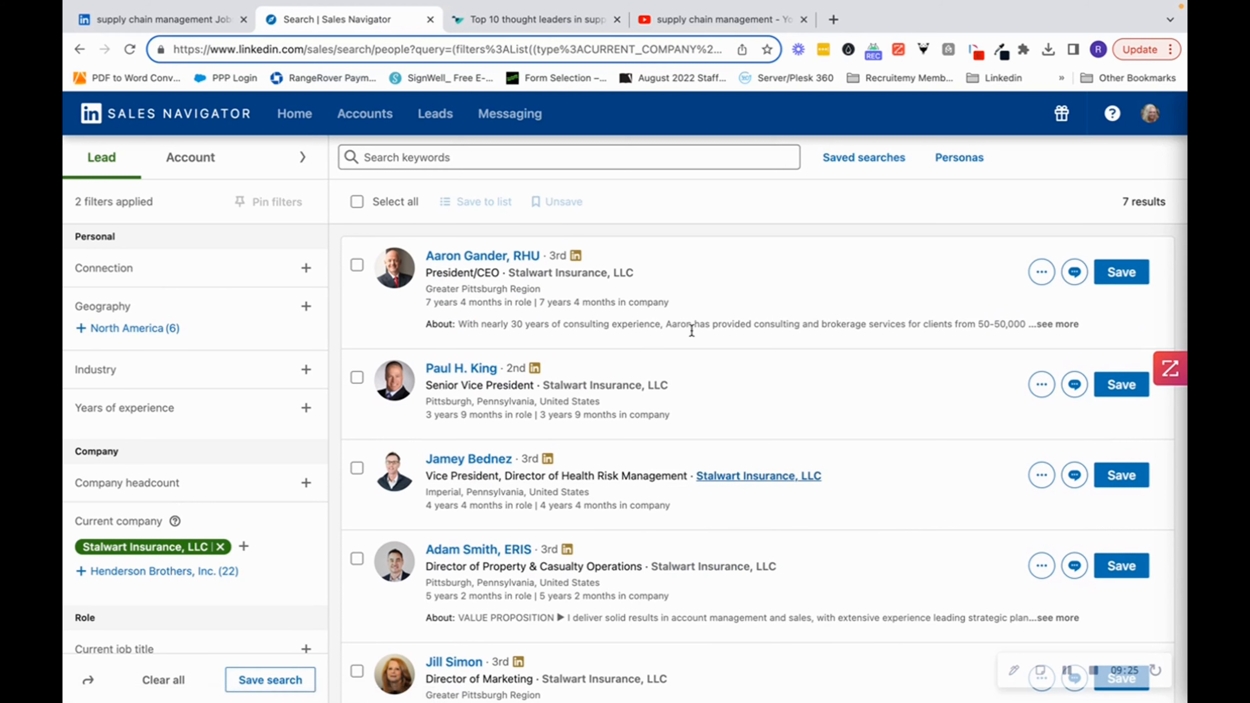
mouse_move(700, 355)
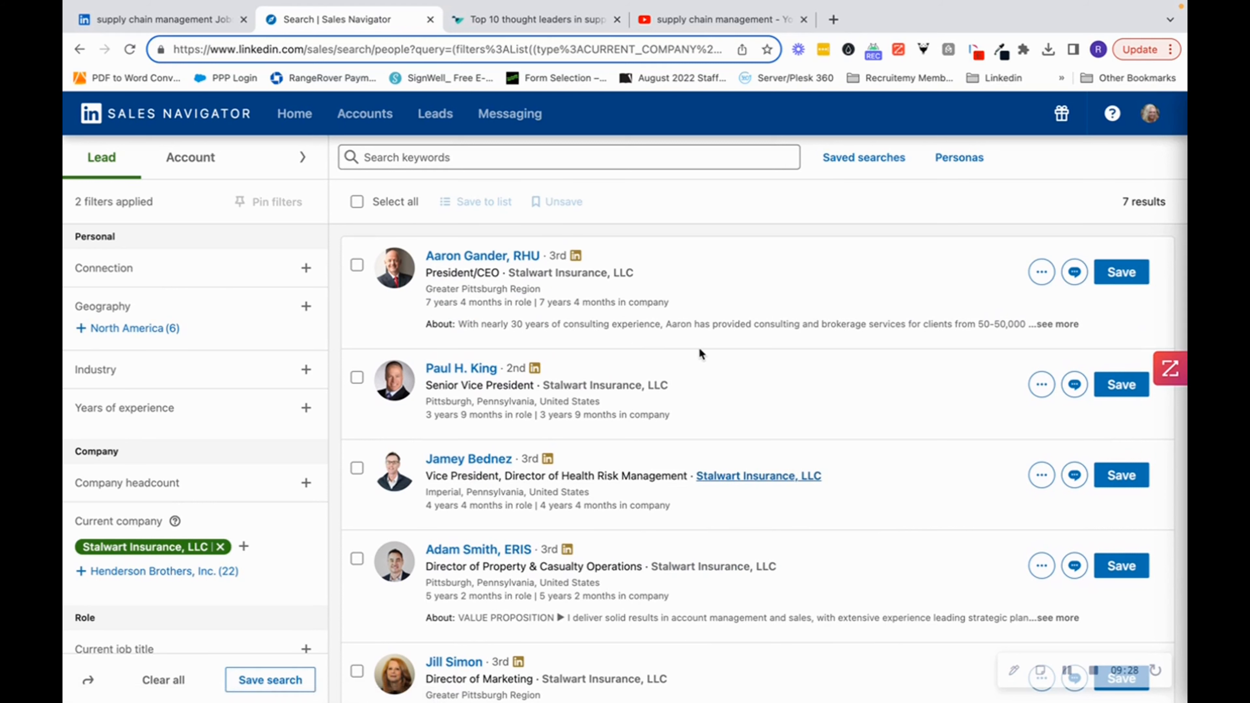